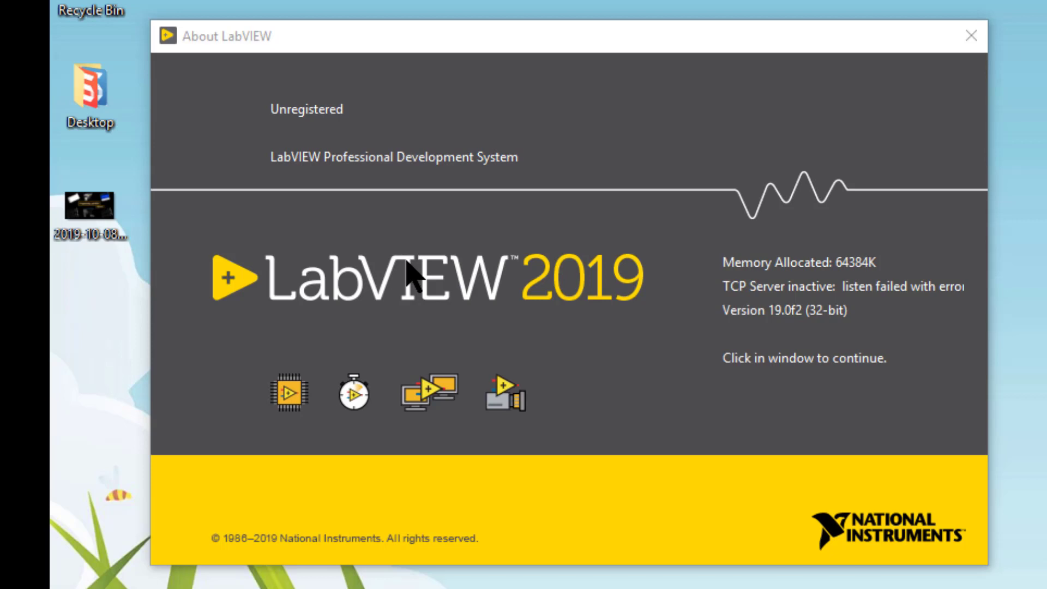
{"action": "mouse_move", "coordinate": [452, 53]}
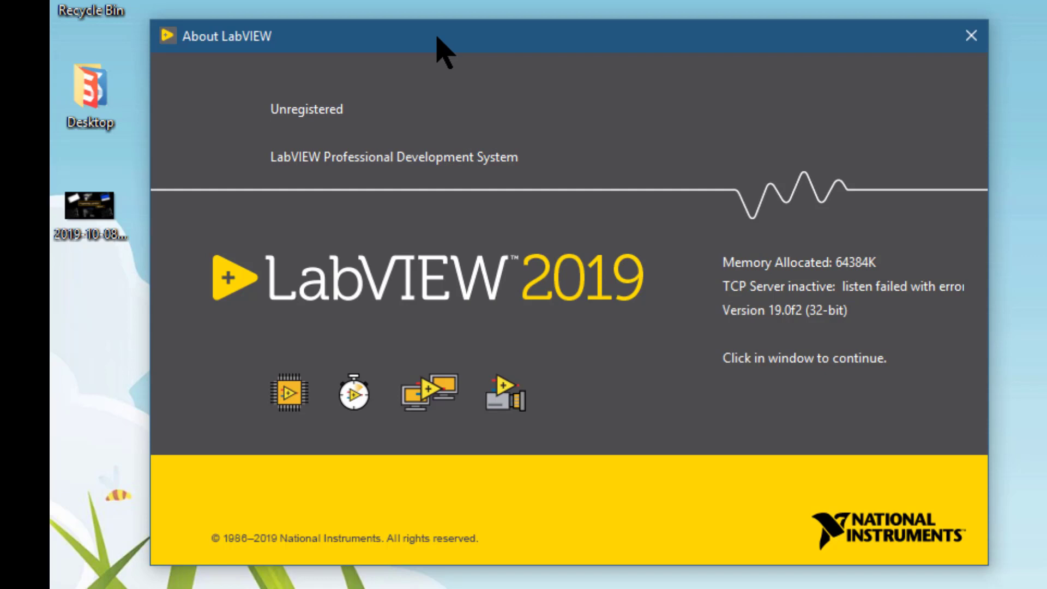
Step: Dismiss the About LabVIEW window to reveal the blank VI front panel
{"action": "left_click", "coordinate": [374, 161]}
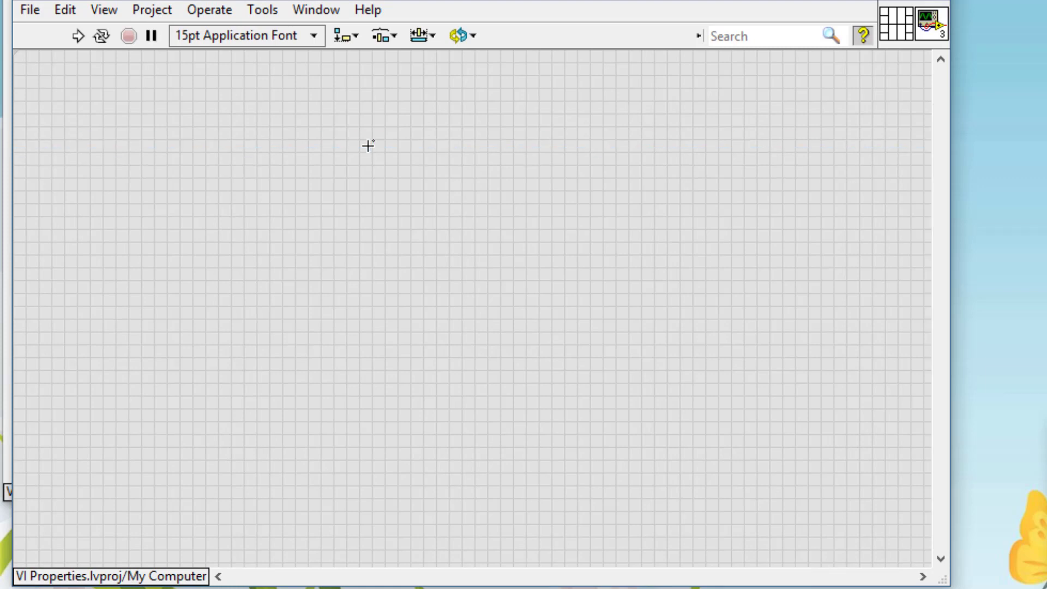
{"action": "mouse_move", "coordinate": [370, 152]}
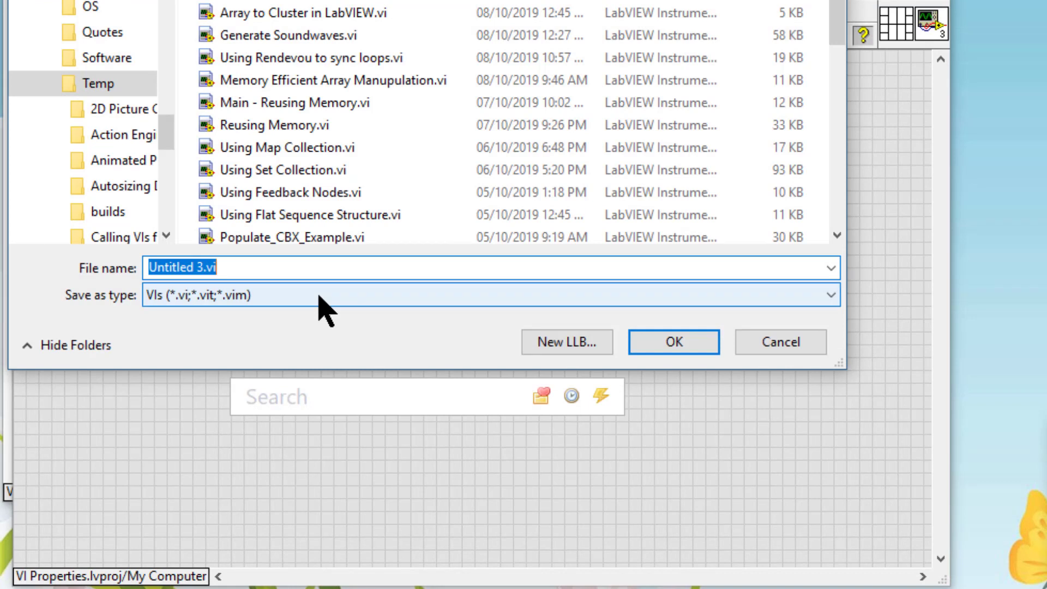
Step: Save the new VI as 'Front Panel States Programmatically' in the Temp folder
{"action": "type", "text": "Front"}
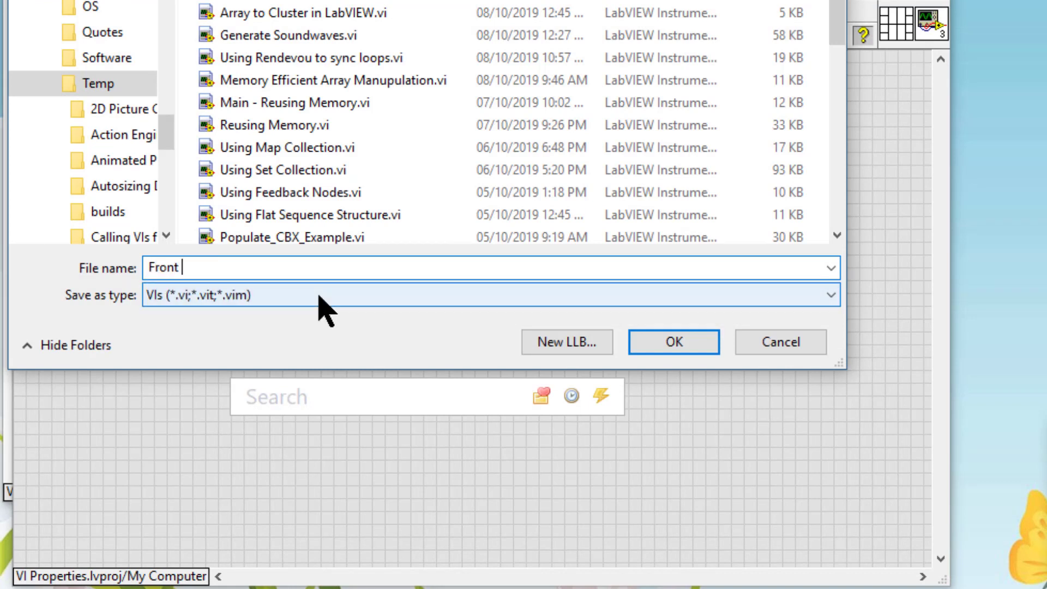
{"action": "type", "text": "Panel"}
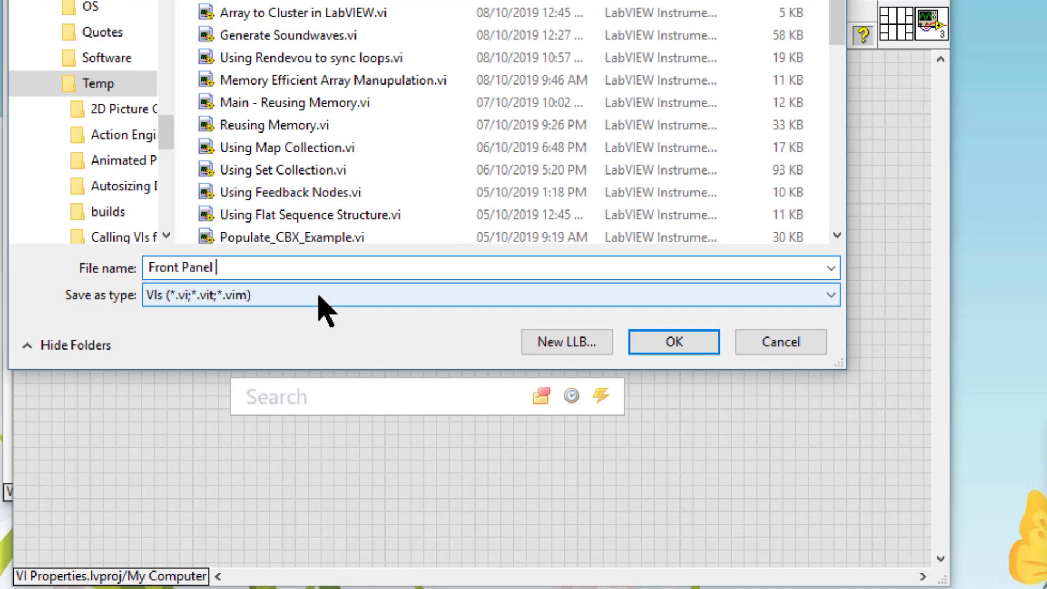
{"action": "type", "text": "States"}
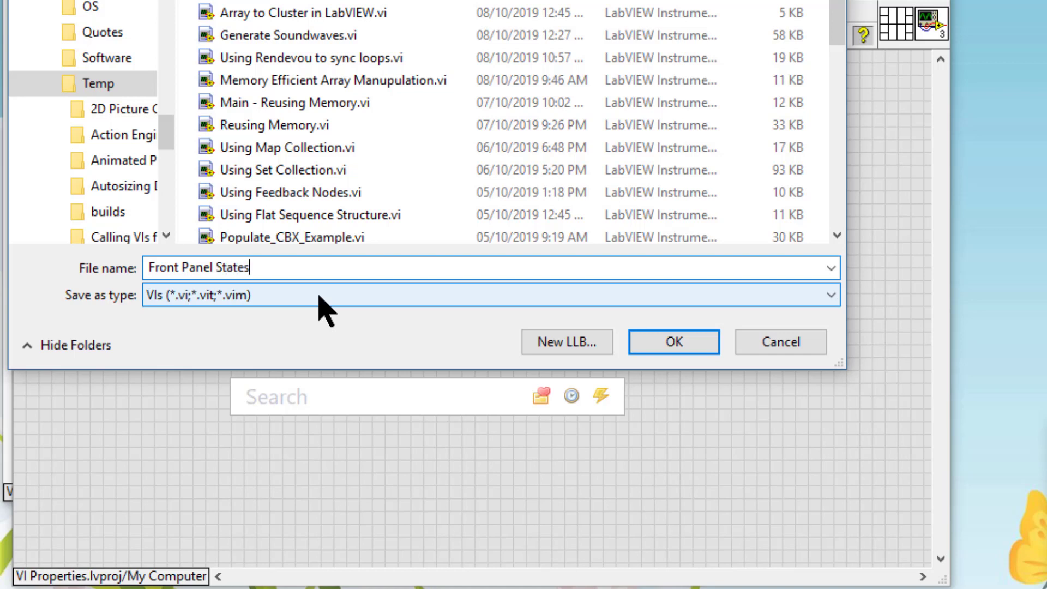
{"action": "type", "text": "Programmati"}
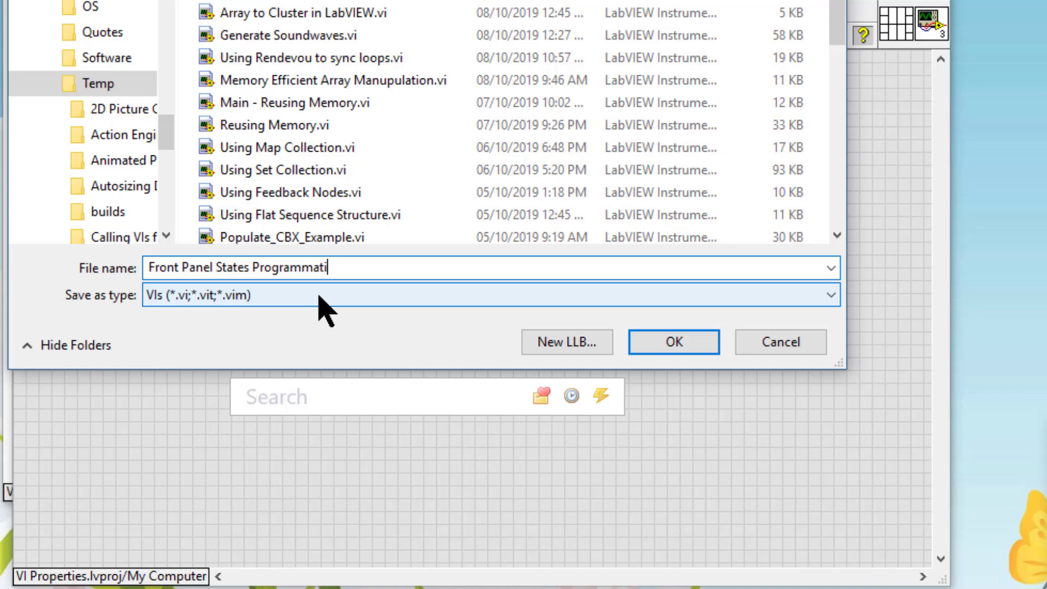
{"action": "type", "text": "cally"}
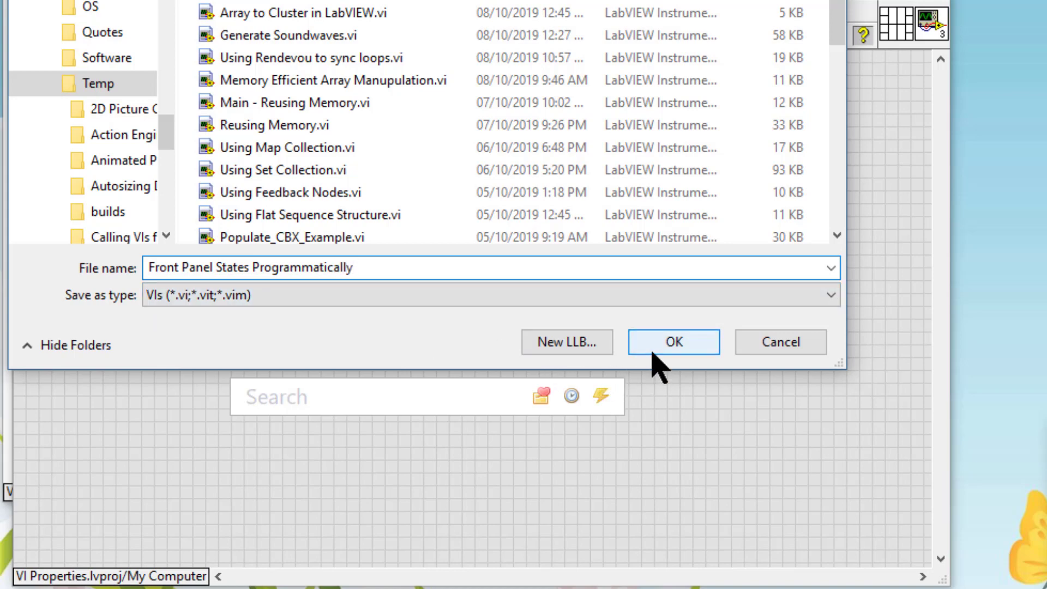
{"action": "left_click", "coordinate": [673, 341]}
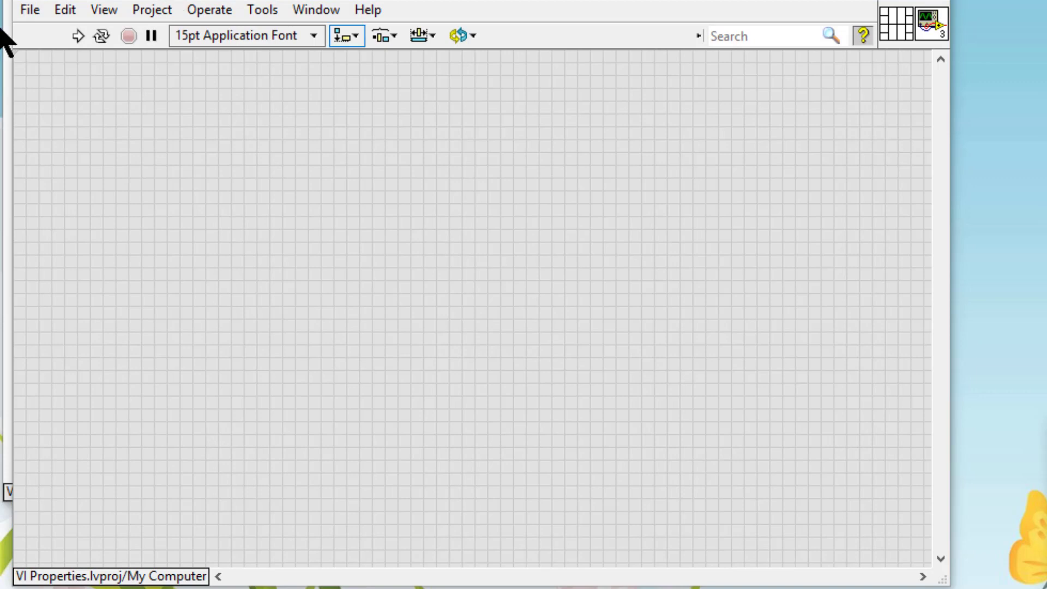
{"action": "mouse_move", "coordinate": [160, 10]}
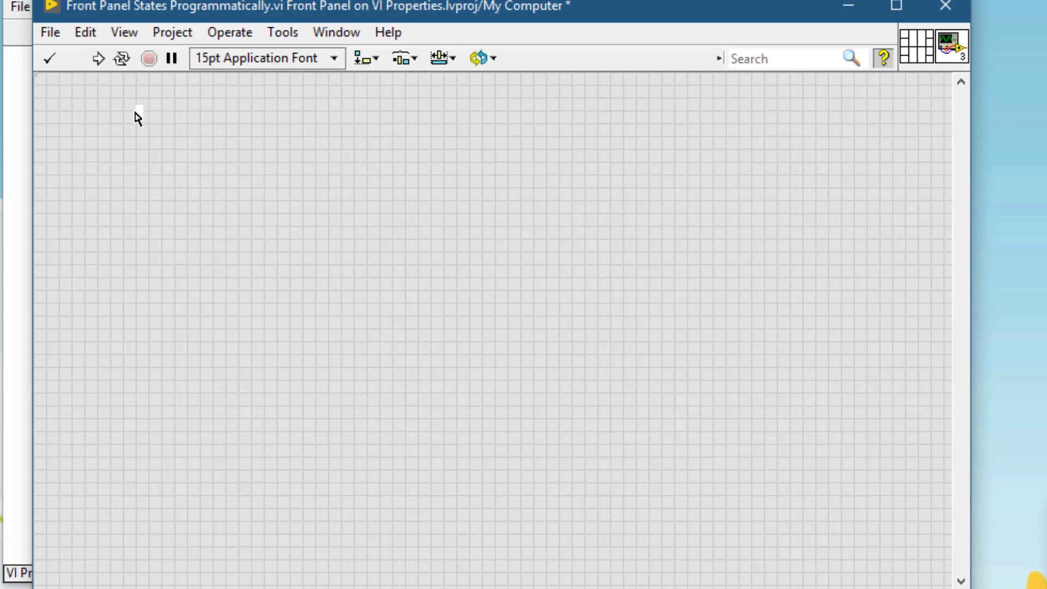
Step: Add a free label 'Front Panel States' and make it enlarged and bold
{"action": "type", "text": "Wi"}
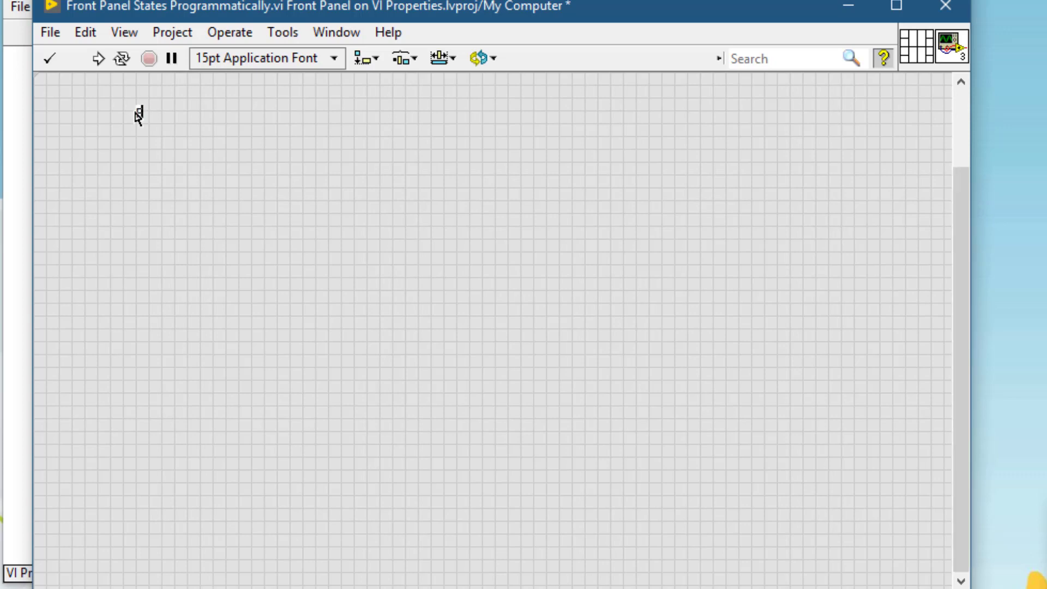
{"action": "type", "text": "Front Panel States"}
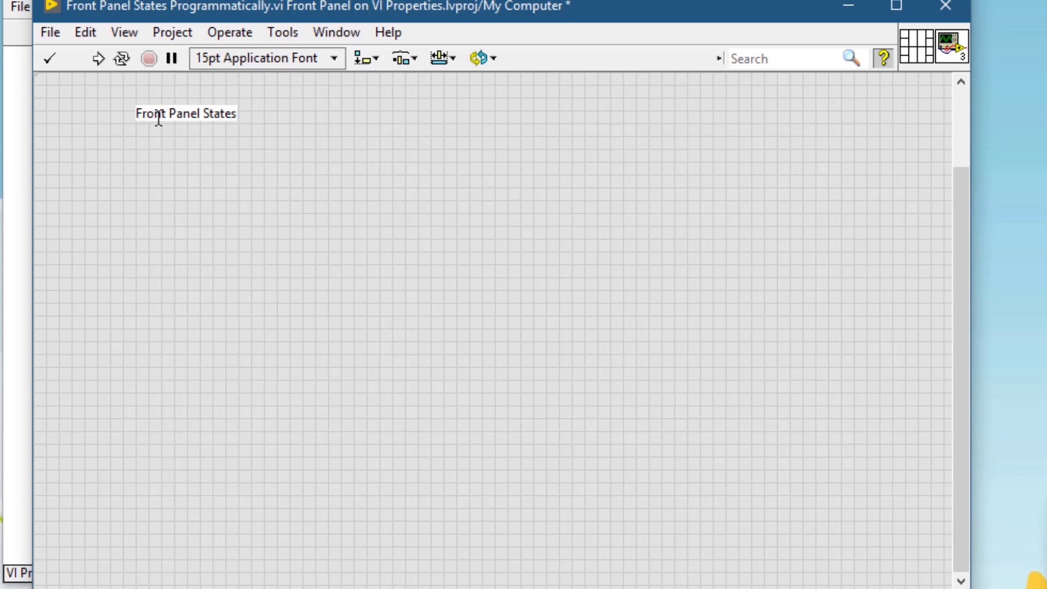
{"action": "double_click", "coordinate": [185, 113]}
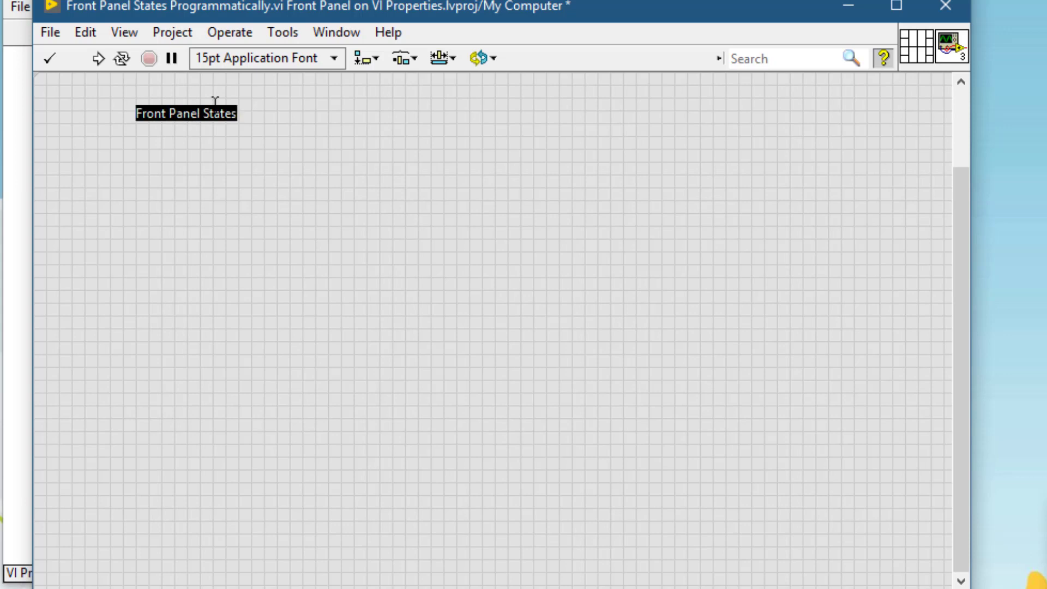
{"action": "left_click", "coordinate": [265, 57]}
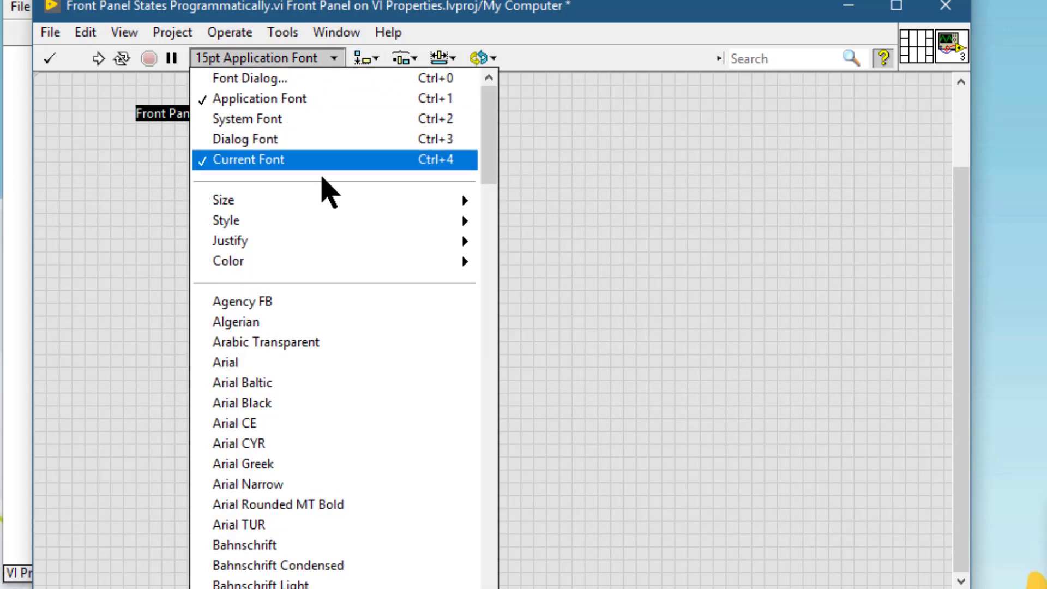
{"action": "mouse_move", "coordinate": [224, 200]}
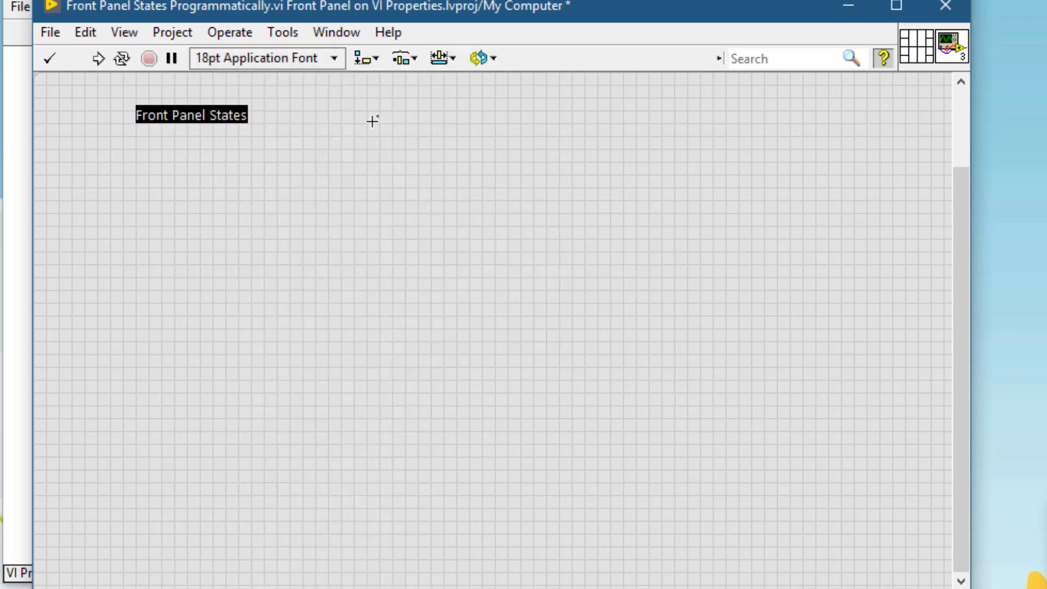
{"action": "left_click", "coordinate": [264, 58]}
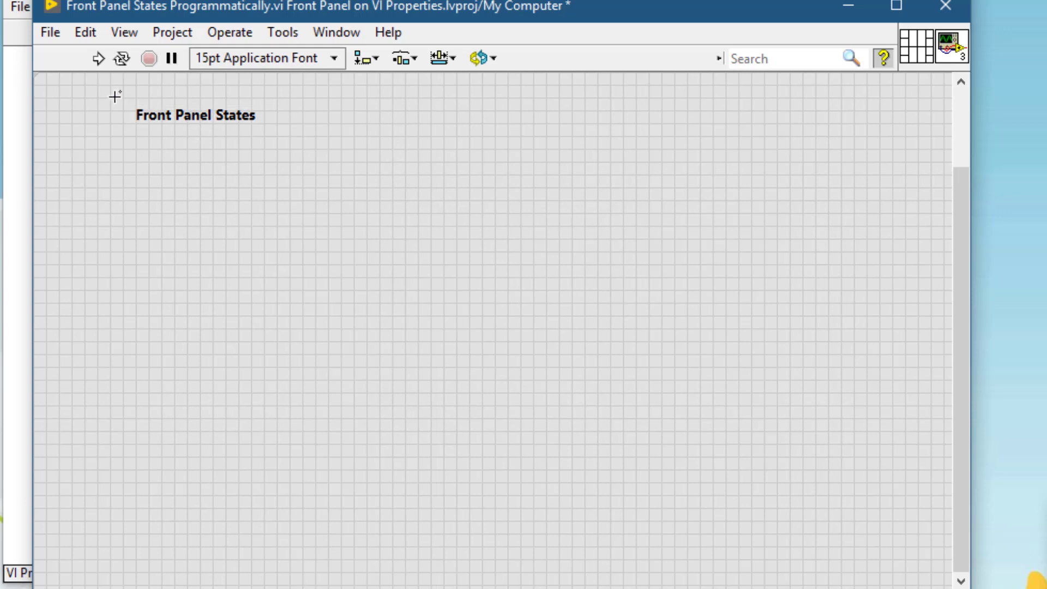
{"action": "mouse_move", "coordinate": [73, 93]}
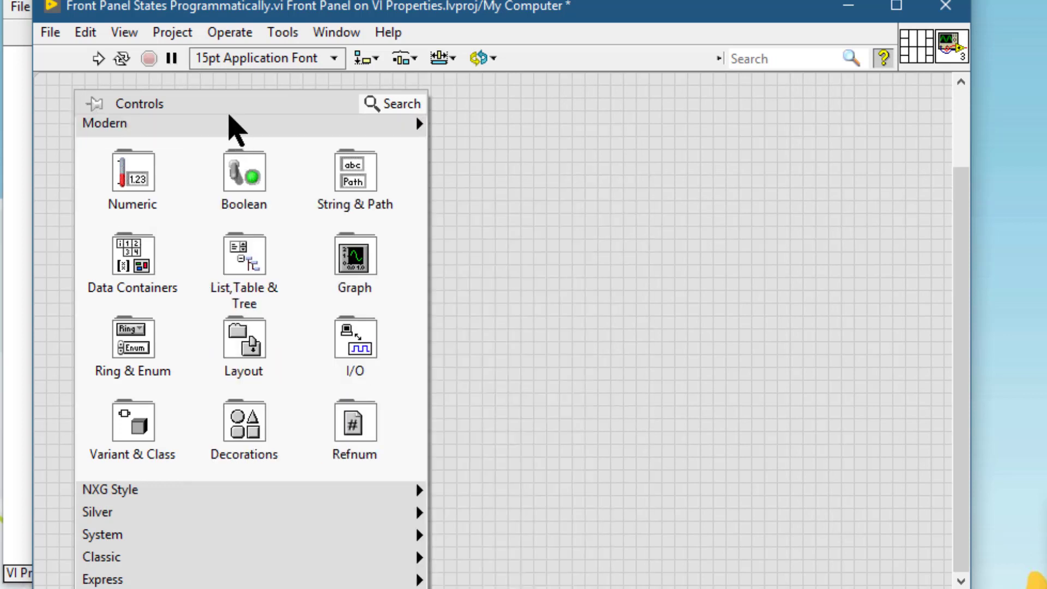
Step: Place an OK button, rename it Standard and enlarge it
{"action": "left_click", "coordinate": [243, 171]}
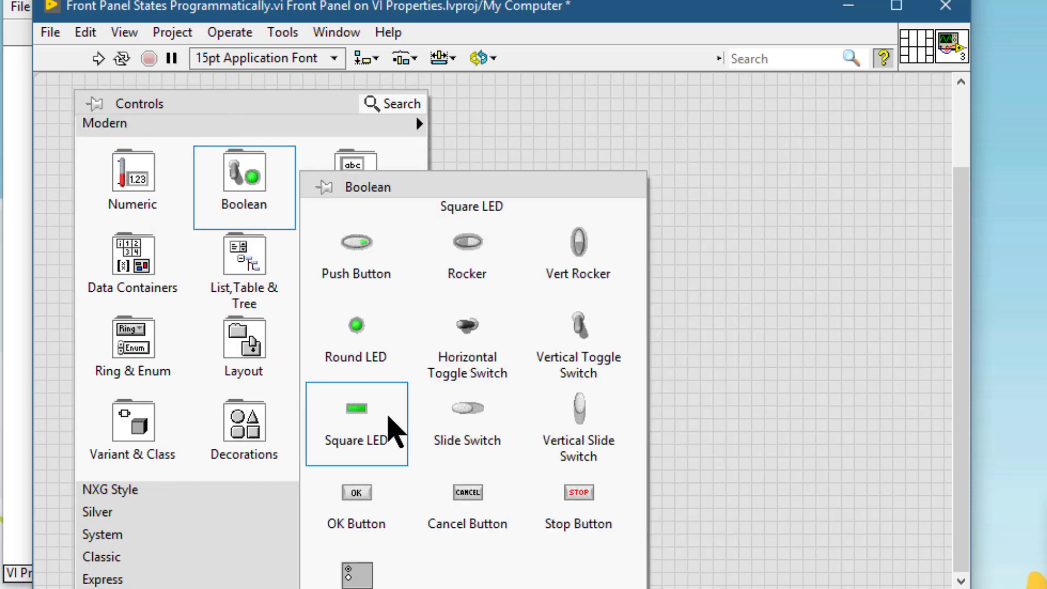
{"action": "left_click", "coordinate": [355, 406]}
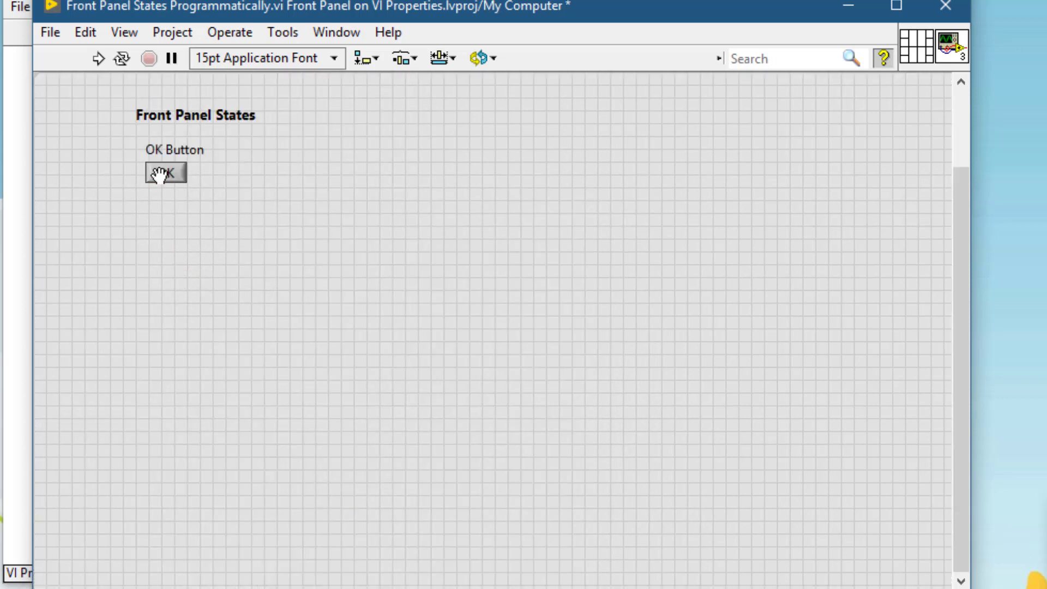
{"action": "left_click", "coordinate": [174, 149]}
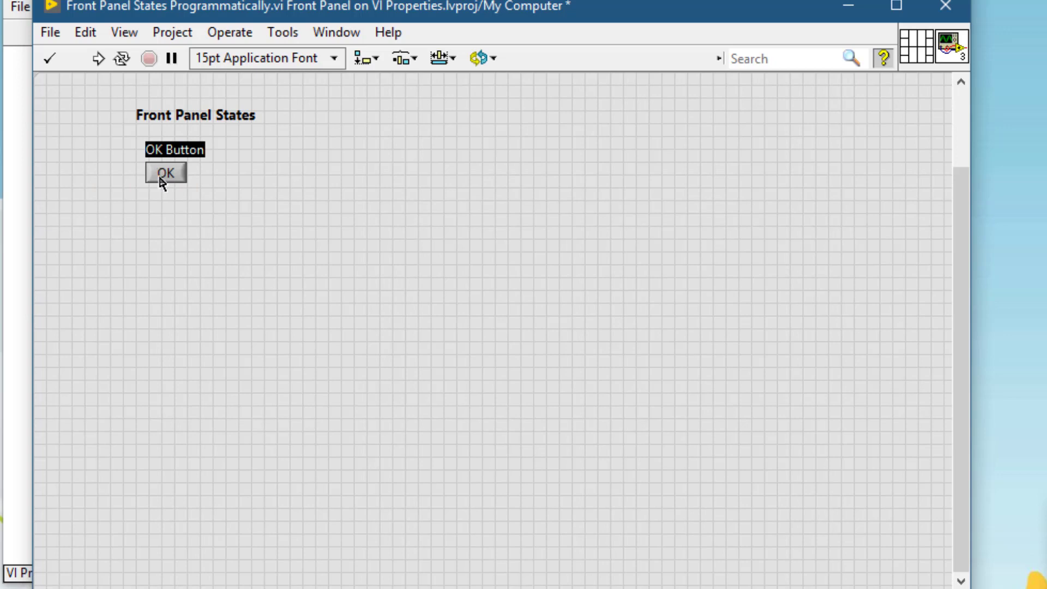
{"action": "type", "text": "Stand"}
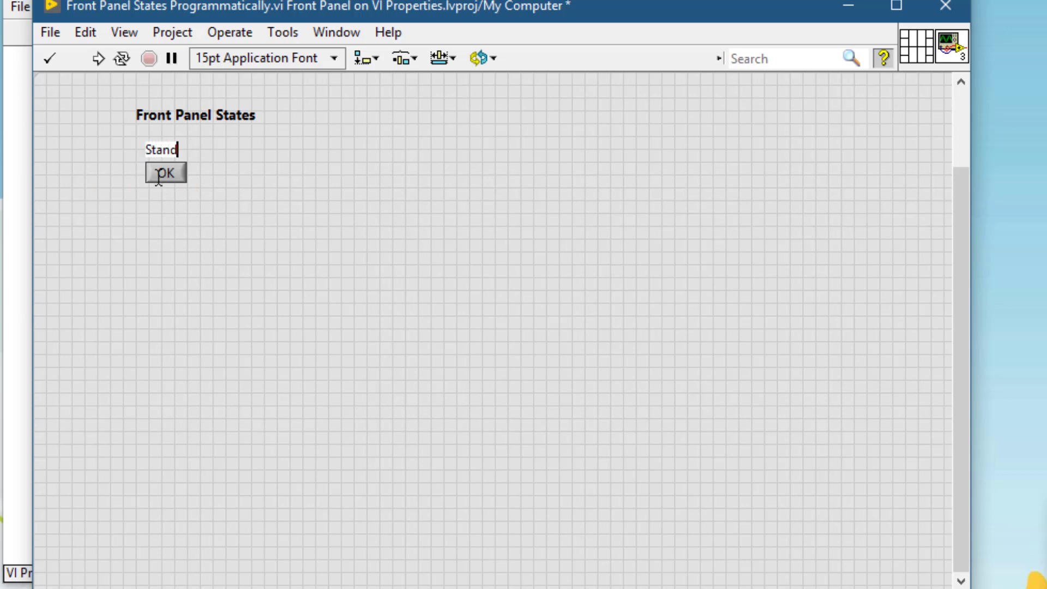
{"action": "type", "text": "ard"}
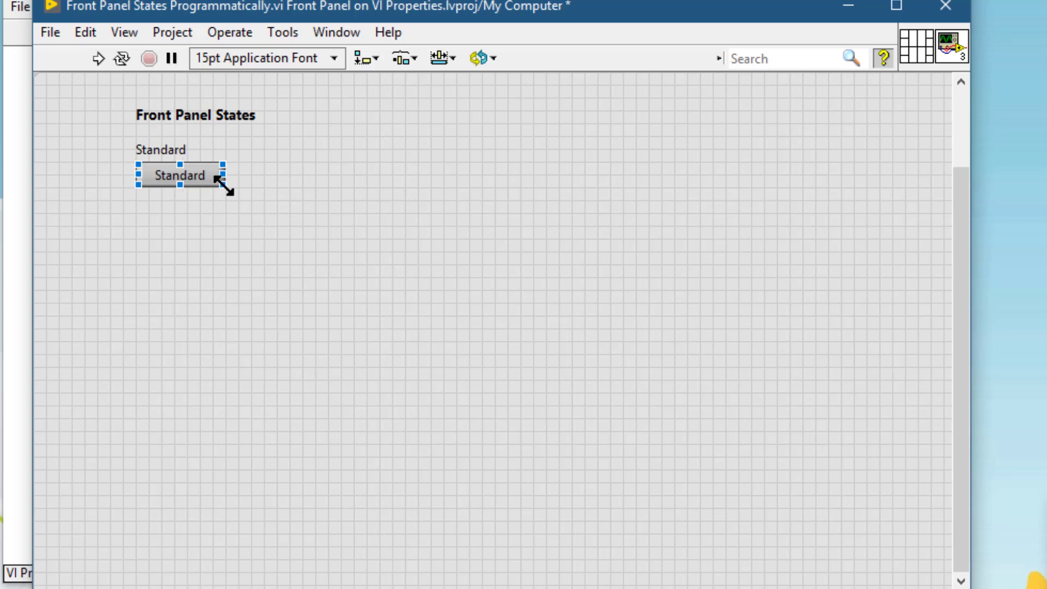
{"action": "left_click_drag", "start_coordinate": [224, 188], "coordinate": [240, 196]}
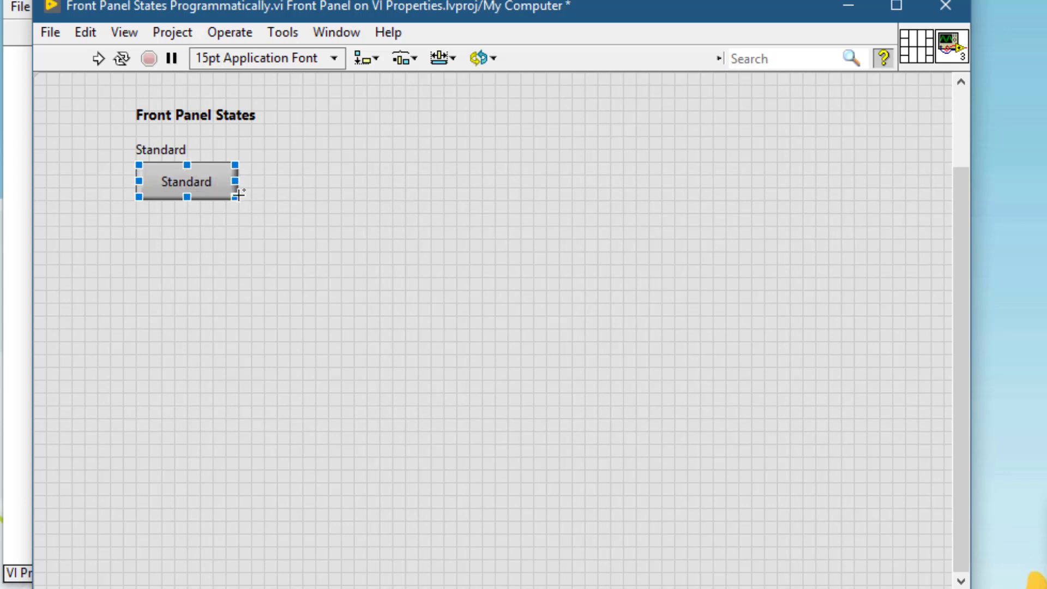
{"action": "mouse_move", "coordinate": [220, 168]}
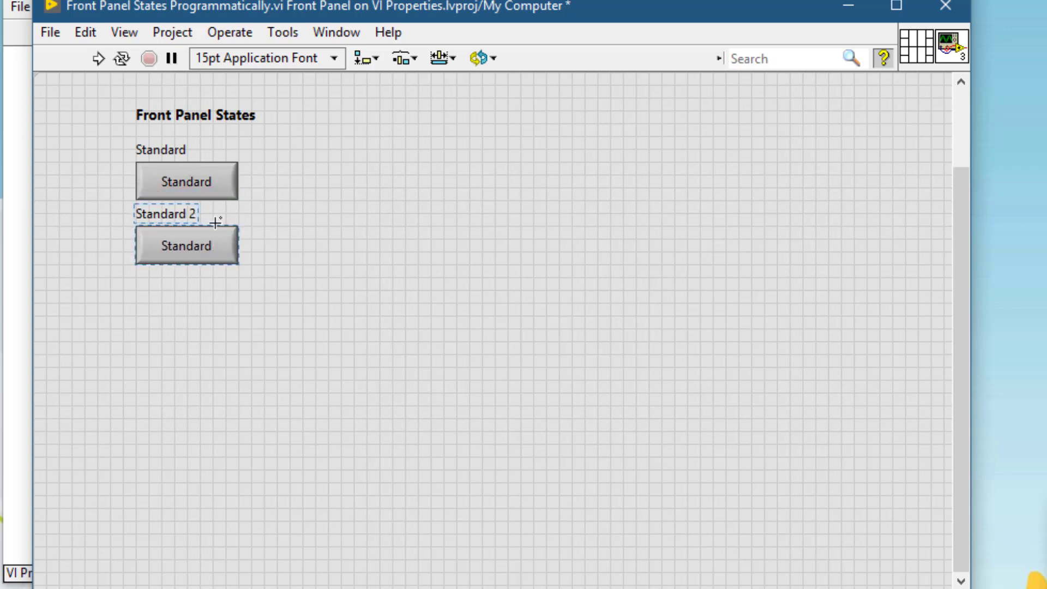
Step: Rename the duplicate buttons and captions to Maximize, Minimize and Hidden
{"action": "left_click", "coordinate": [163, 213]}
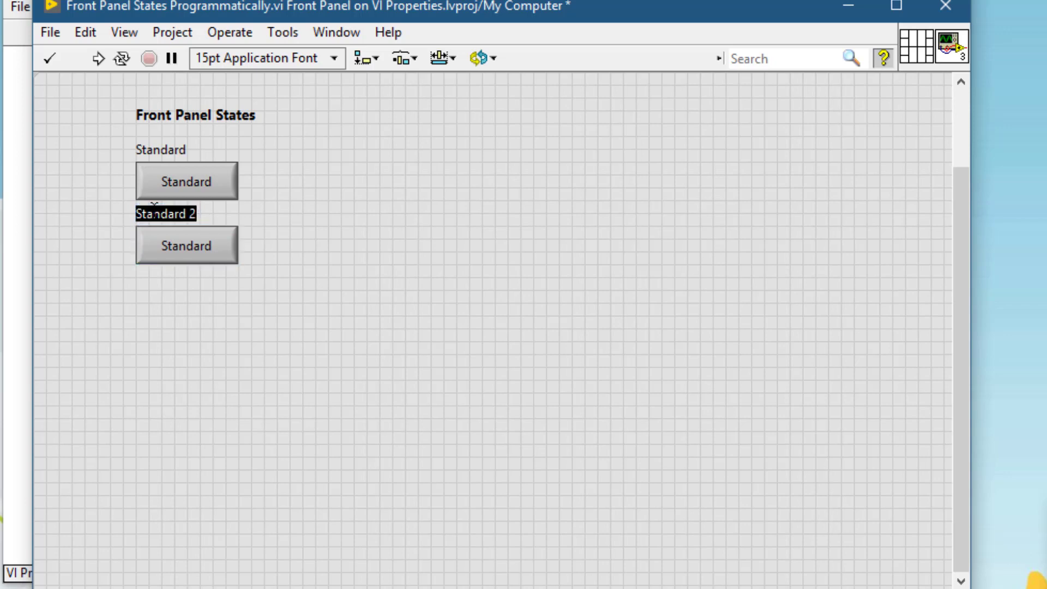
{"action": "type", "text": "Mak"}
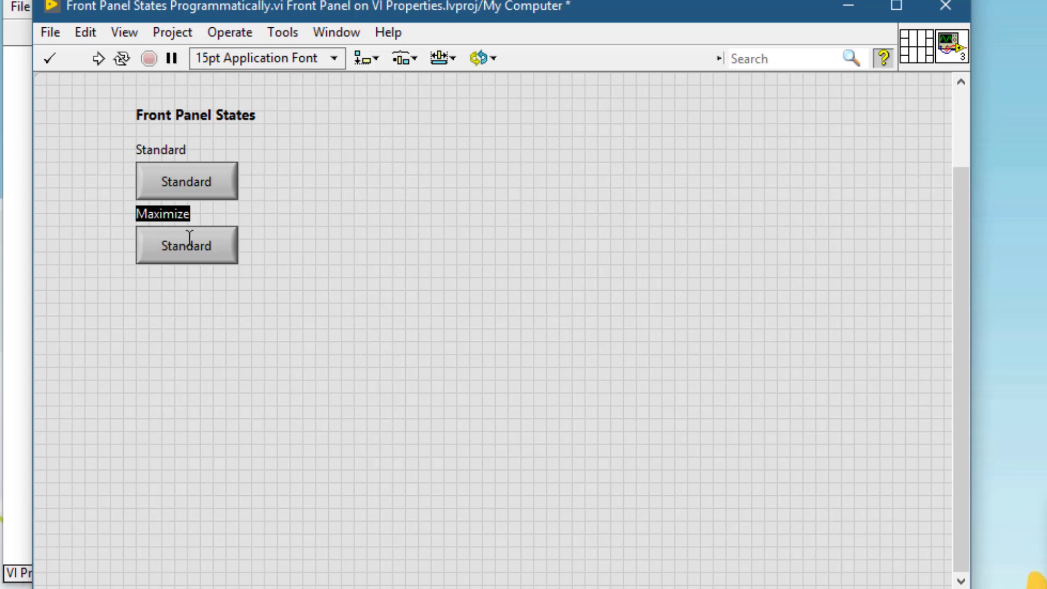
{"action": "left_click", "coordinate": [186, 245]}
{"action": "type", "text": "Maximize"}
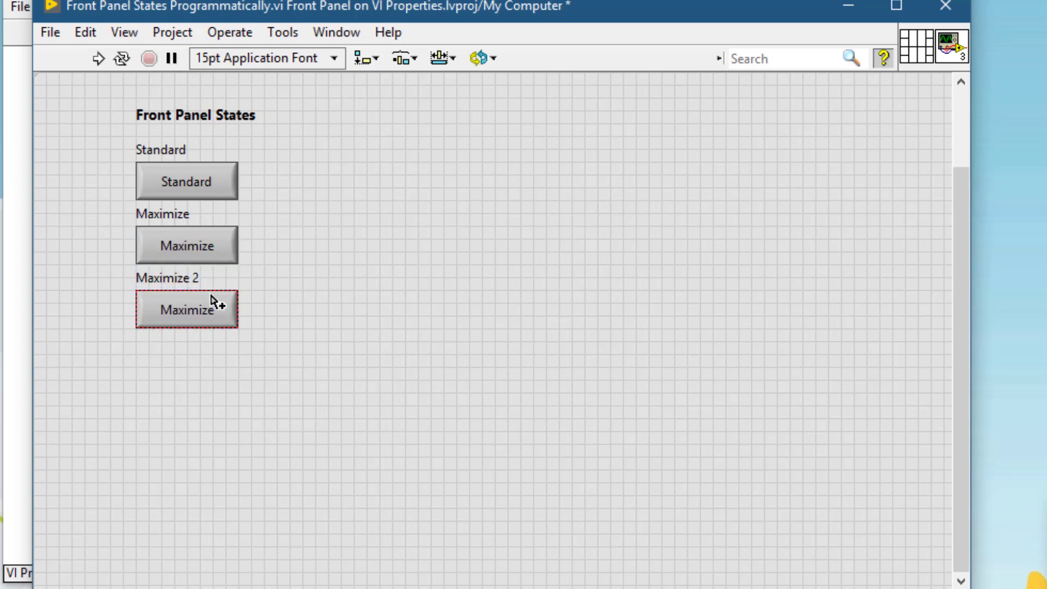
{"action": "left_click", "coordinate": [186, 309]}
{"action": "type", "text": "Minim"}
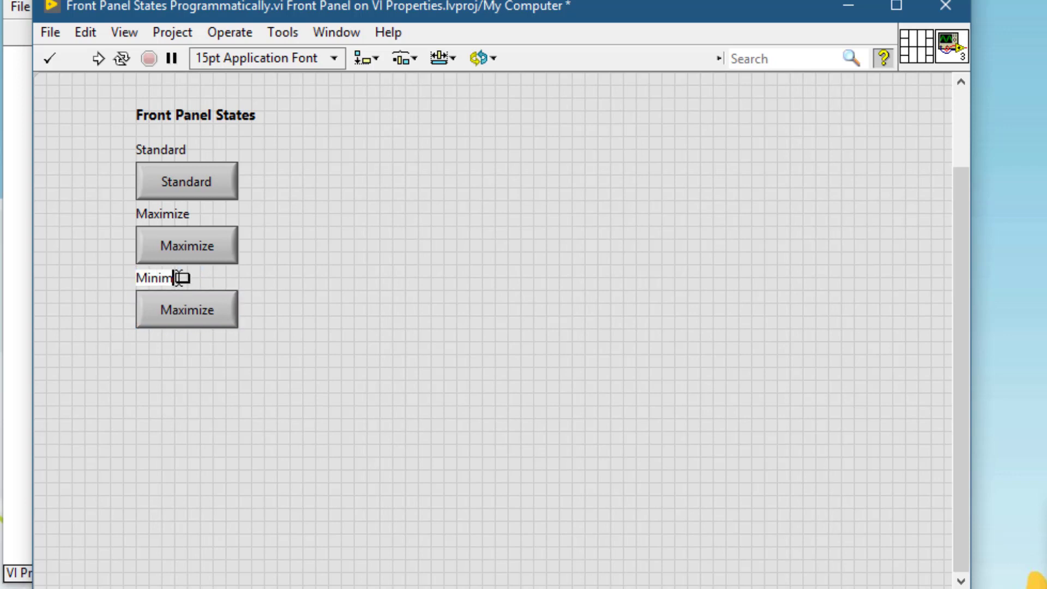
{"action": "mouse_move", "coordinate": [179, 365]}
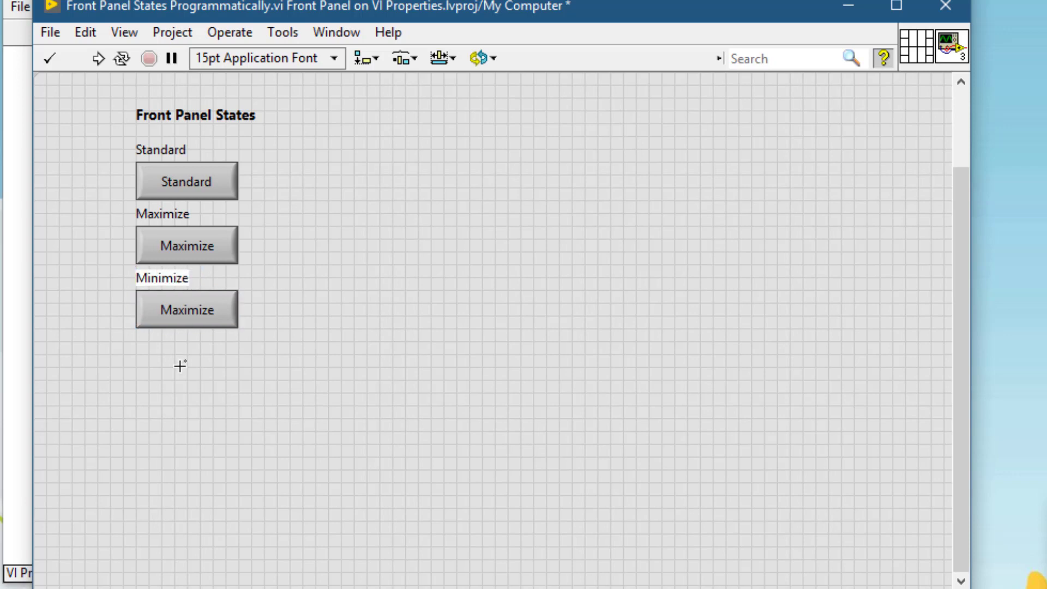
{"action": "double_click", "coordinate": [160, 278]}
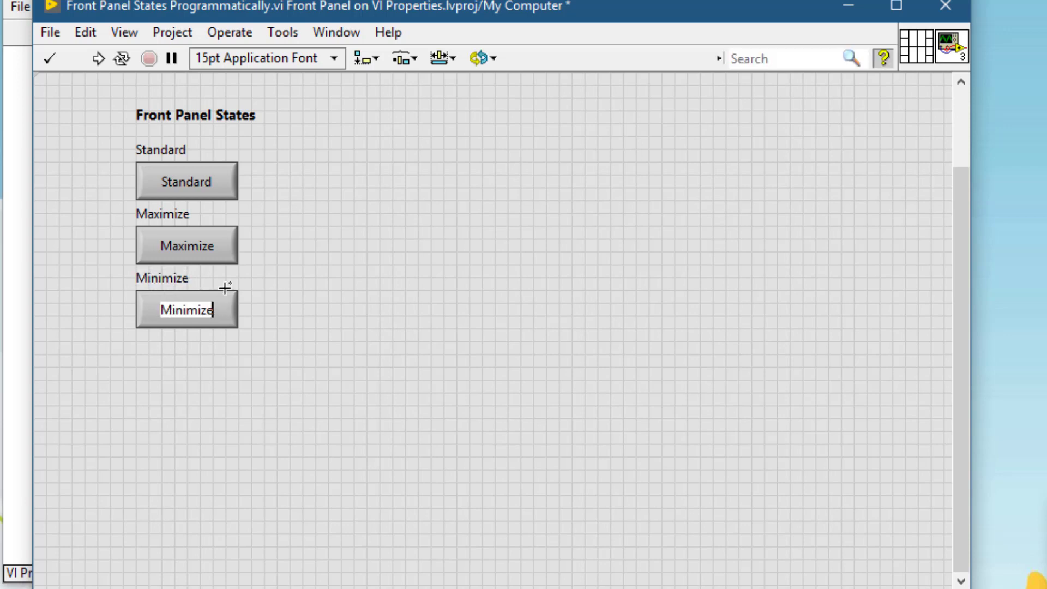
{"action": "mouse_move", "coordinate": [226, 295]}
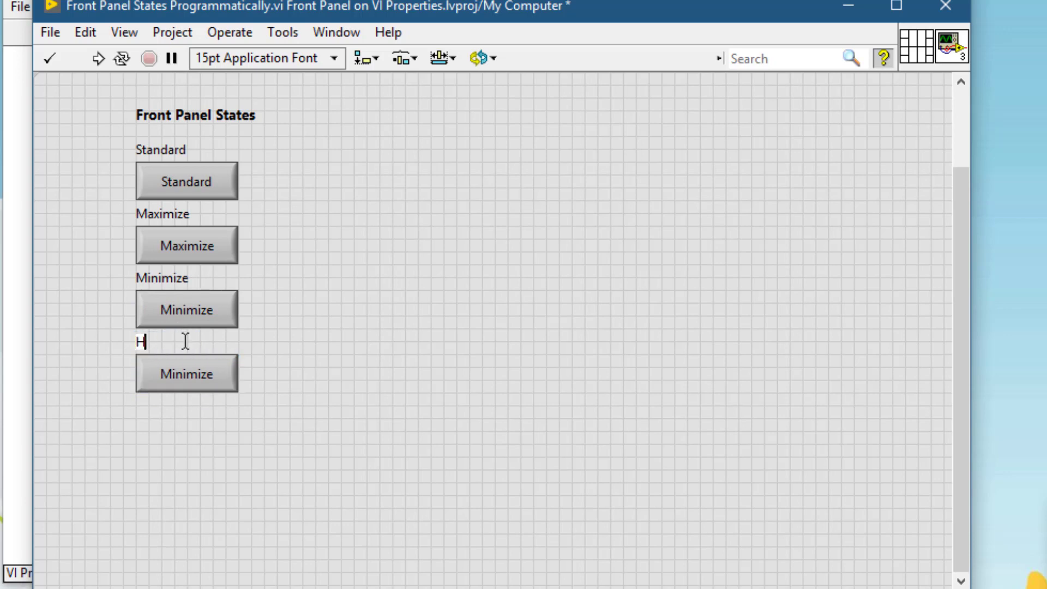
{"action": "type", "text": "Hidden"}
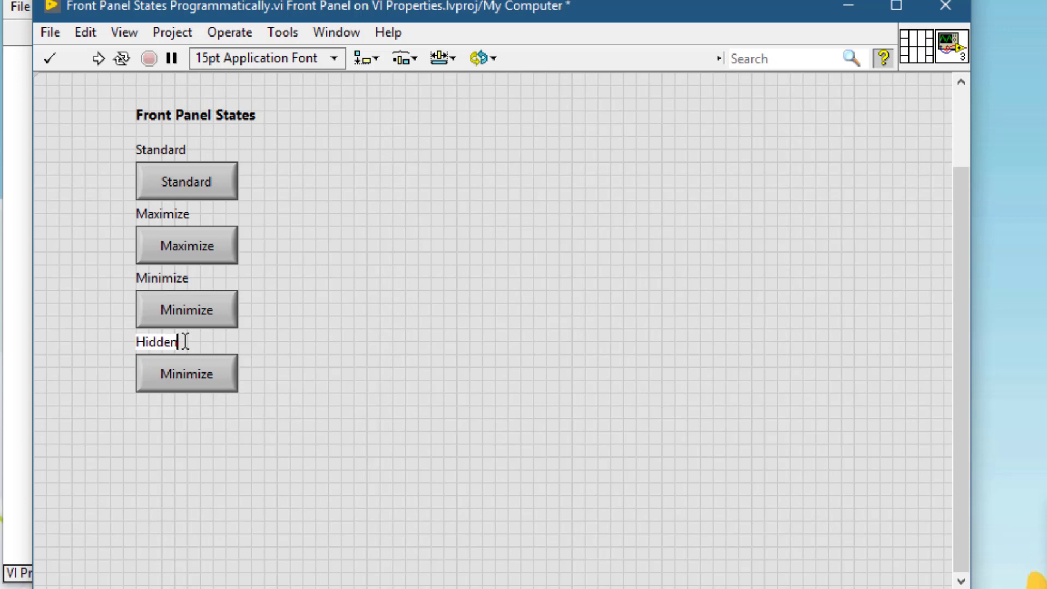
{"action": "double_click", "coordinate": [157, 342]}
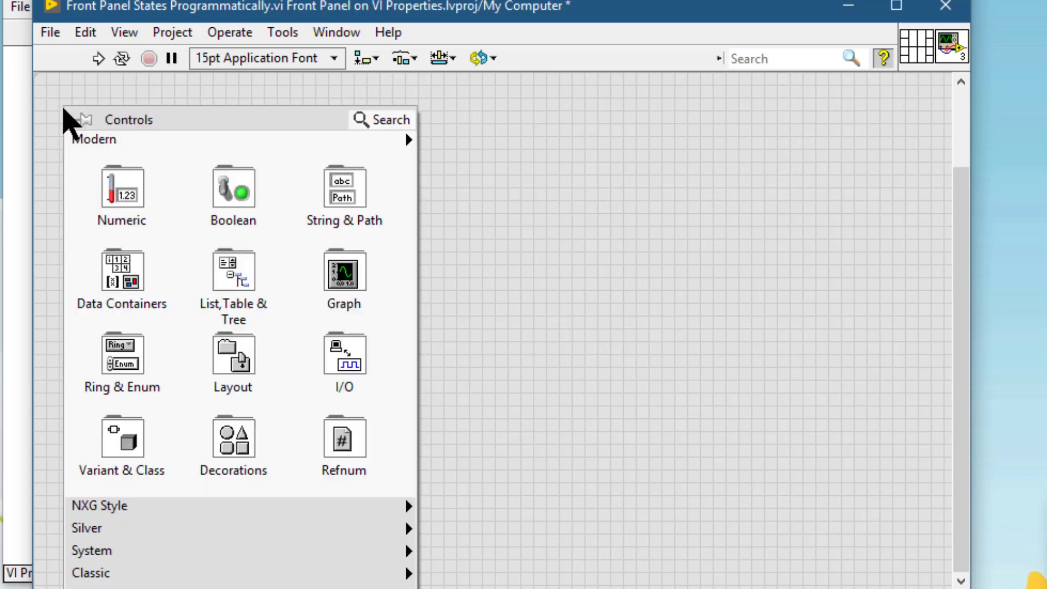
Step: Add a Stop button, match its size to the others and distribute all five evenly
{"action": "left_click", "coordinate": [234, 188]}
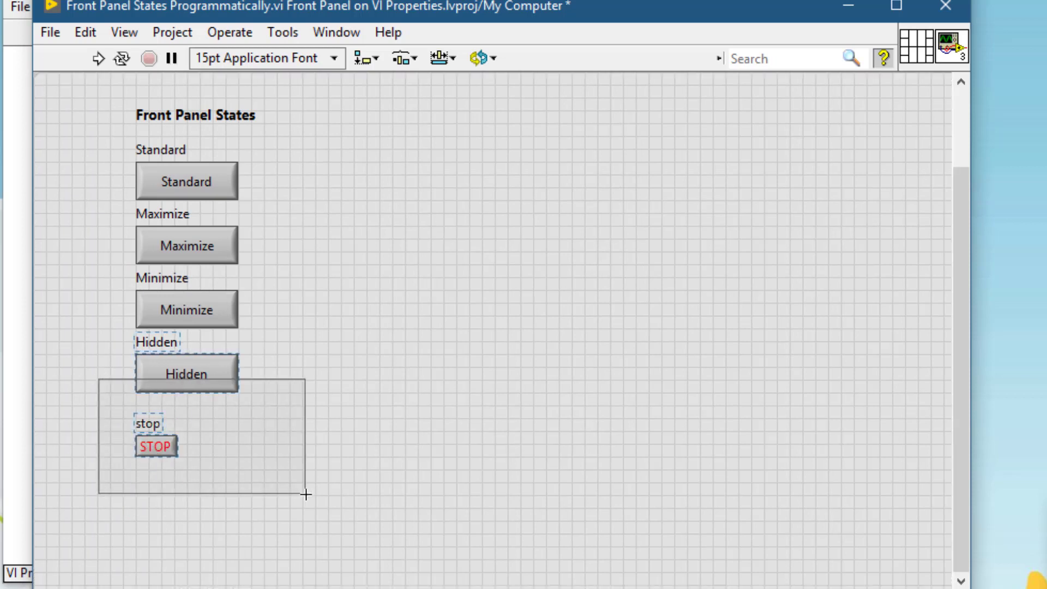
{"action": "left_click", "coordinate": [439, 57]}
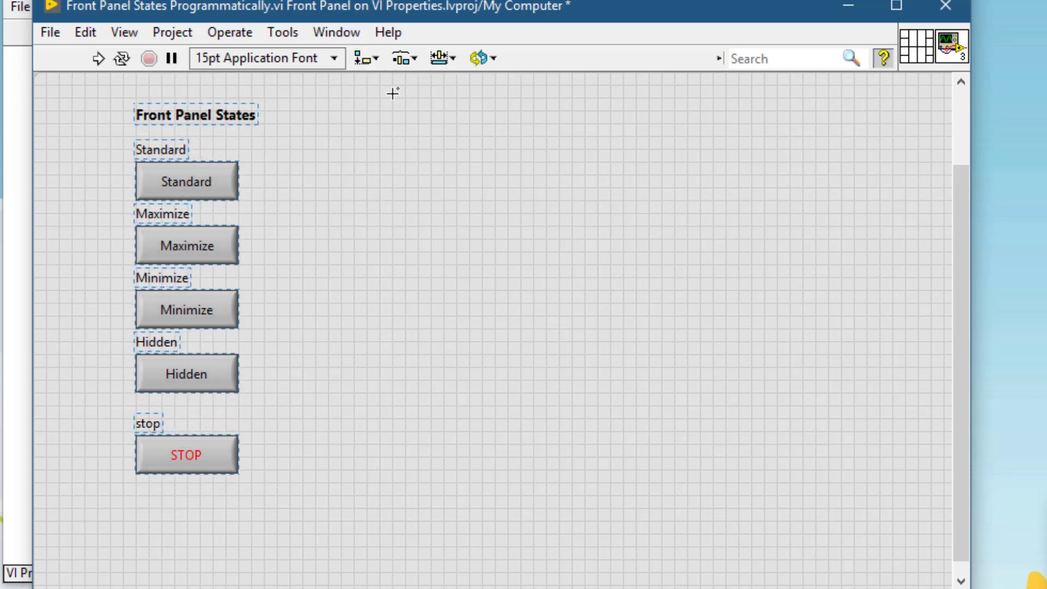
{"action": "left_click", "coordinate": [401, 57]}
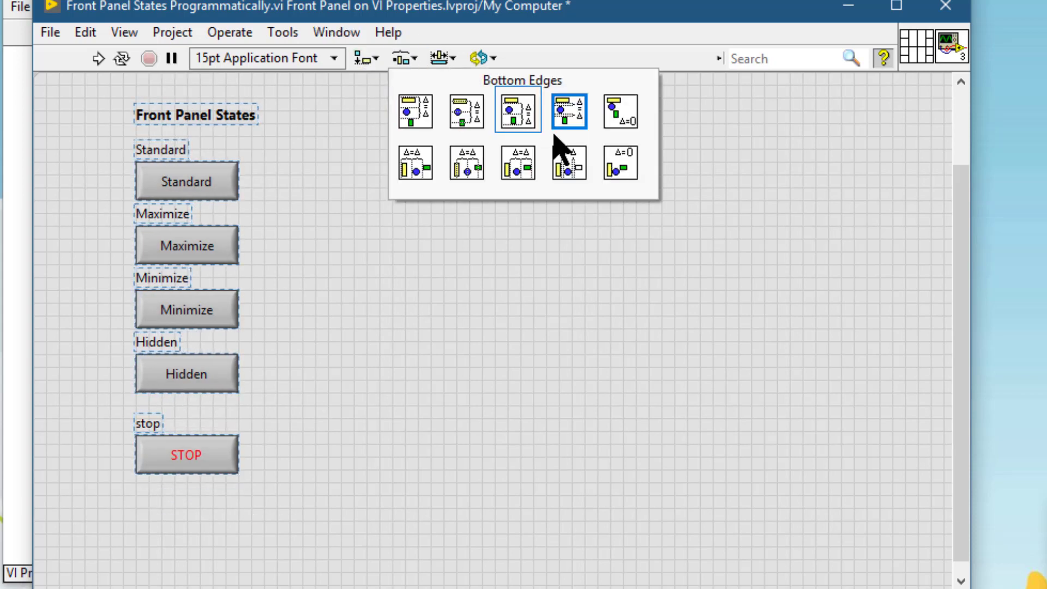
{"action": "left_click", "coordinate": [568, 111]}
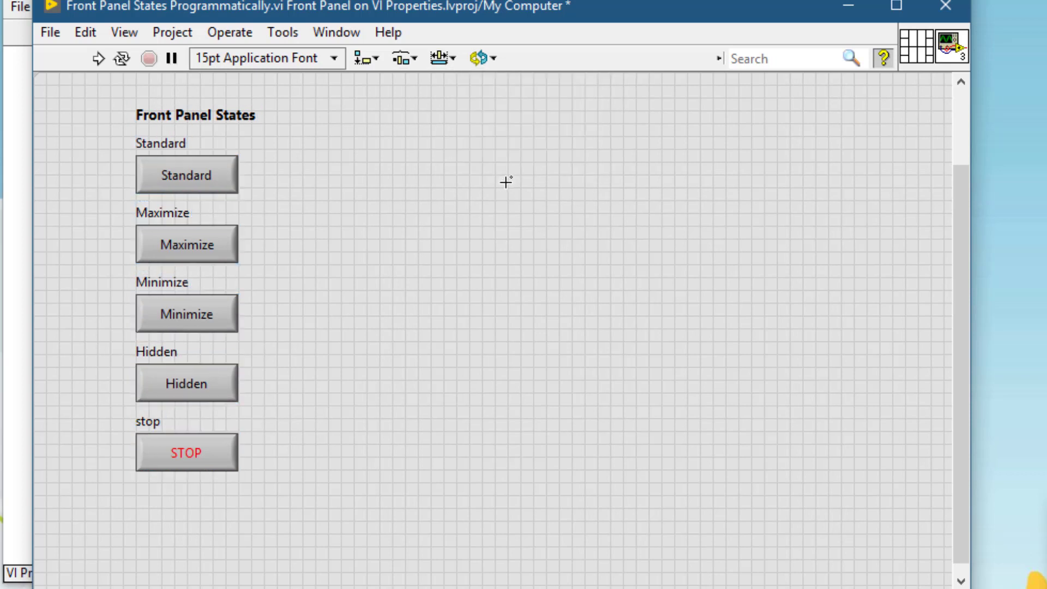
{"action": "mouse_move", "coordinate": [794, 544]}
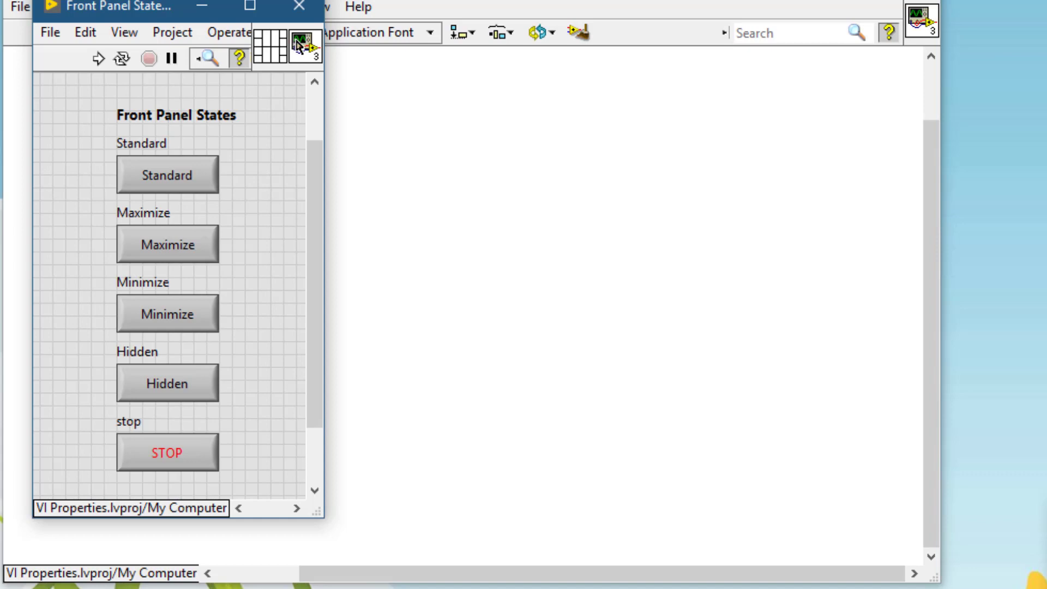
Step: Set the VI's Window Appearance to Custom through VI Properties and confirm
{"action": "left_click", "coordinate": [175, 114]}
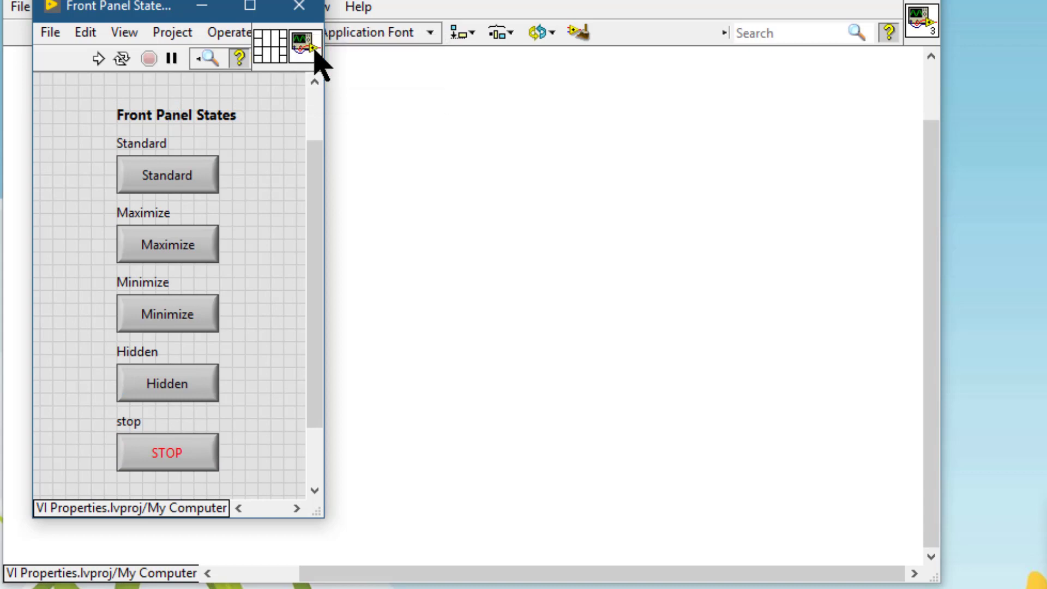
{"action": "left_click", "coordinate": [466, 113]}
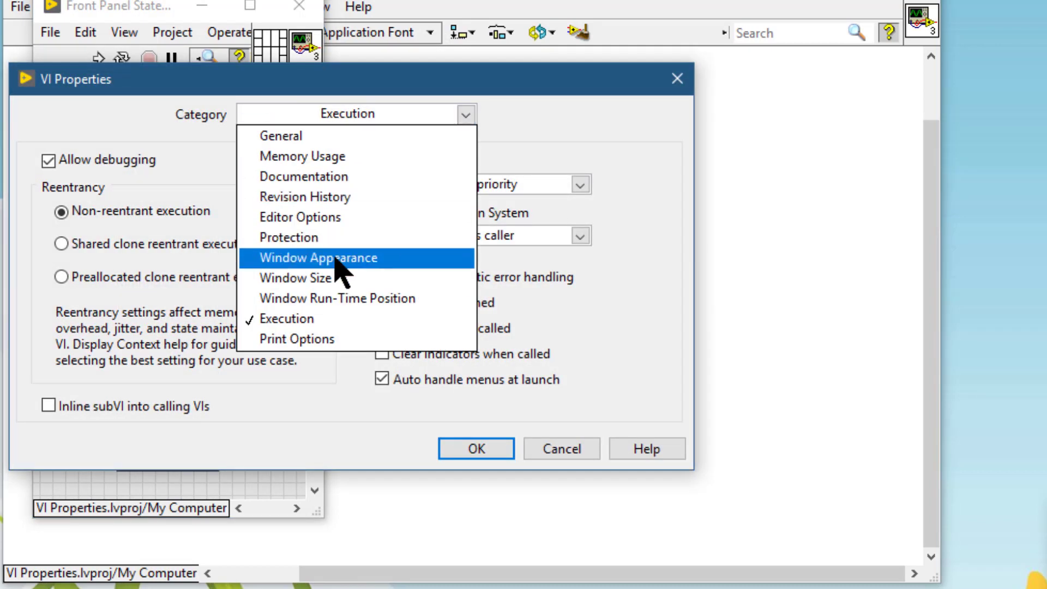
{"action": "left_click", "coordinate": [318, 257]}
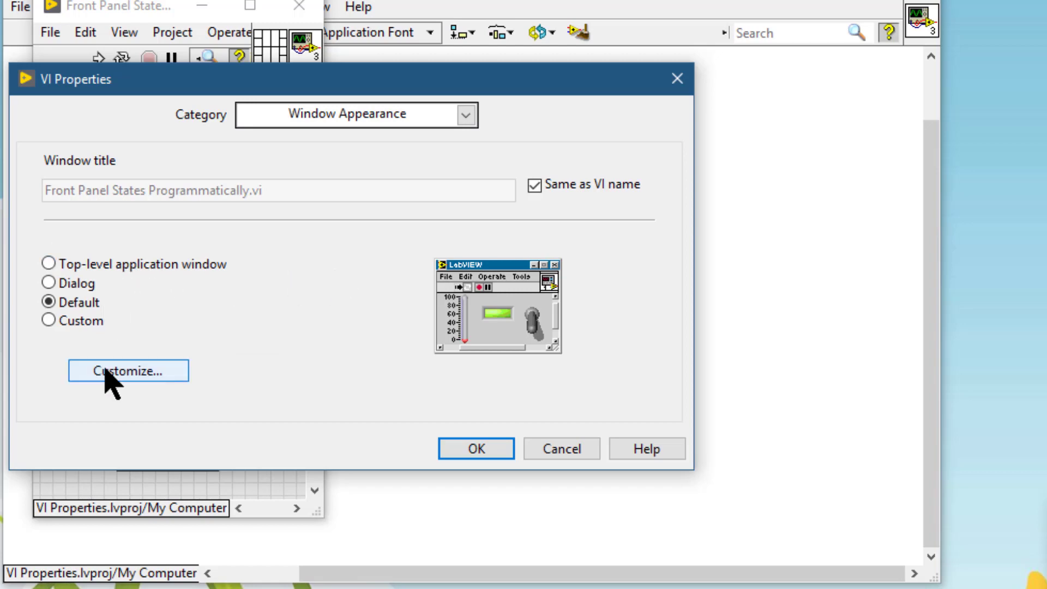
{"action": "left_click", "coordinate": [129, 370]}
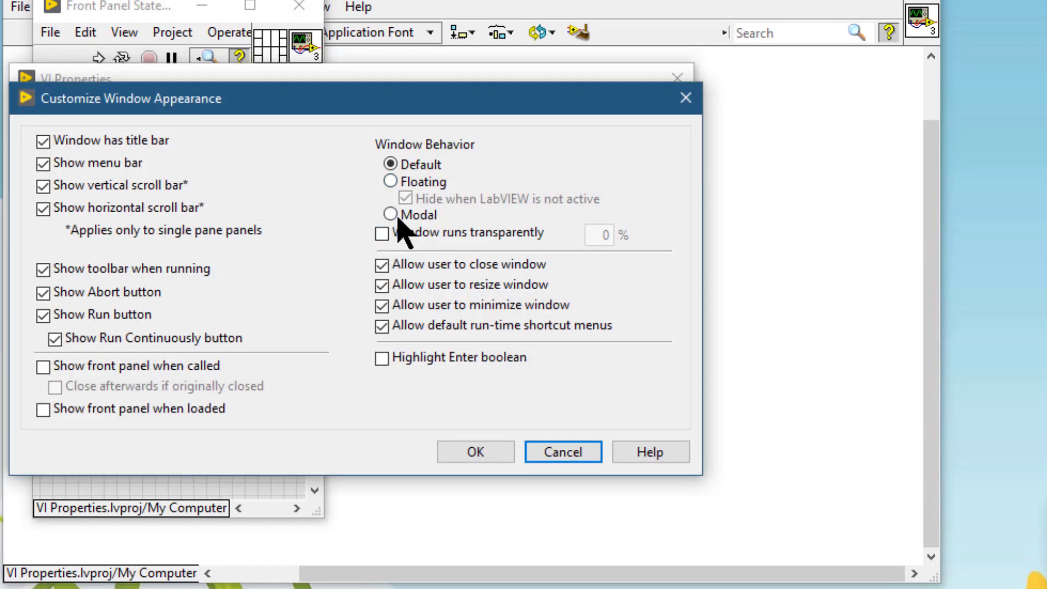
{"action": "left_click", "coordinate": [382, 215]}
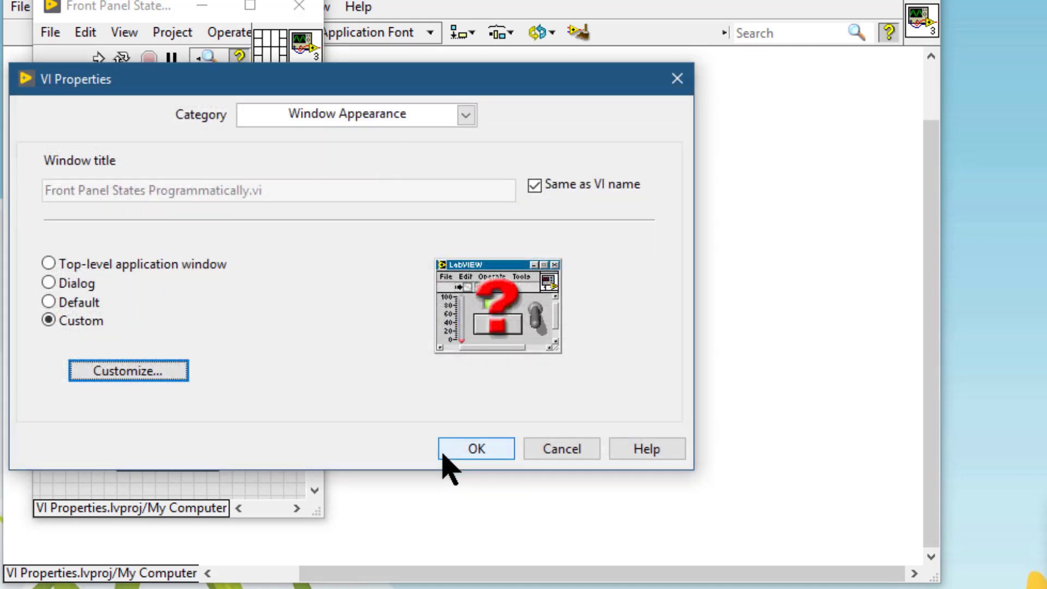
{"action": "left_click", "coordinate": [476, 448]}
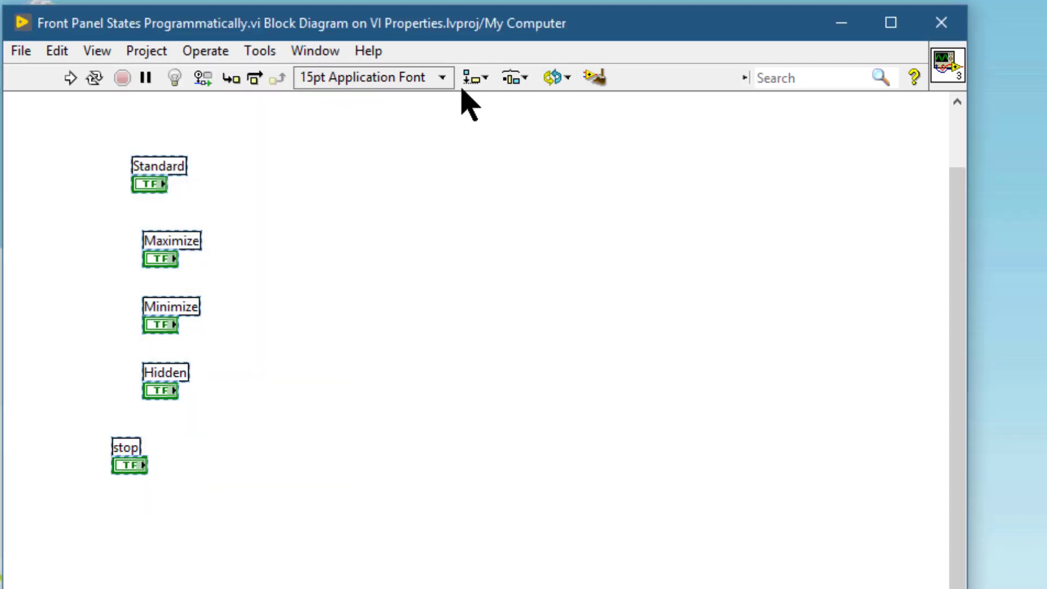
Step: Align the five terminals on left edges and distribute them vertically
{"action": "left_click", "coordinate": [551, 77]}
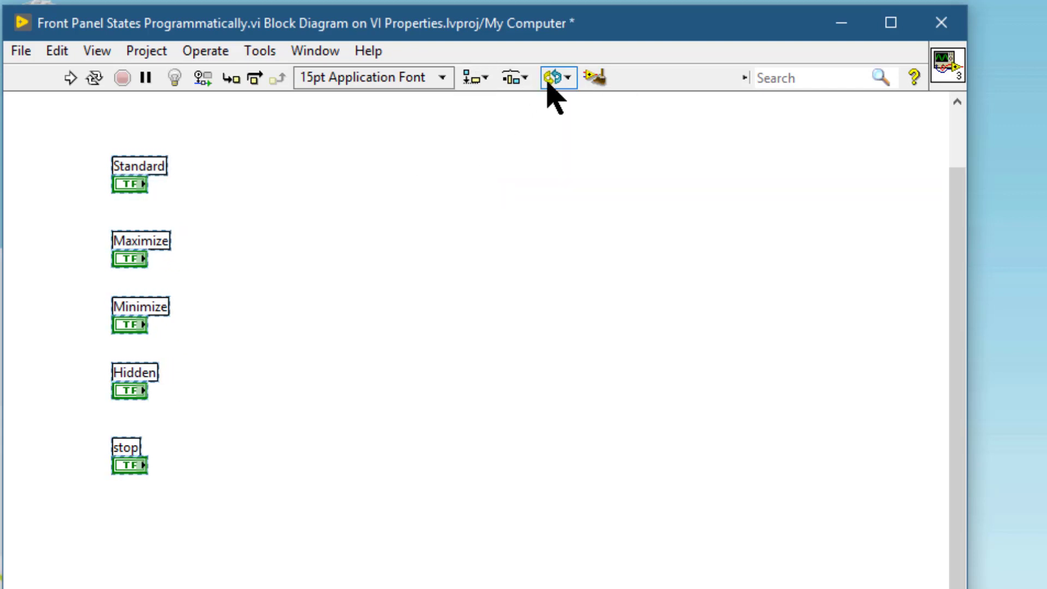
{"action": "left_click", "coordinate": [528, 78]}
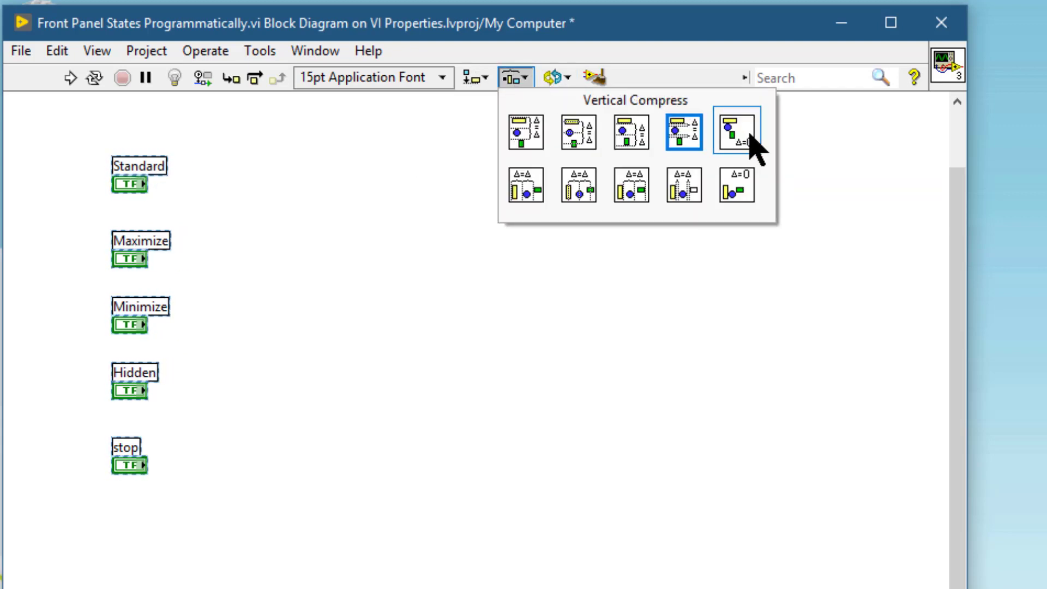
{"action": "left_click", "coordinate": [735, 130]}
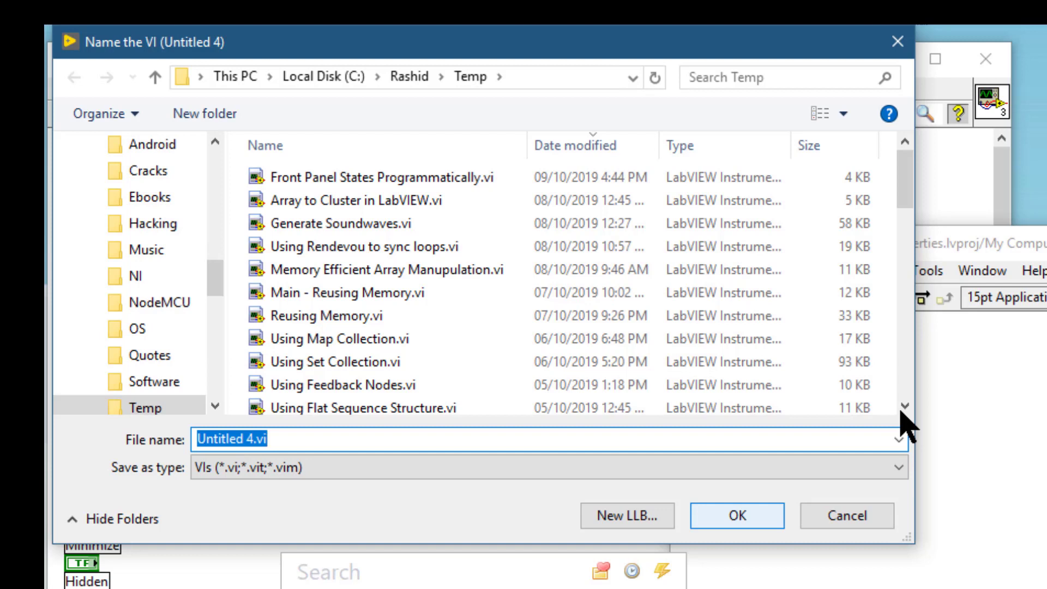
Step: Save the untitled VI as 'FP Demo VI' in the Temp folder
{"action": "type", "text": "FP"}
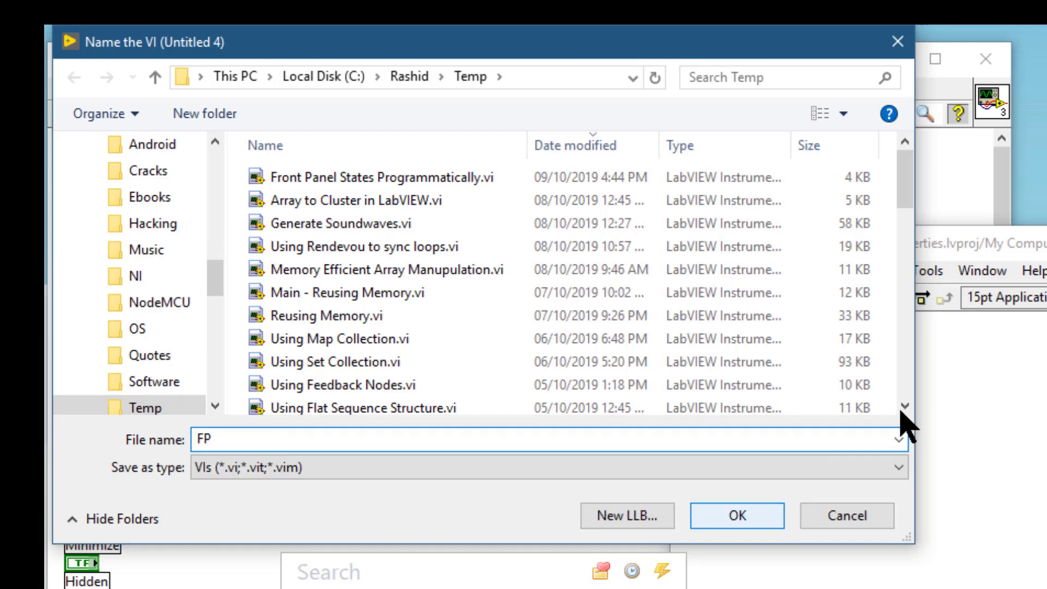
{"action": "type", "text": "Demo VI"}
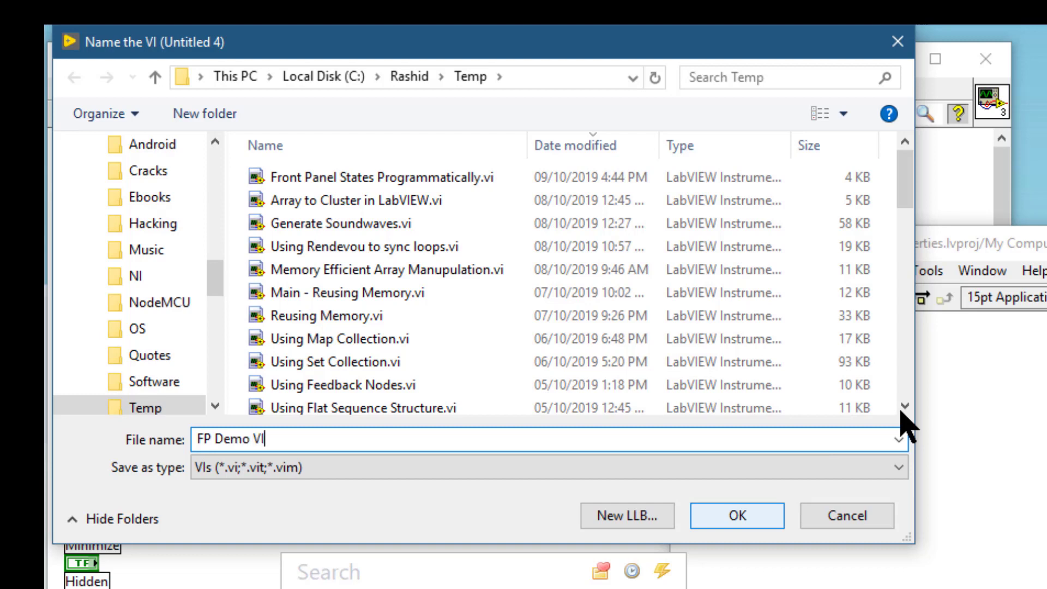
{"action": "mouse_move", "coordinate": [767, 516]}
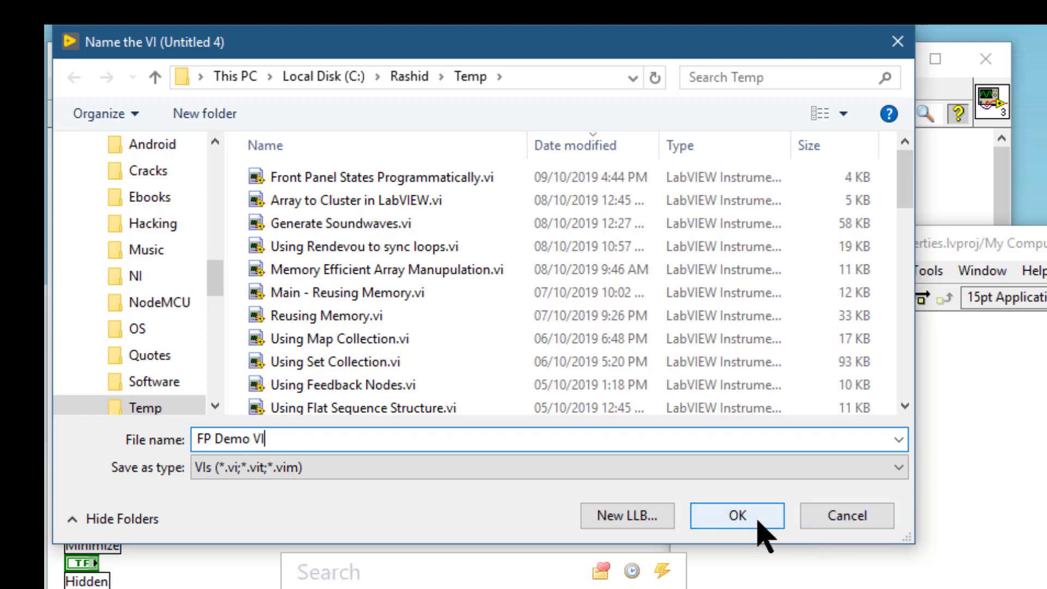
{"action": "left_click", "coordinate": [736, 516]}
{"action": "type", "text": "Front Panel D"}
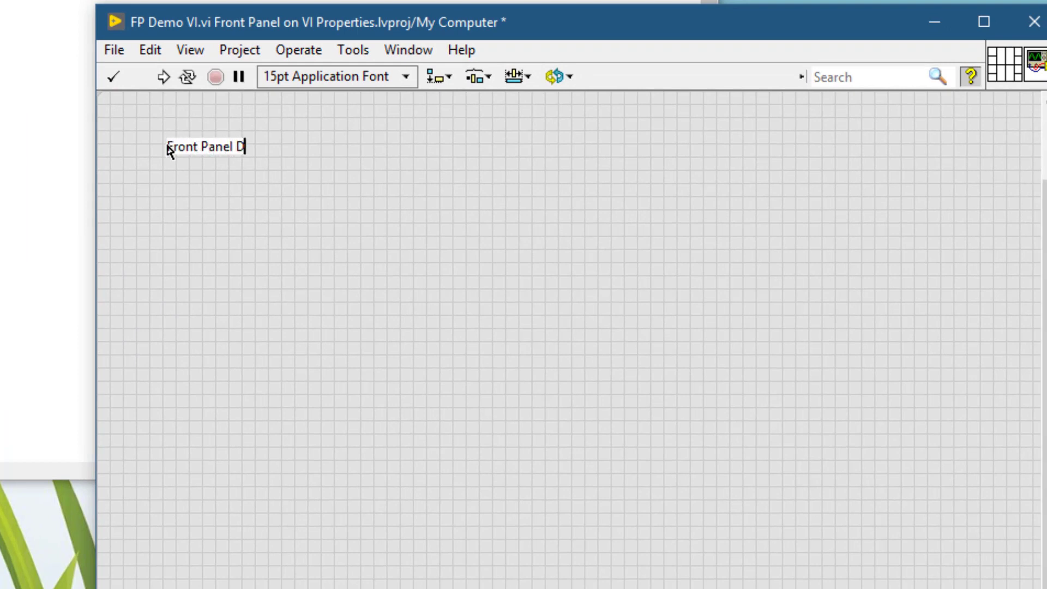
Step: Add a 'Front Panel Demonstration VI' heading and make it larger and bold
{"action": "type", "text": "emonsta"}
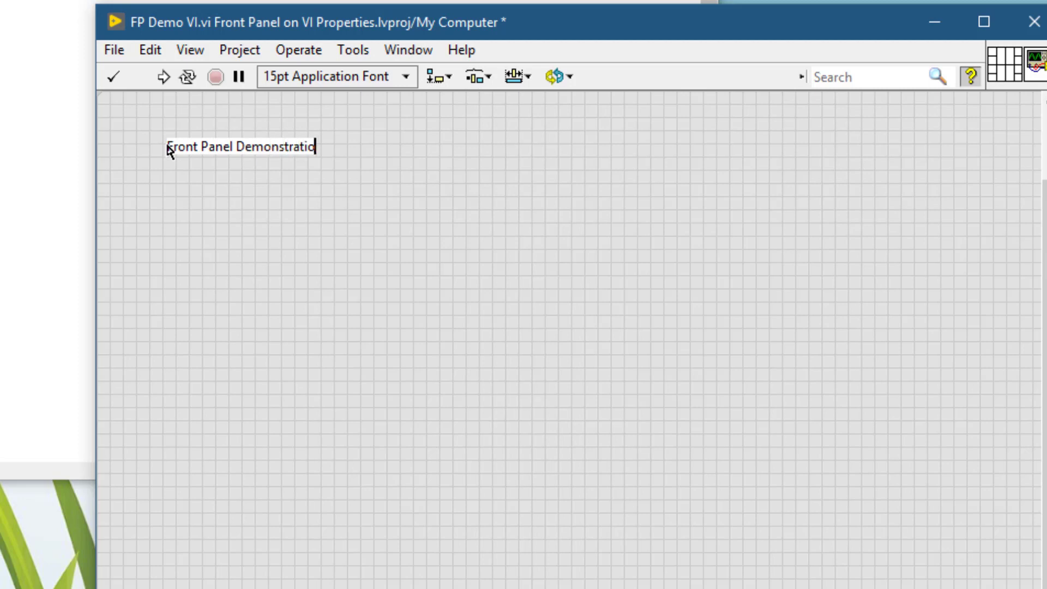
{"action": "type", "text": "n"}
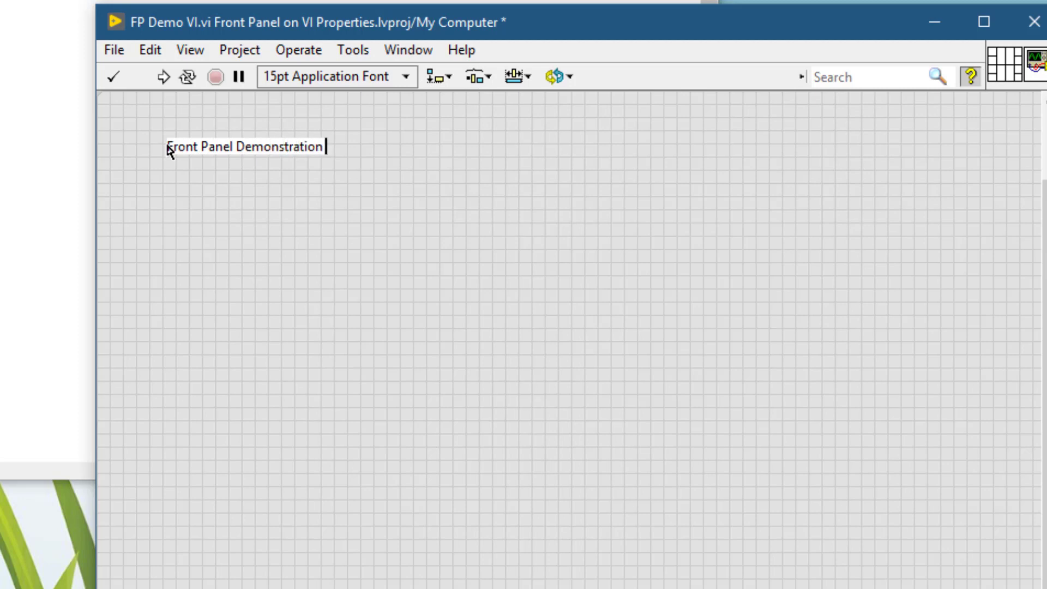
{"action": "type", "text": "VI"}
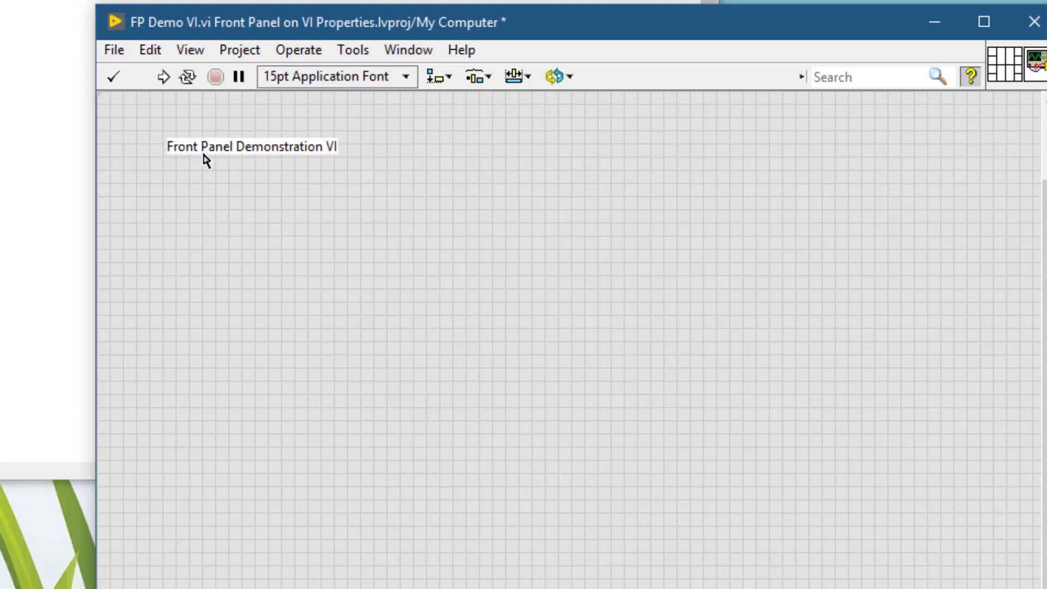
{"action": "double_click", "coordinate": [251, 146]}
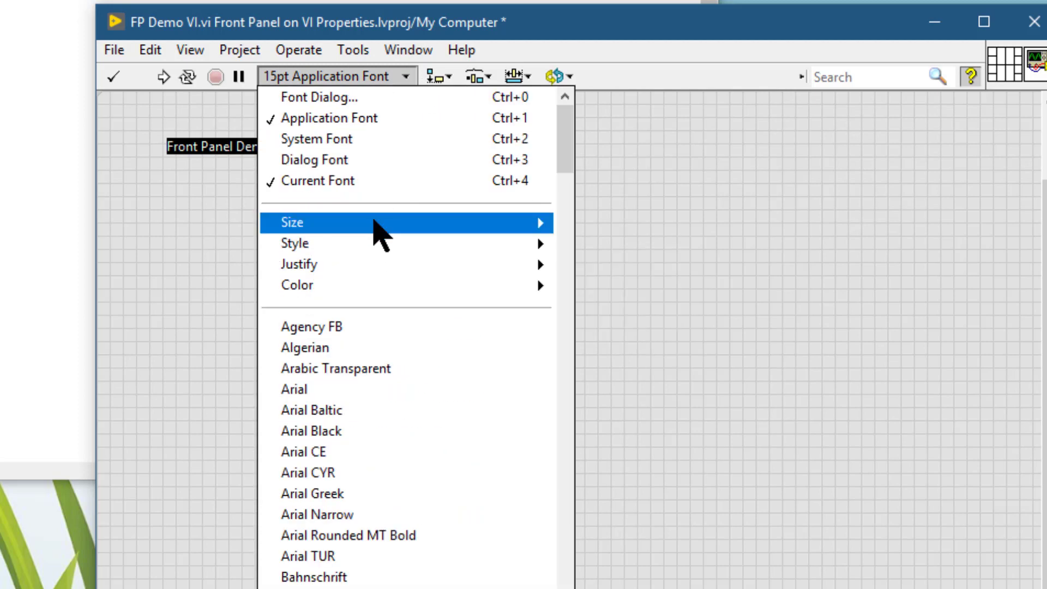
{"action": "left_click", "coordinate": [661, 353]}
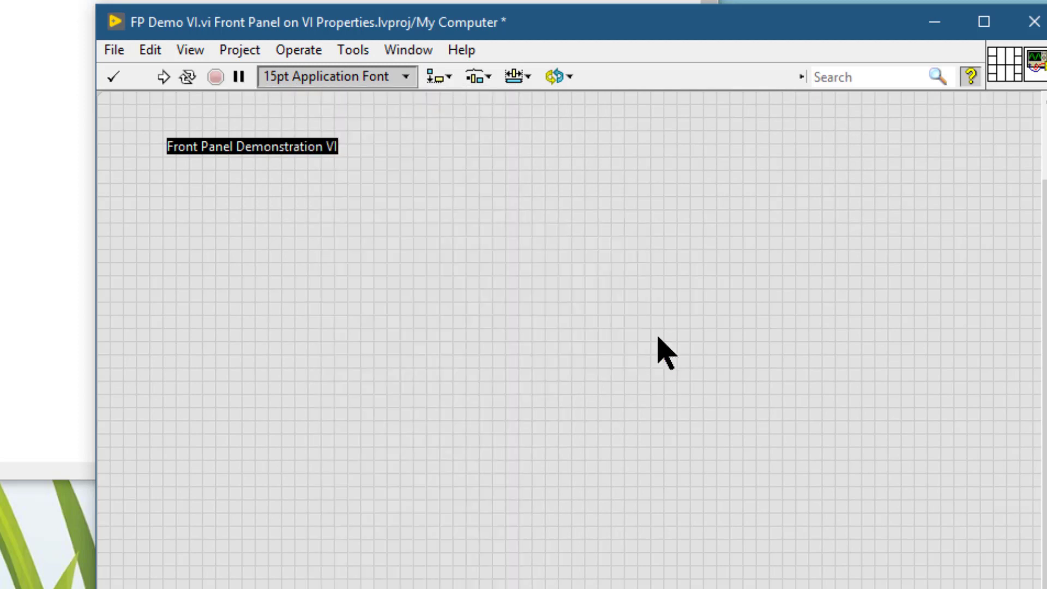
{"action": "left_click", "coordinate": [406, 76]}
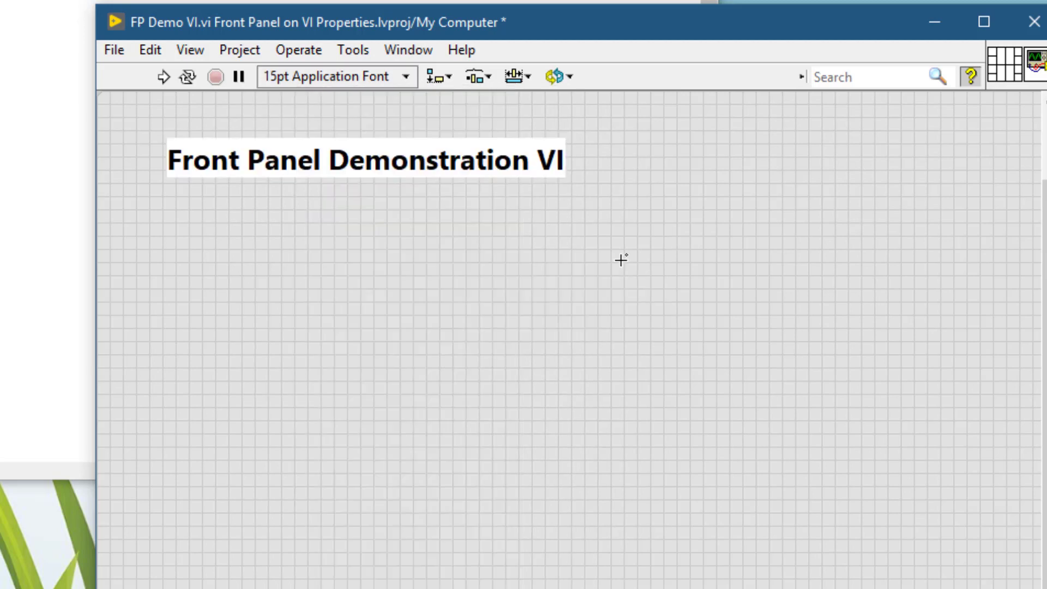
Step: Shrink the FP Demo VI window around the heading and close it
{"action": "left_click", "coordinate": [364, 159]}
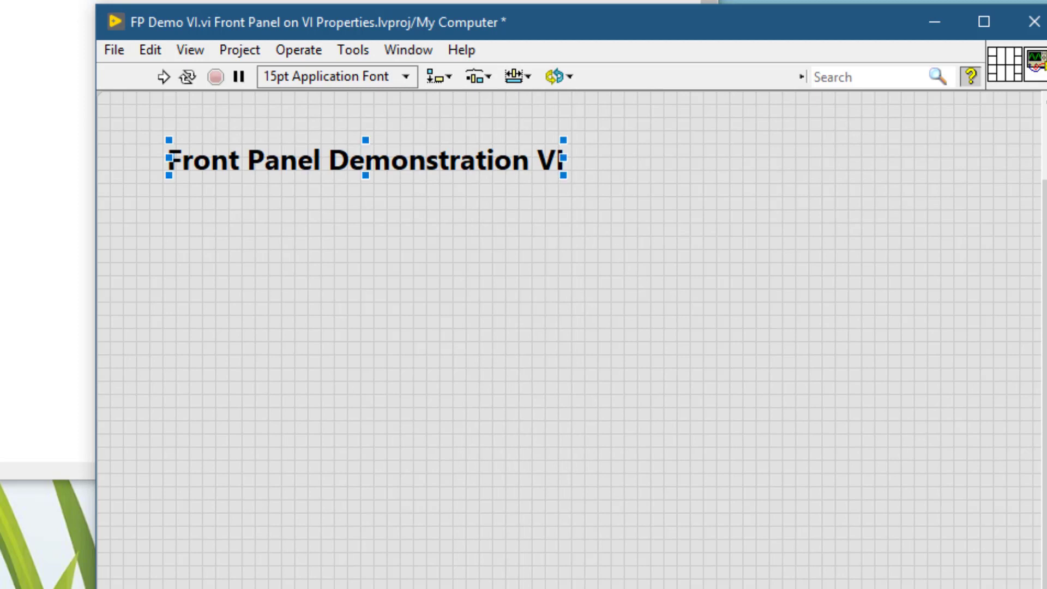
{"action": "left_click_drag", "start_coordinate": [1041, 587], "coordinate": [677, 220]}
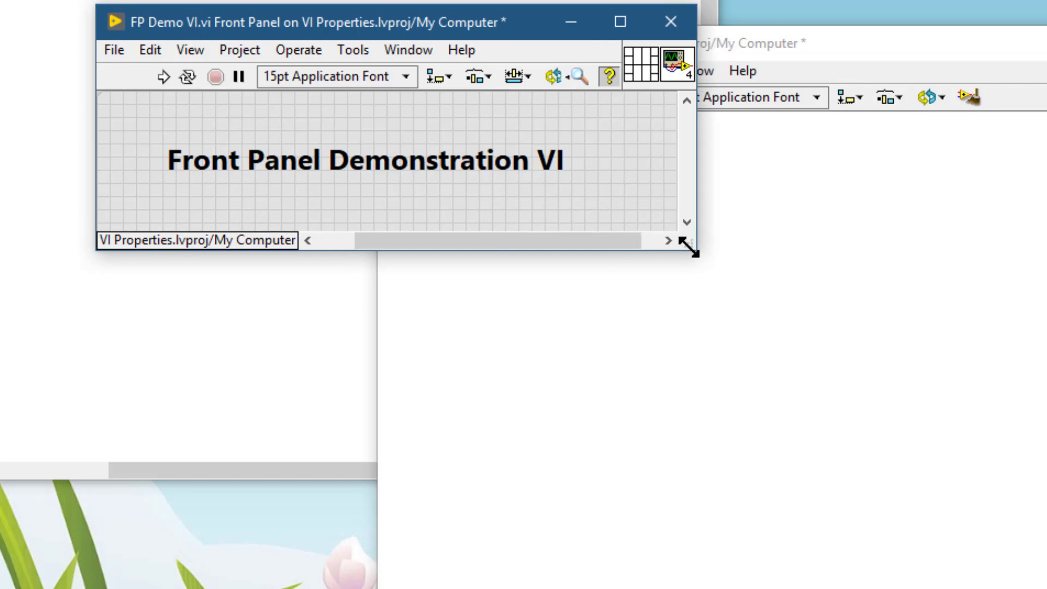
{"action": "mouse_move", "coordinate": [607, 167]}
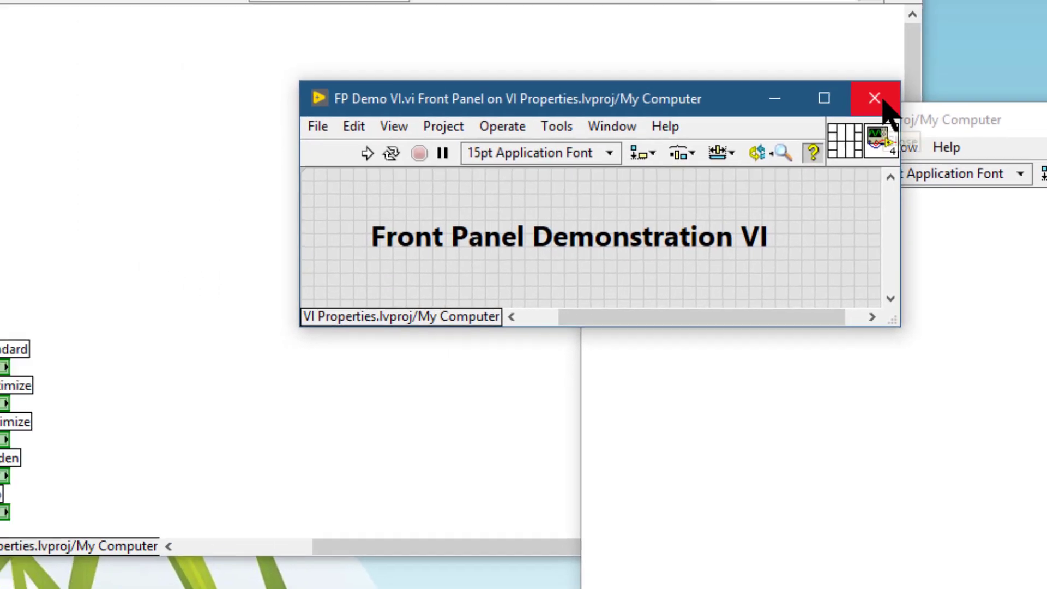
{"action": "left_click", "coordinate": [874, 98]}
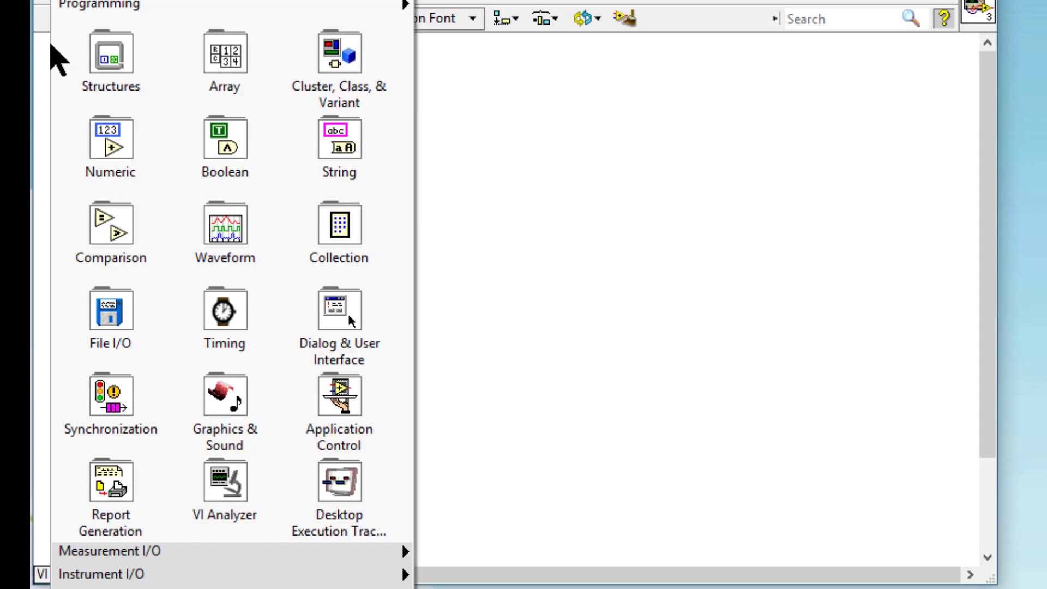
{"action": "mouse_move", "coordinate": [338, 411]}
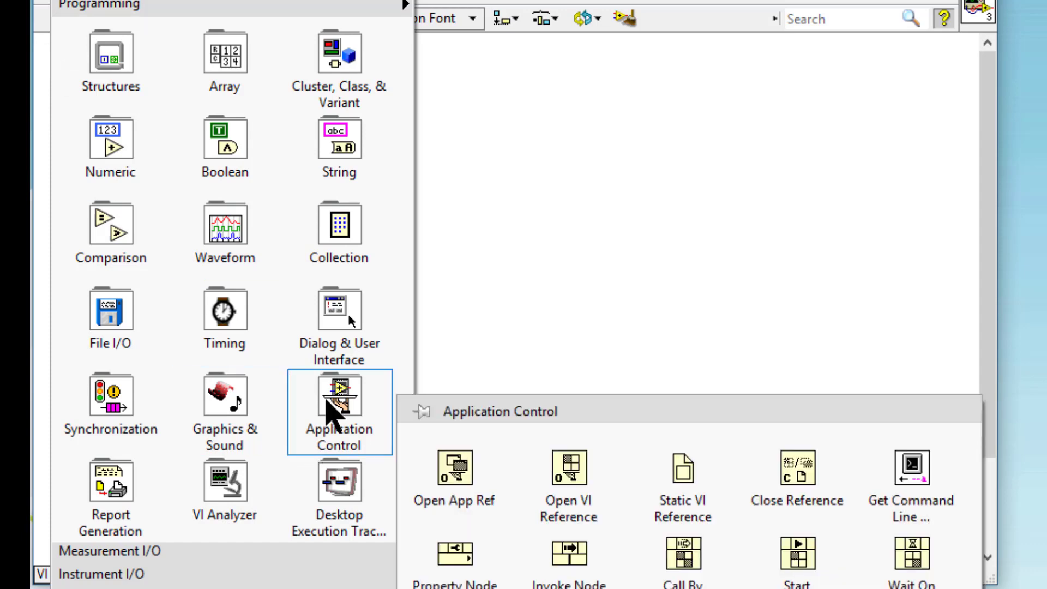
{"action": "mouse_move", "coordinate": [683, 480]}
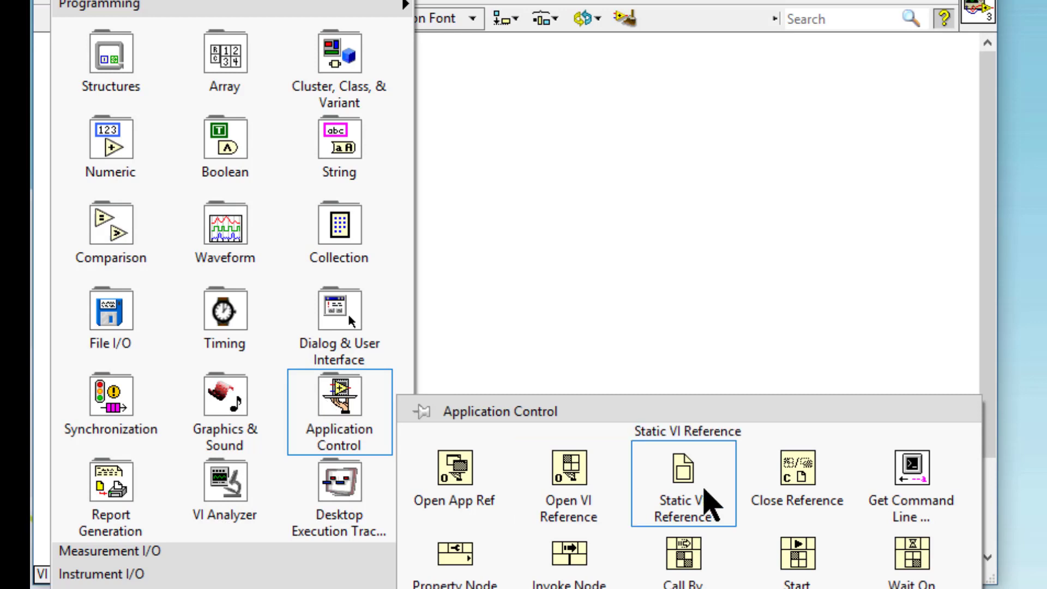
Step: Browse the static VI reference's path to FP Demo VI.vi and confirm
{"action": "left_click", "coordinate": [682, 481]}
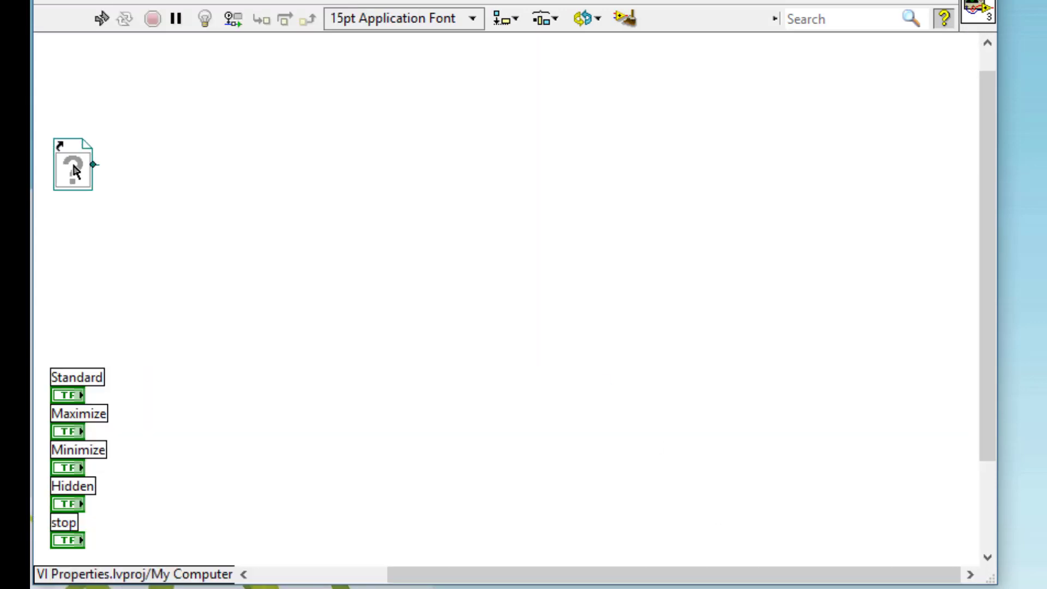
{"action": "left_click", "coordinate": [72, 165]}
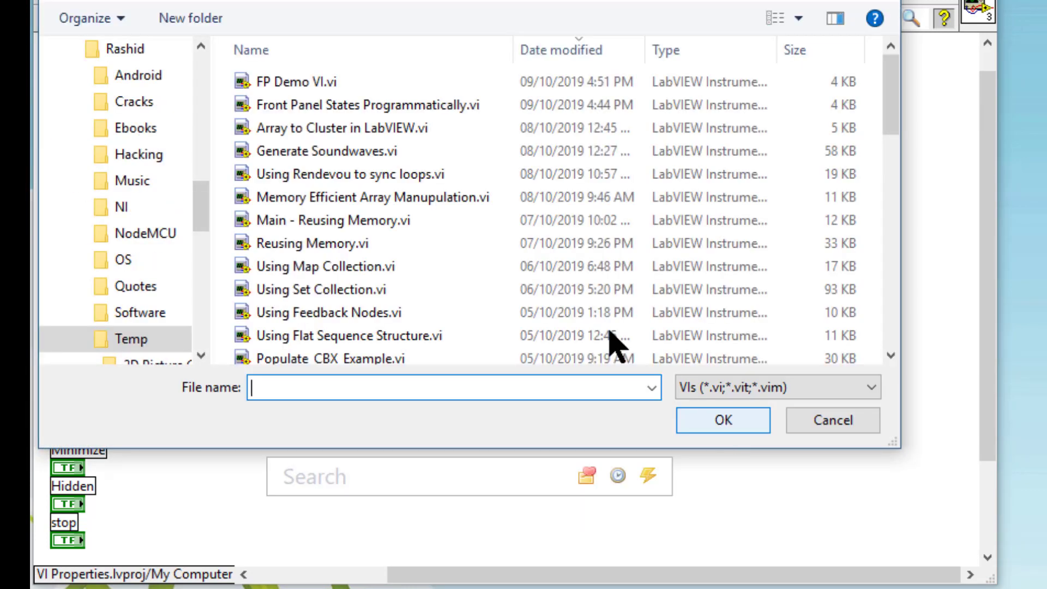
{"action": "left_click", "coordinate": [283, 82]}
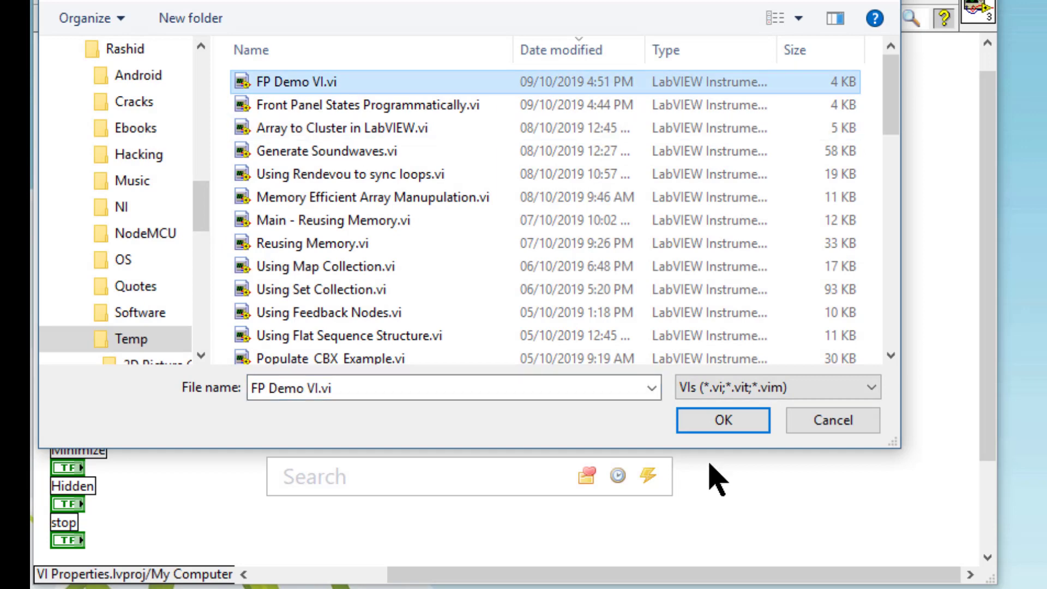
{"action": "left_click", "coordinate": [722, 420]}
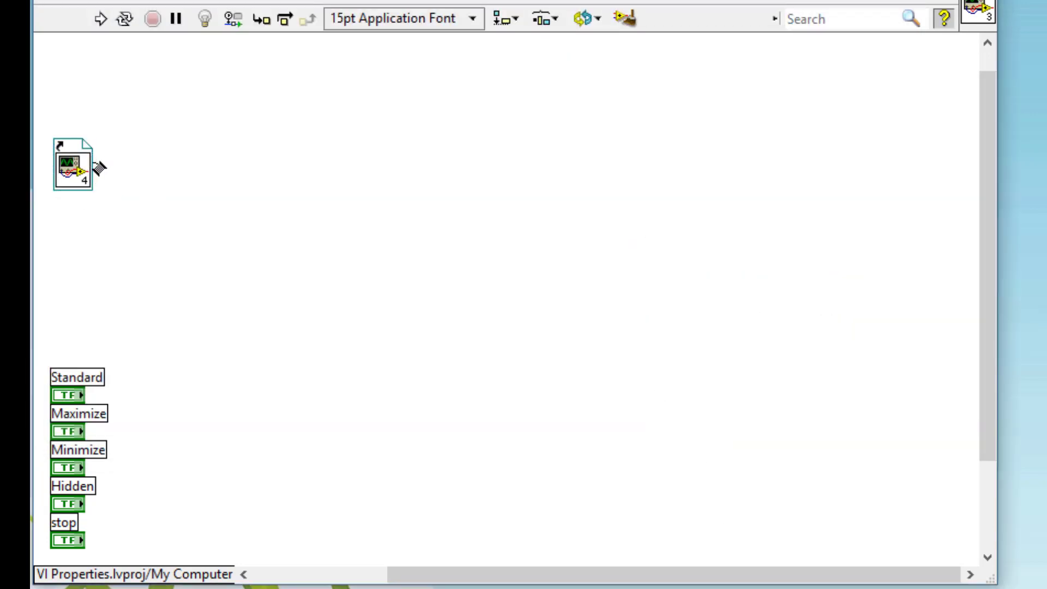
Step: Create an FP.Open property node with Activate and State inputs from the FP Demo VI reference
{"action": "right_click", "coordinate": [72, 165]}
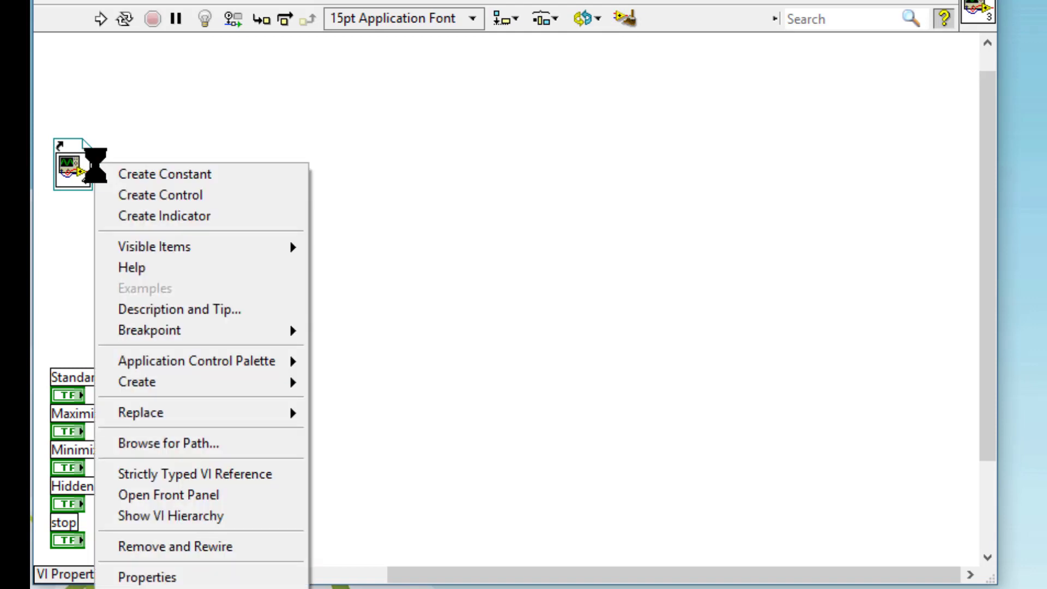
{"action": "mouse_move", "coordinate": [104, 186]}
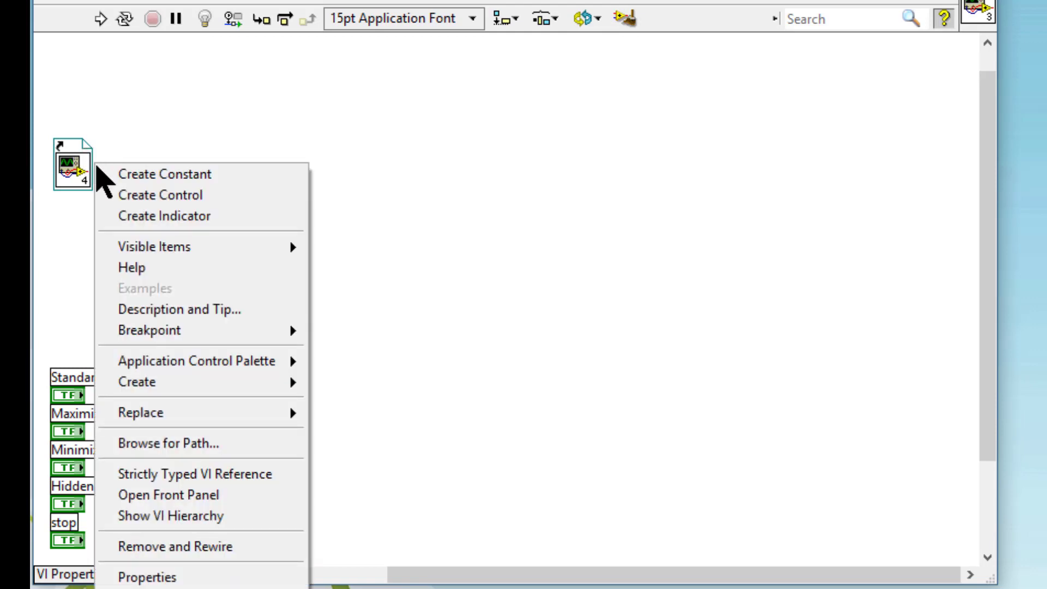
{"action": "mouse_move", "coordinate": [138, 382]}
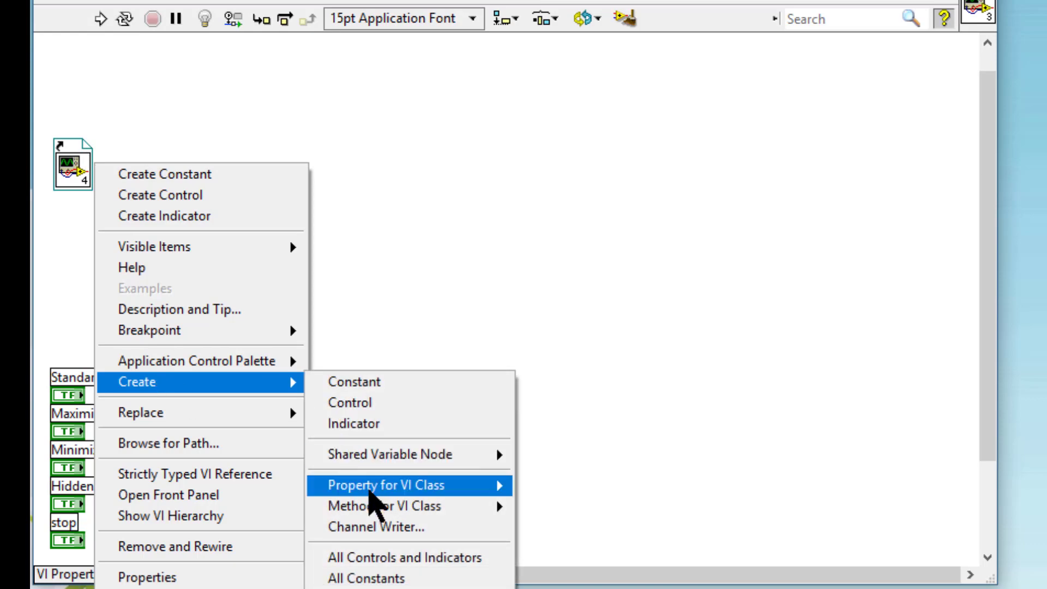
{"action": "mouse_move", "coordinate": [385, 488]}
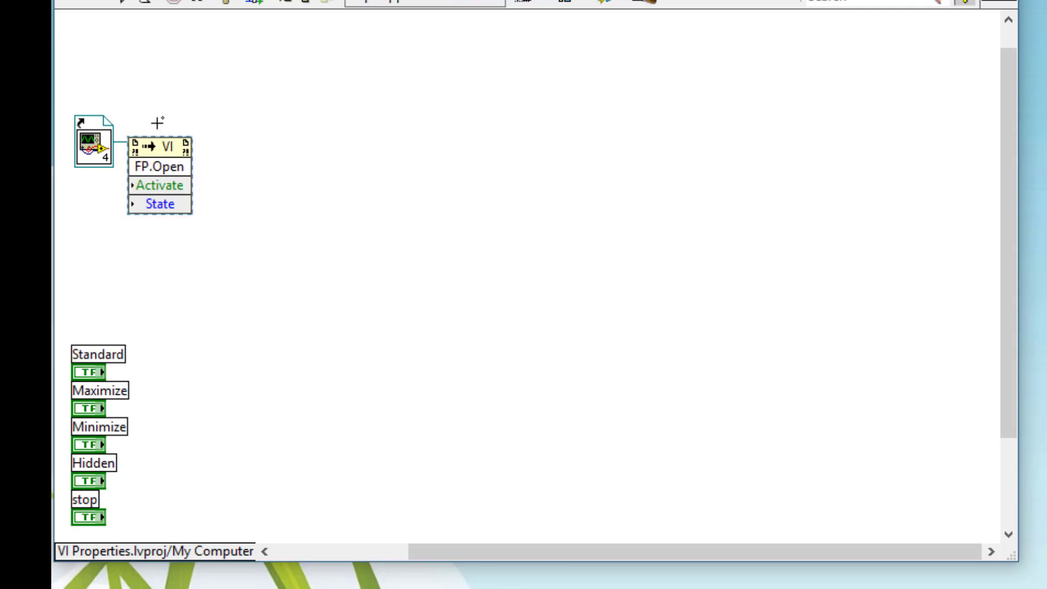
{"action": "mouse_move", "coordinate": [148, 106]}
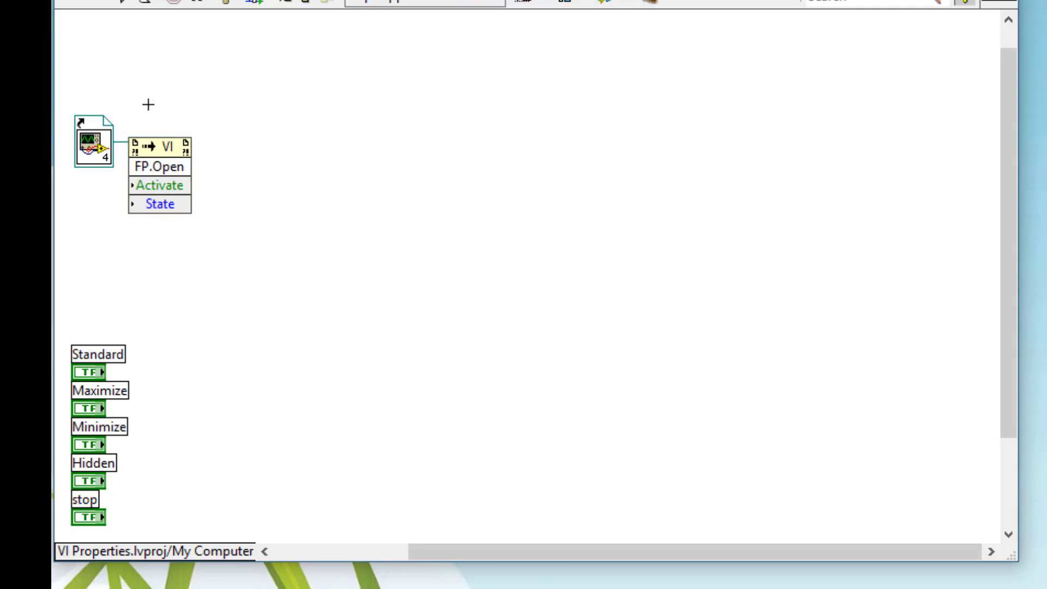
{"action": "mouse_move", "coordinate": [252, 46]}
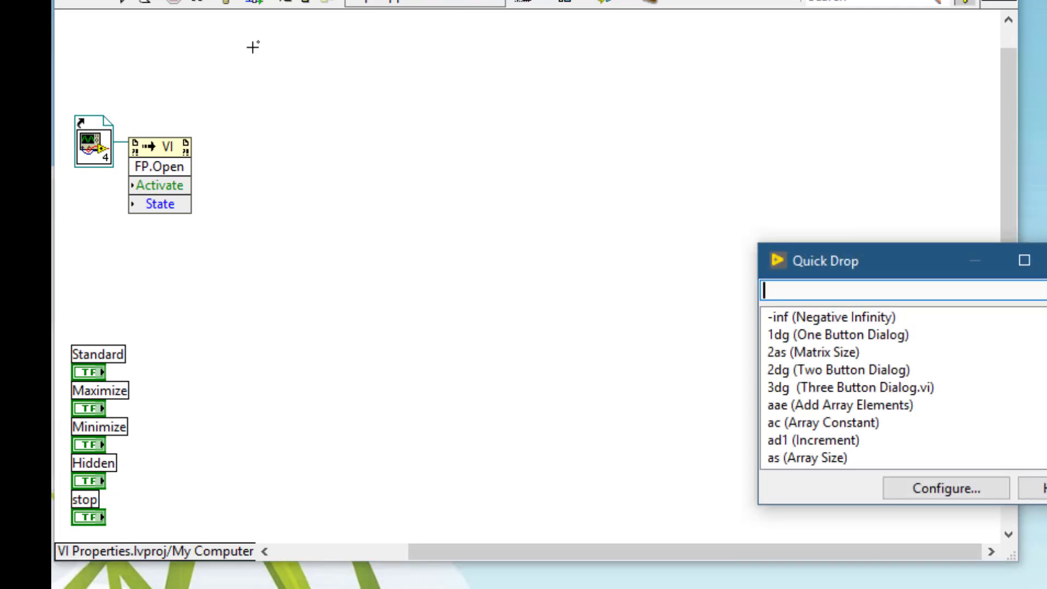
Step: Place a While Loop and an Event Structure inside it via Quick Drop
{"action": "type", "text": "while"}
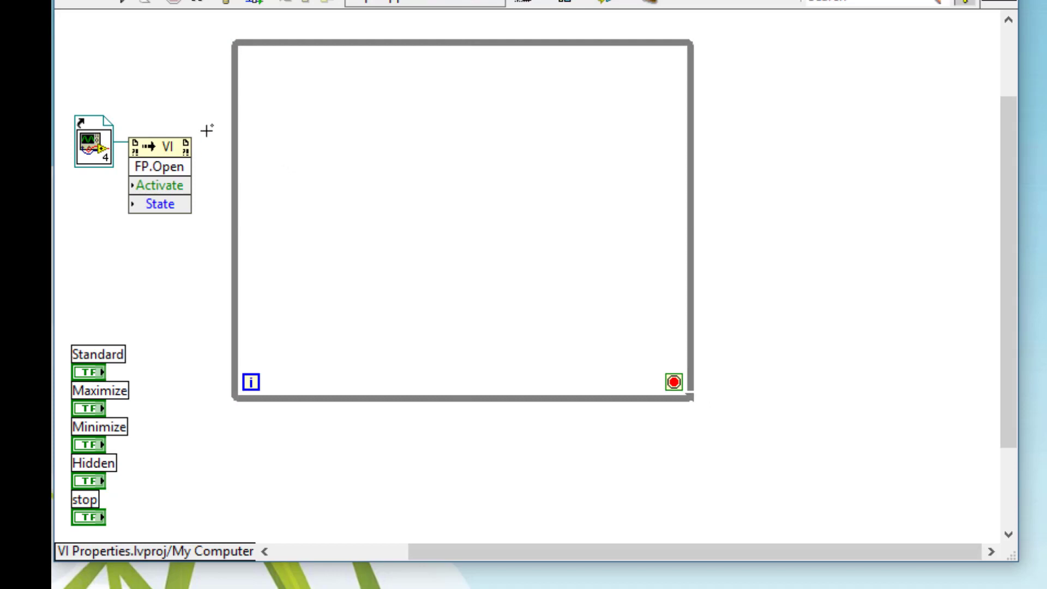
{"action": "key", "text": "ctrl+space"}
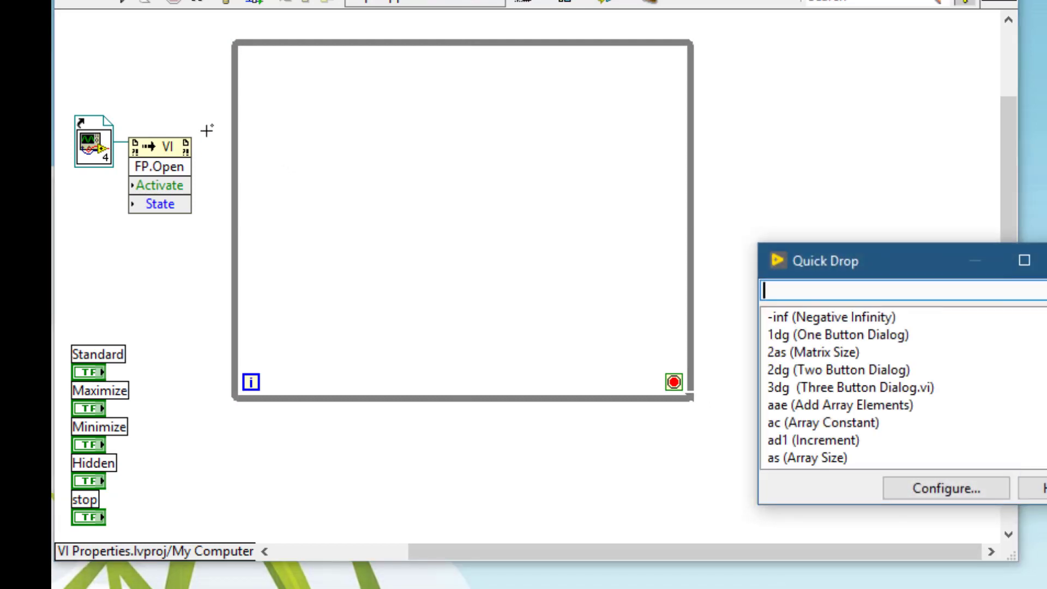
{"action": "type", "text": "even"}
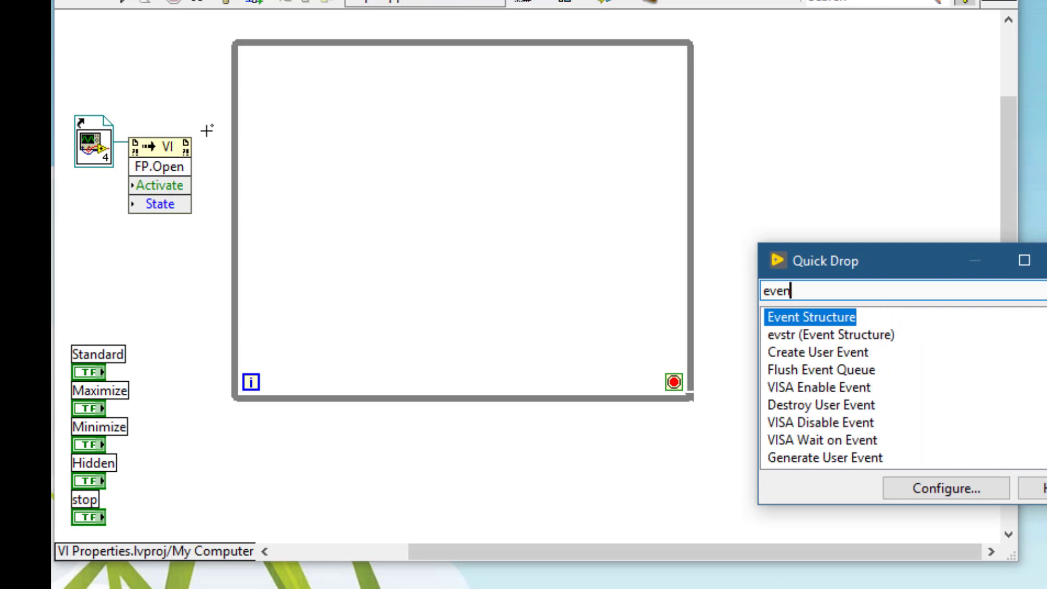
{"action": "key", "text": "enter"}
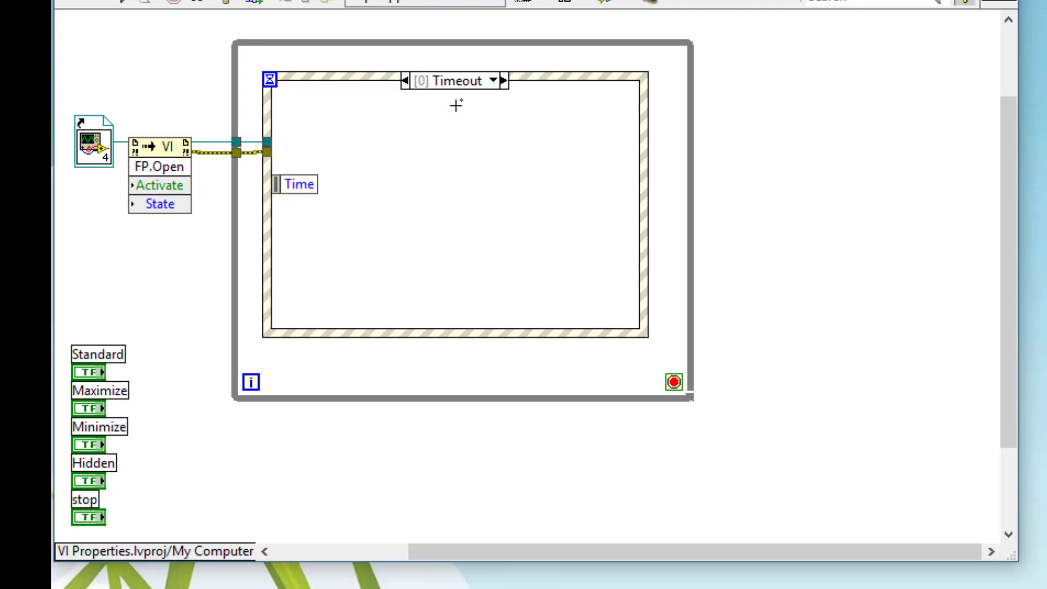
Step: Add a 'stop': Value Change event case to the event structure
{"action": "left_click", "coordinate": [456, 80]}
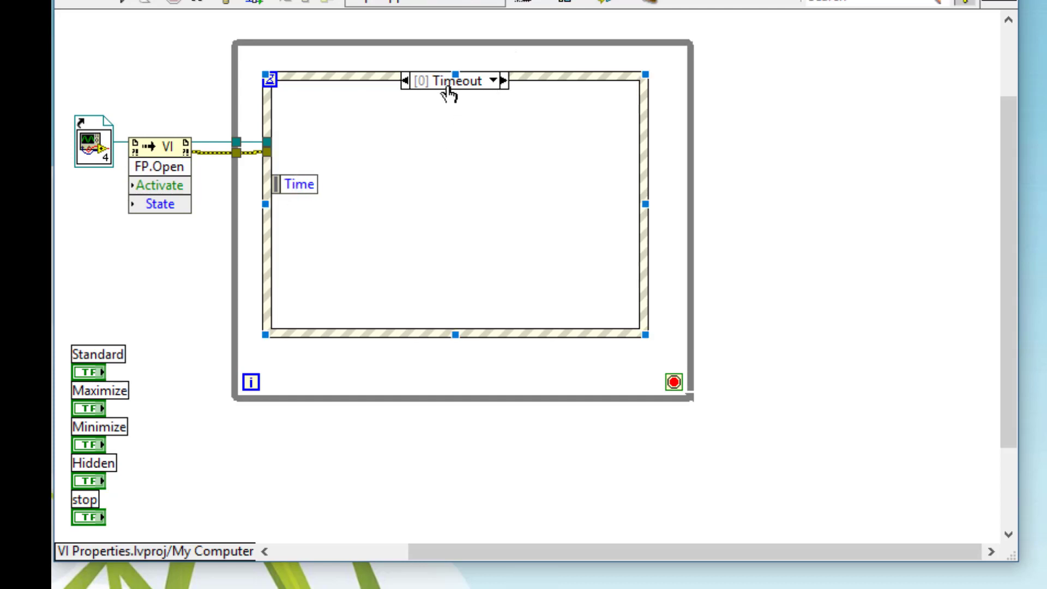
{"action": "right_click", "coordinate": [448, 91]}
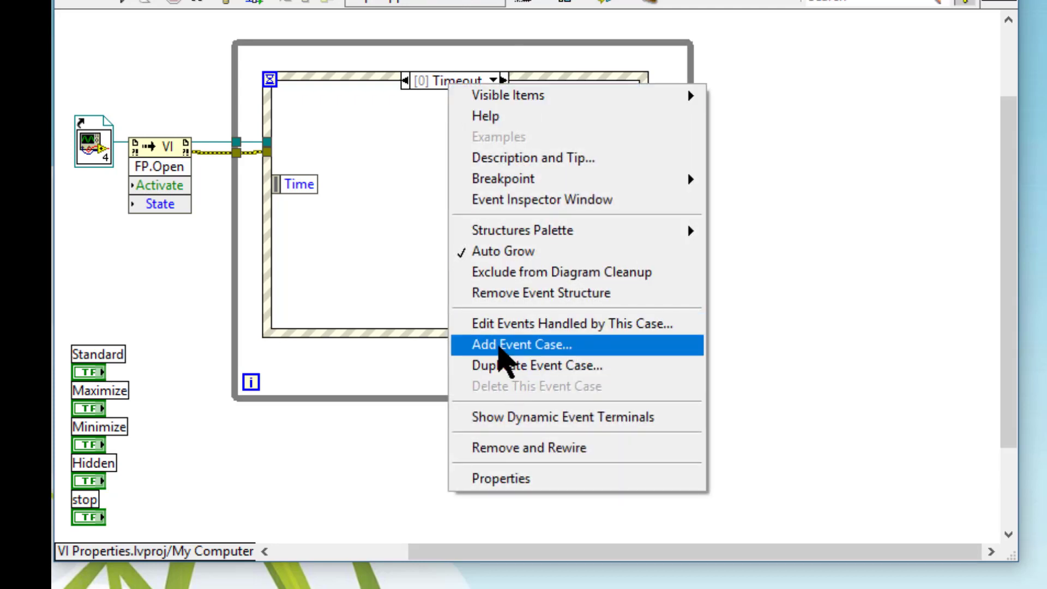
{"action": "left_click", "coordinate": [520, 344]}
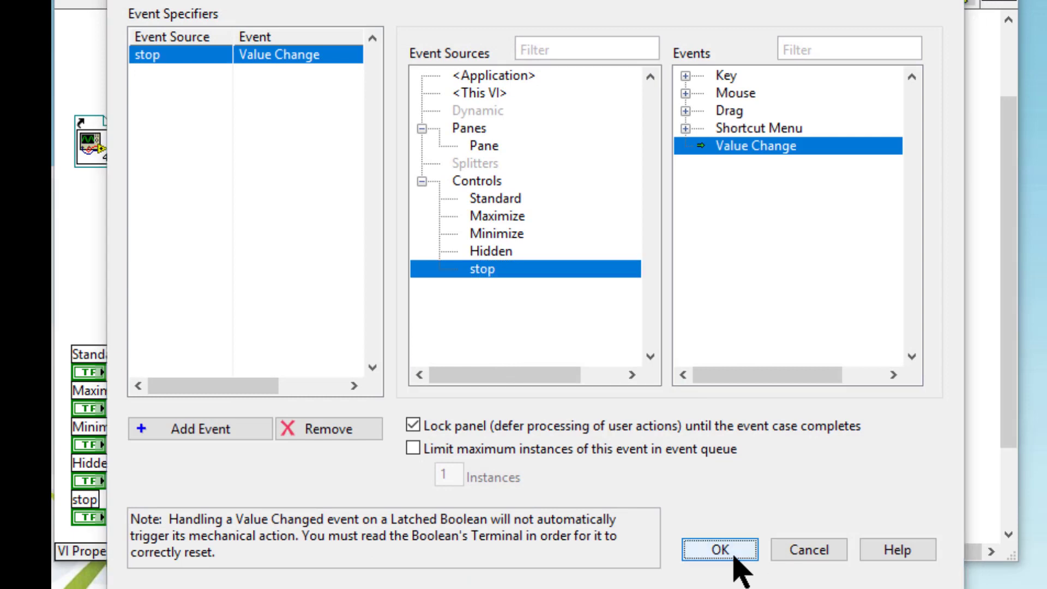
{"action": "left_click", "coordinate": [718, 550]}
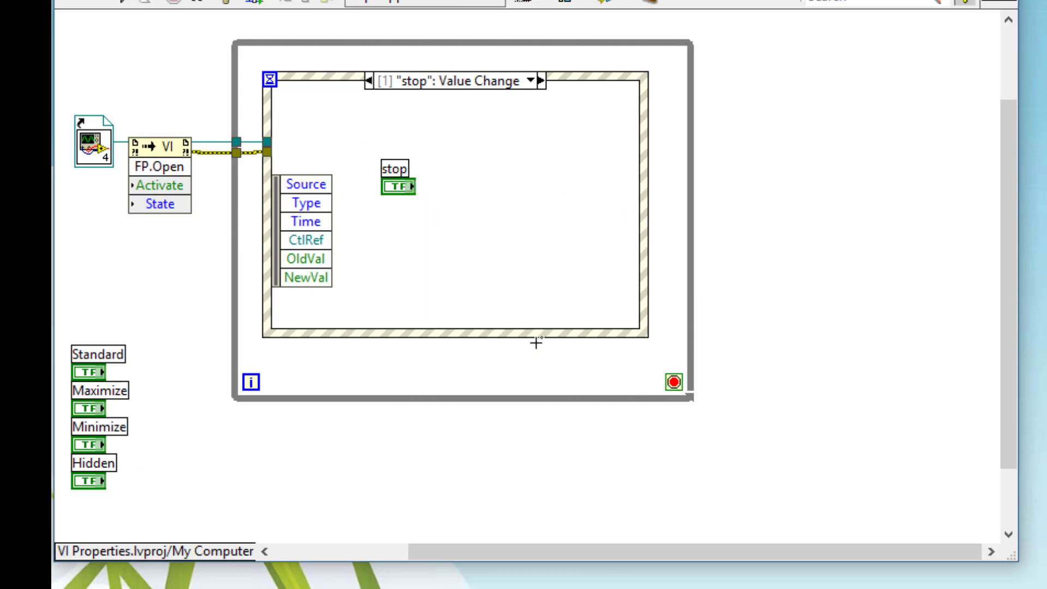
Step: Add an Or function so stop or error status ends the loop, wiring reference and error through
{"action": "key", "text": "ctrl+space"}
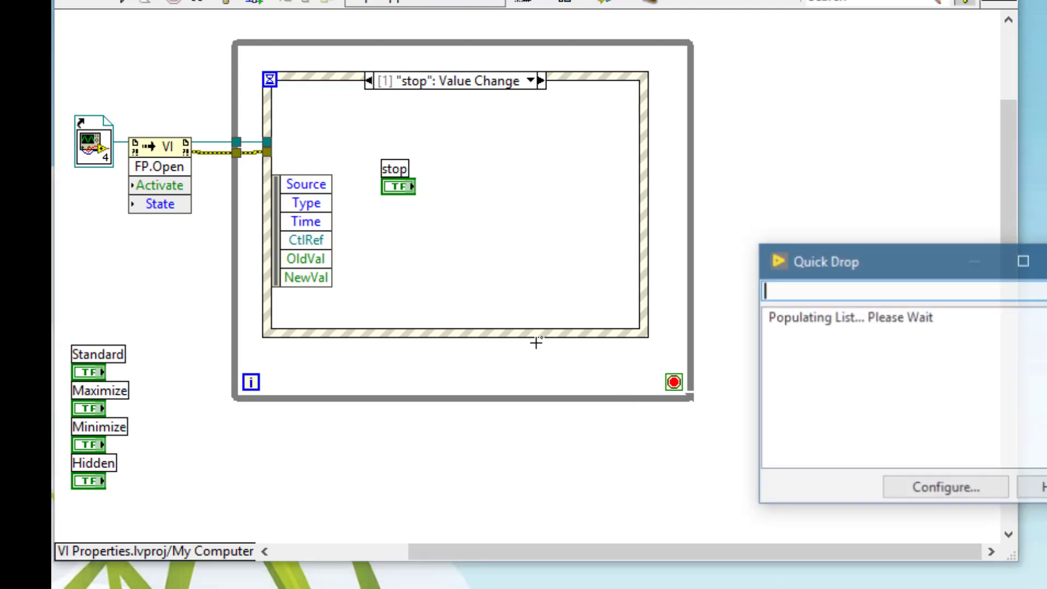
{"action": "type", "text": "or"}
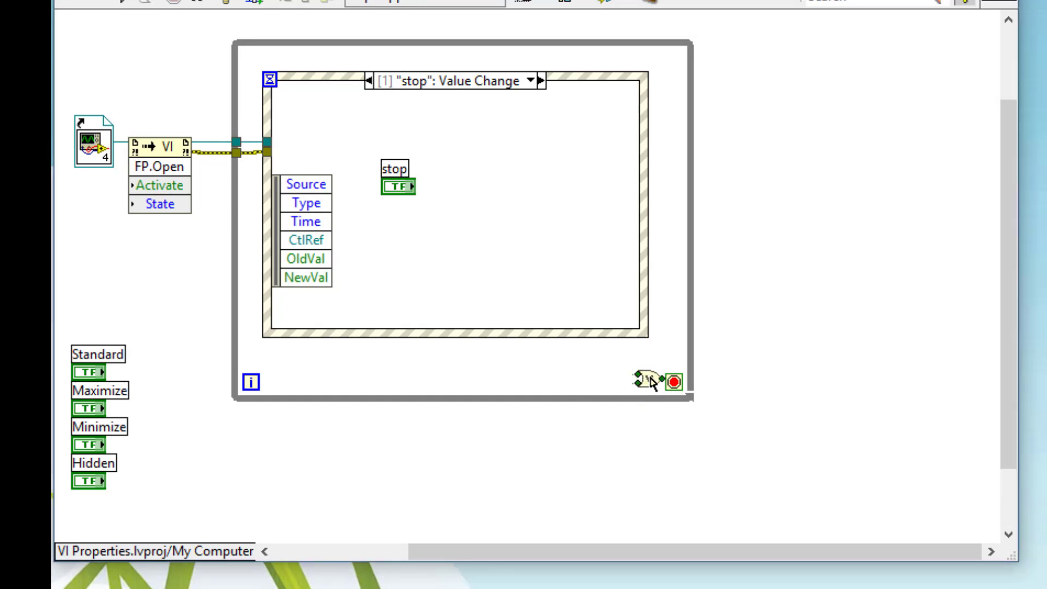
{"action": "mouse_move", "coordinate": [641, 380]}
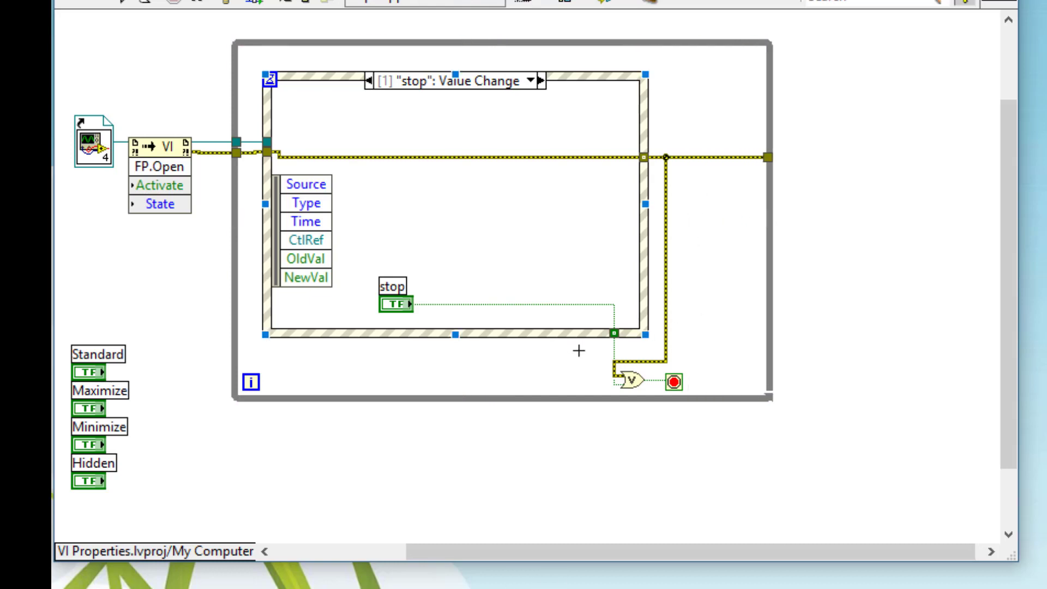
{"action": "mouse_move", "coordinate": [676, 382]}
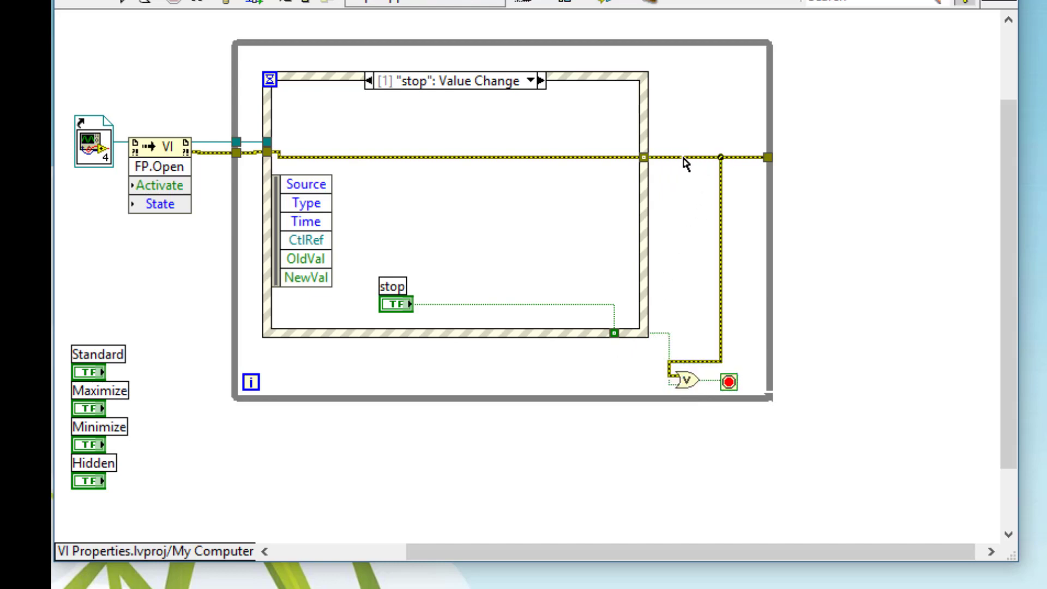
{"action": "mouse_move", "coordinate": [679, 163]}
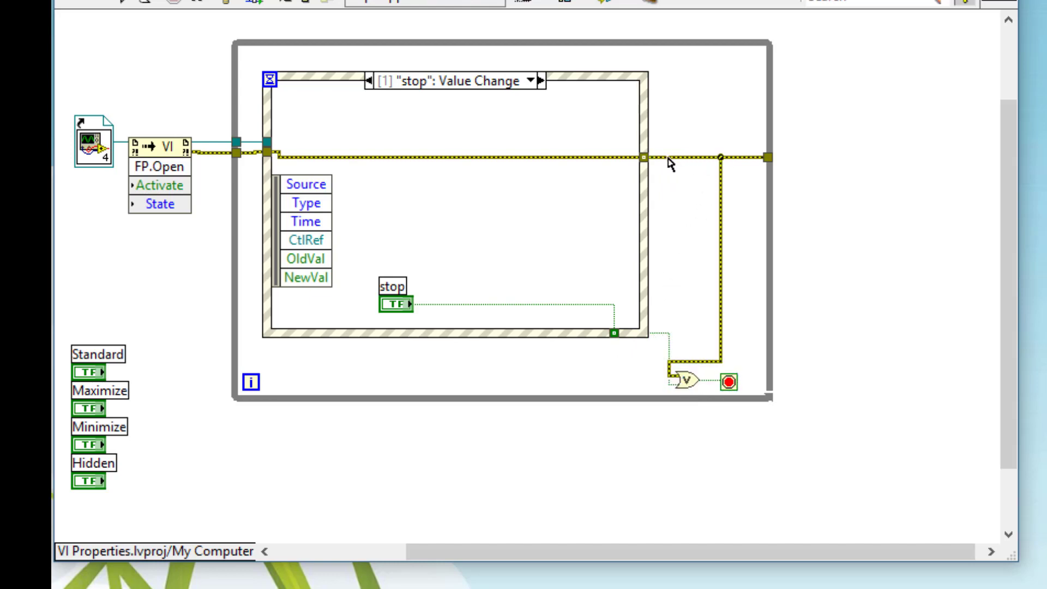
{"action": "right_click", "coordinate": [673, 161]}
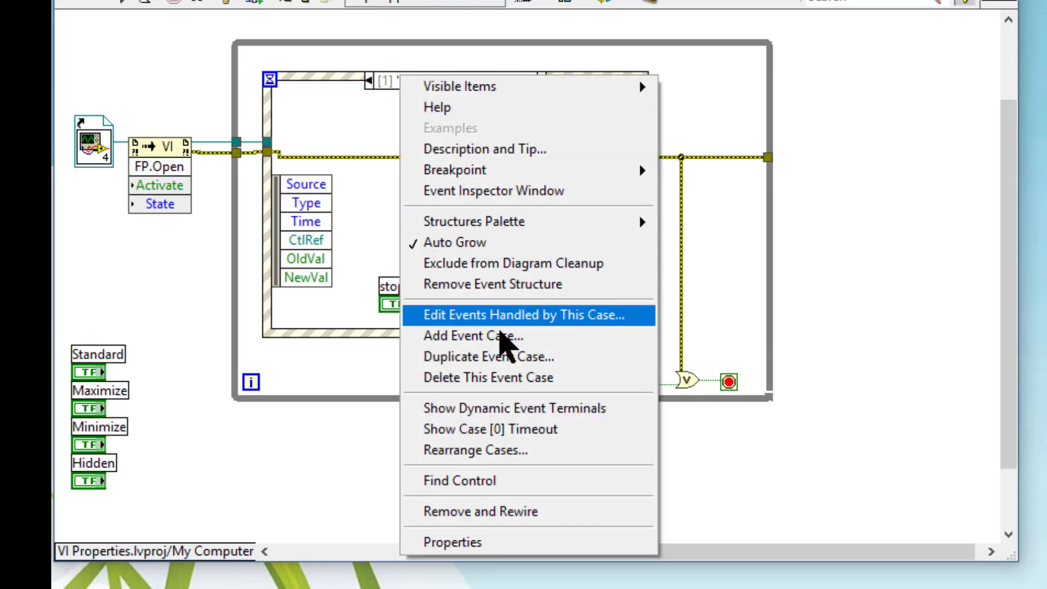
Step: Add a 'Maximize': Value Change event case
{"action": "left_click", "coordinate": [519, 314]}
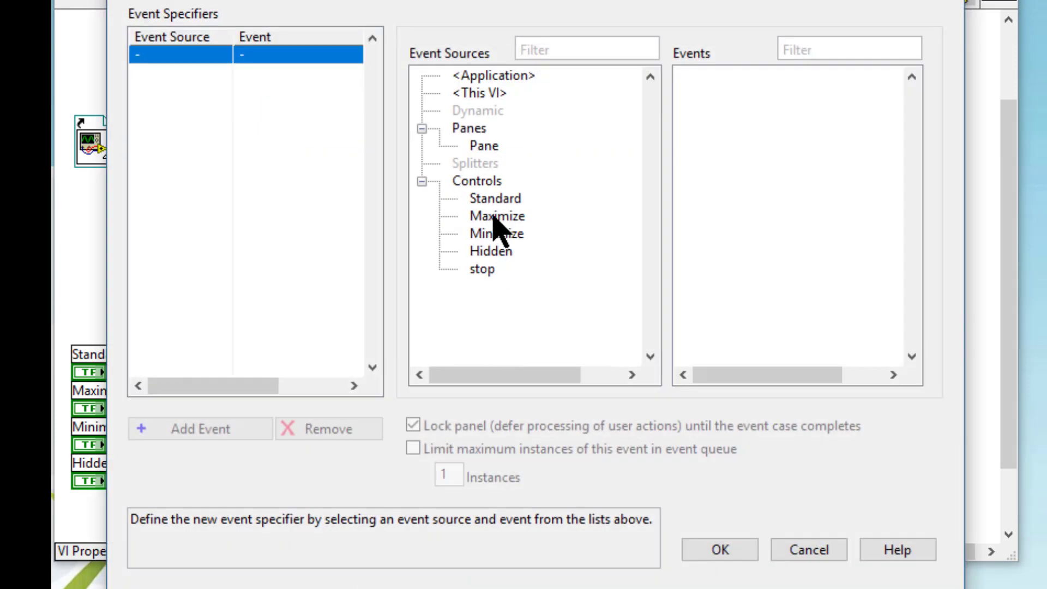
{"action": "left_click", "coordinate": [498, 216]}
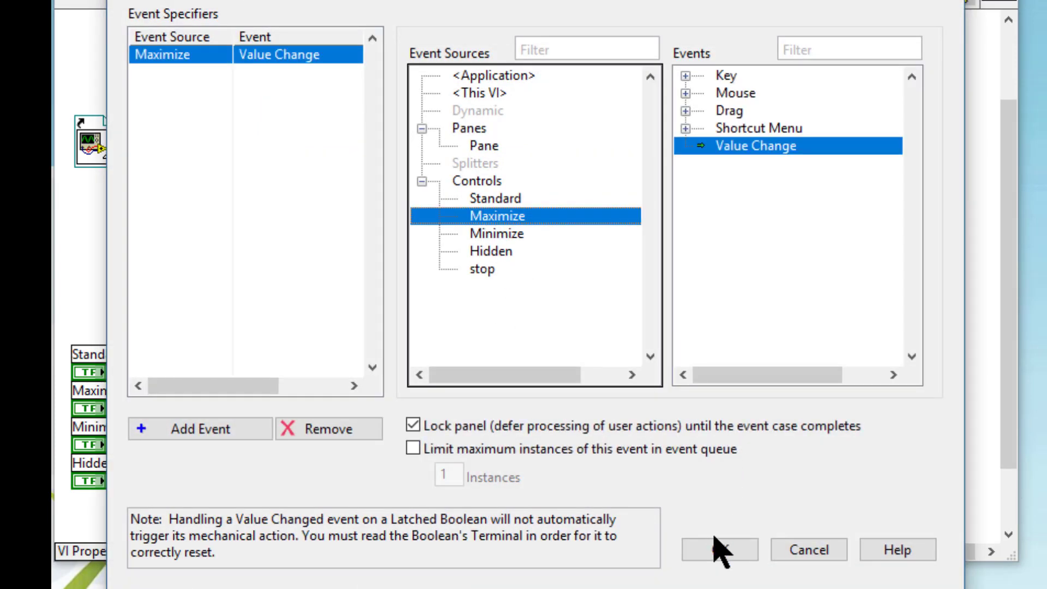
{"action": "left_click", "coordinate": [718, 550]}
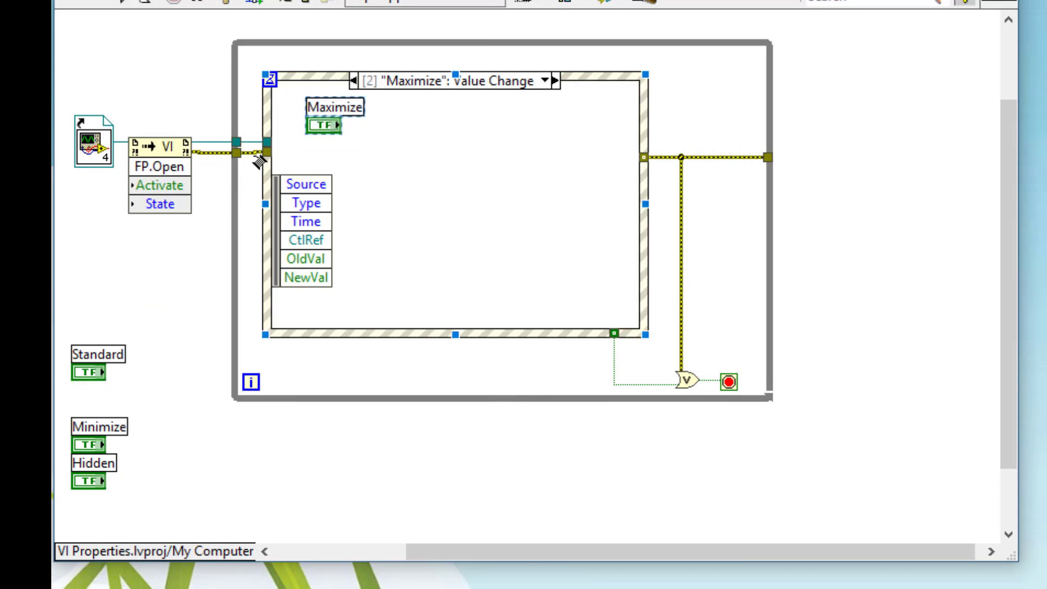
Step: Place a writable FP.State property node on the reference wire inside the case
{"action": "right_click", "coordinate": [263, 161]}
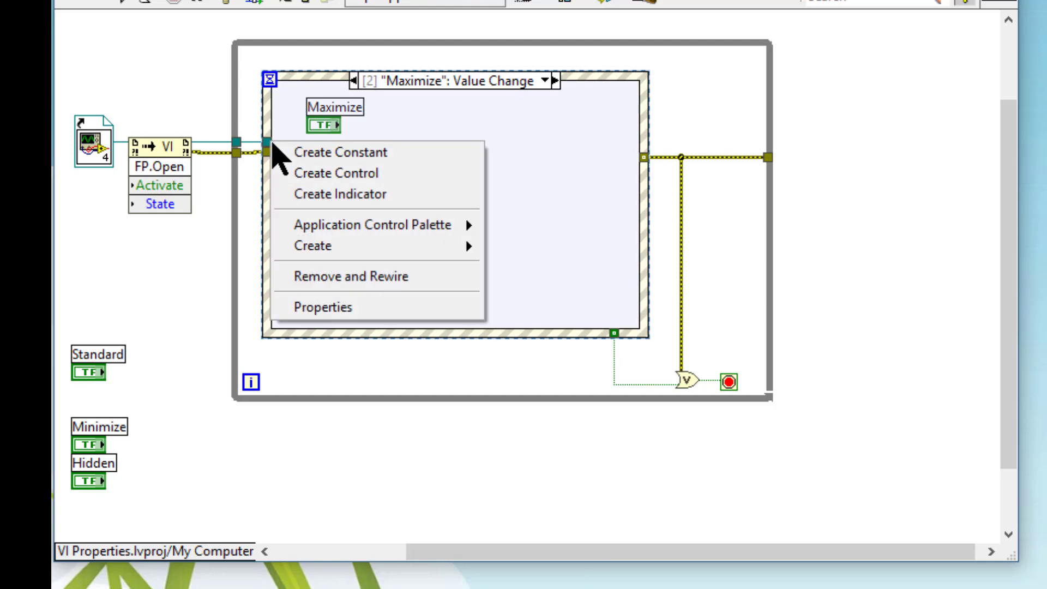
{"action": "mouse_move", "coordinate": [312, 245]}
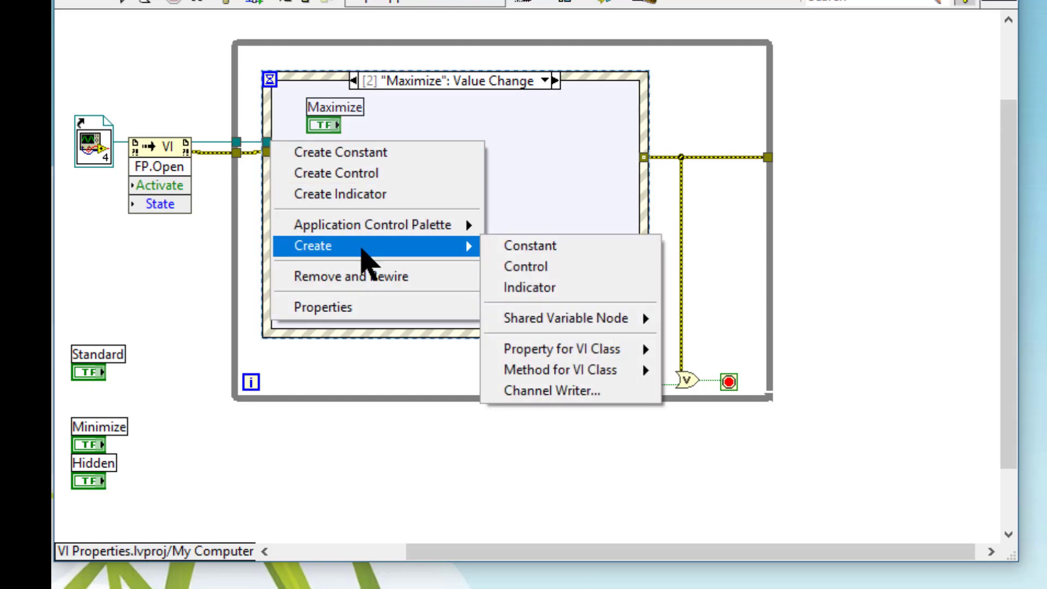
{"action": "mouse_move", "coordinate": [564, 348]}
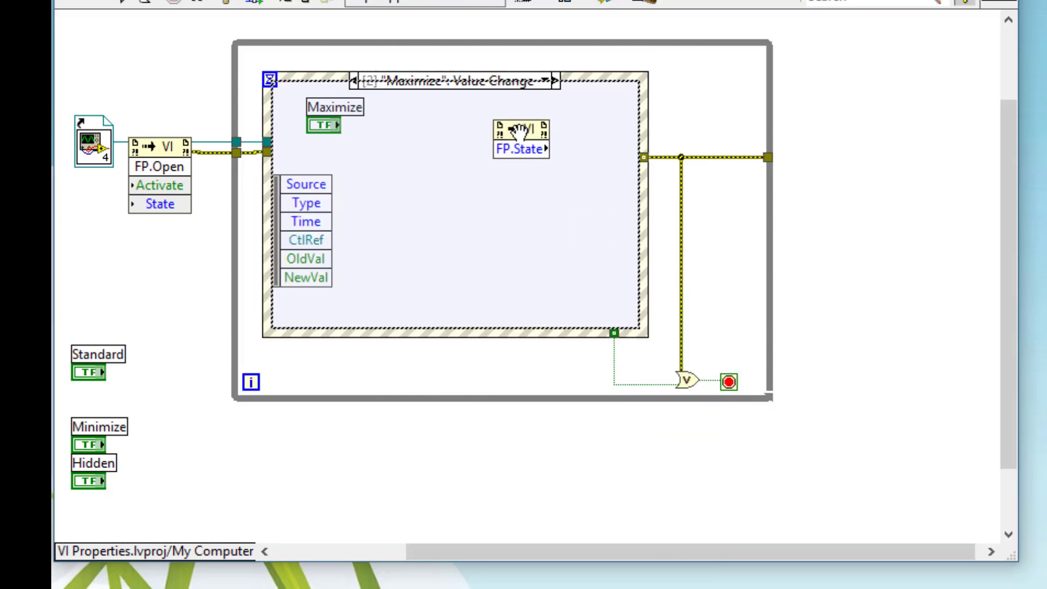
{"action": "left_click_drag", "start_coordinate": [521, 137], "coordinate": [451, 157]}
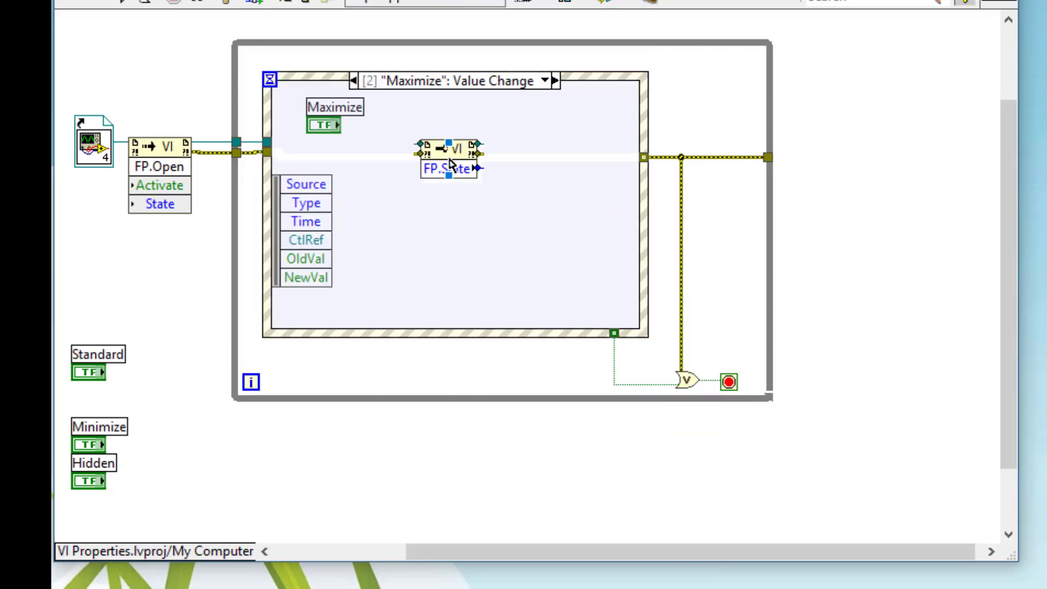
{"action": "right_click", "coordinate": [450, 160]}
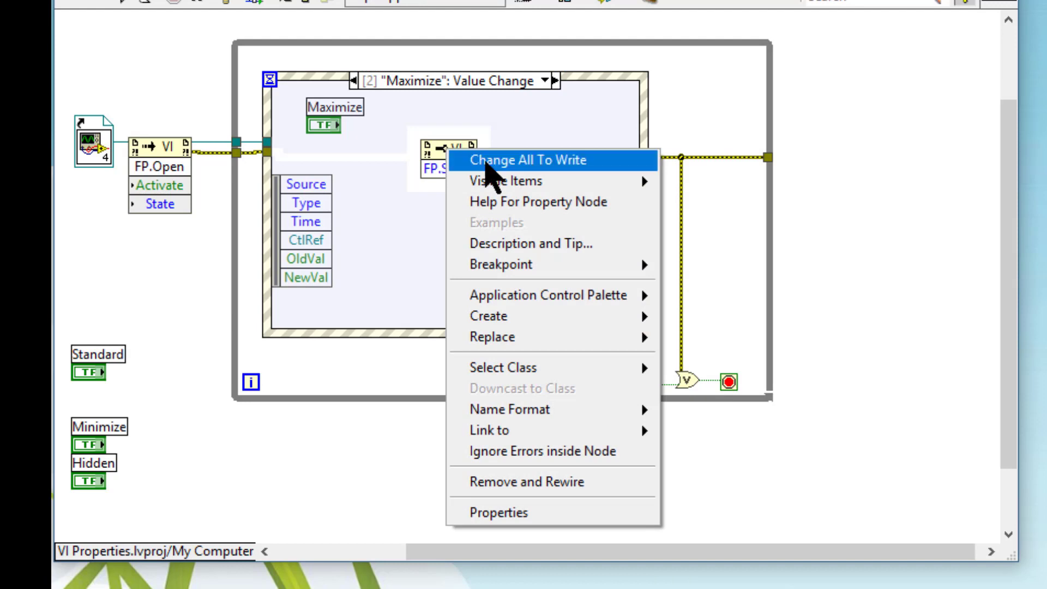
{"action": "left_click", "coordinate": [527, 159]}
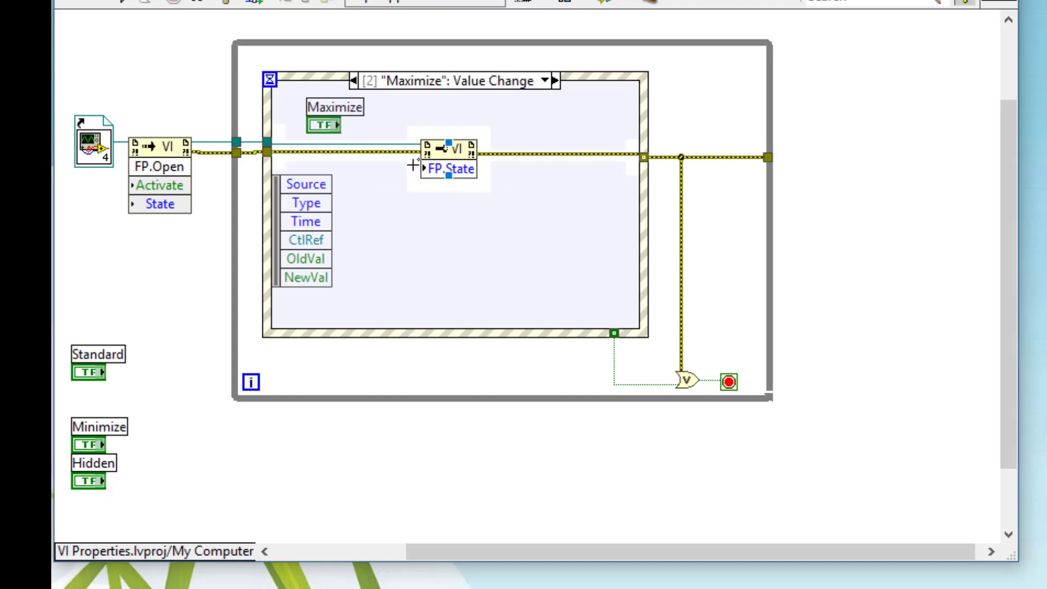
Step: Feed the FP.State input a constant set to Maximized
{"action": "right_click", "coordinate": [447, 167]}
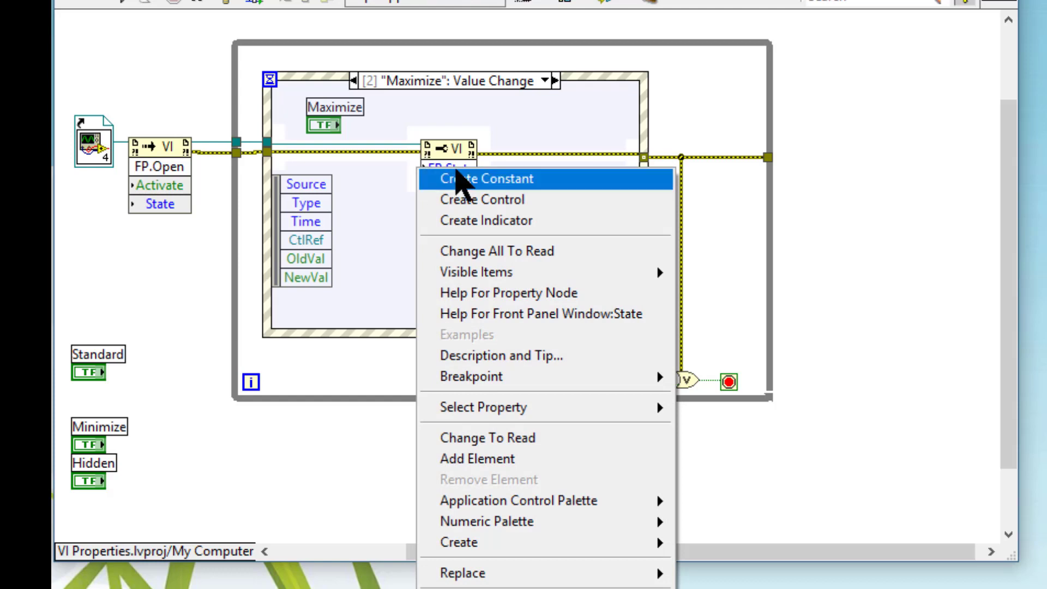
{"action": "left_click", "coordinate": [483, 178]}
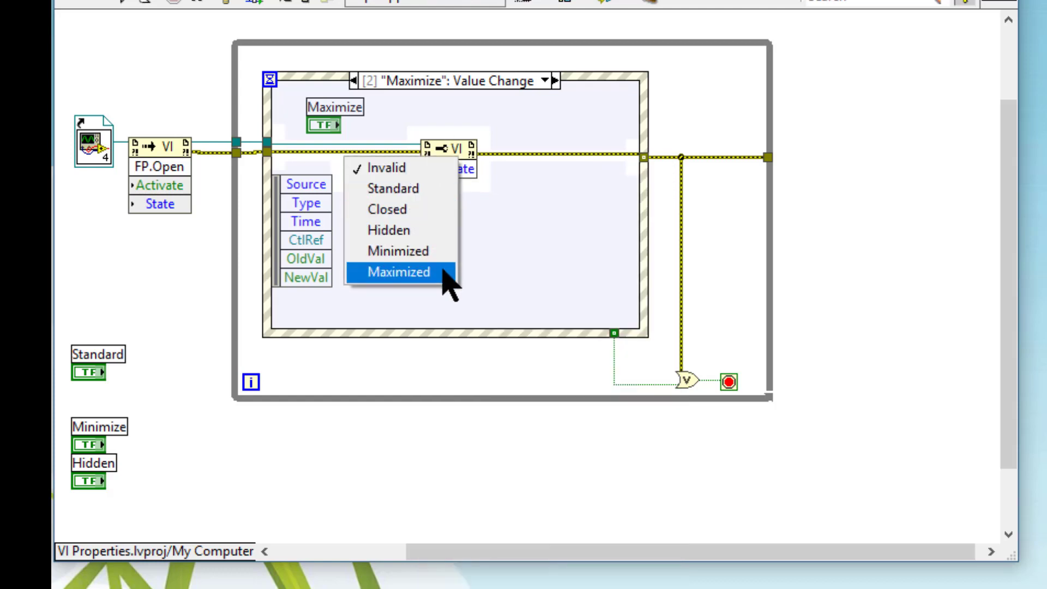
{"action": "left_click", "coordinate": [399, 271]}
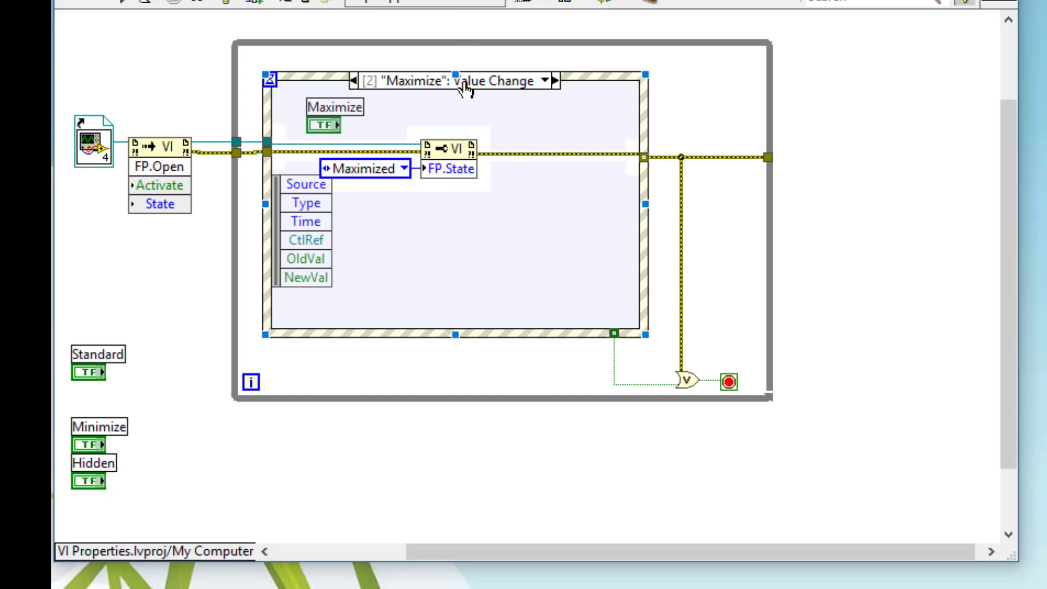
Step: Add a 'Minimize': Value Change event case and move the Minimize terminal inside it
{"action": "right_click", "coordinate": [460, 83]}
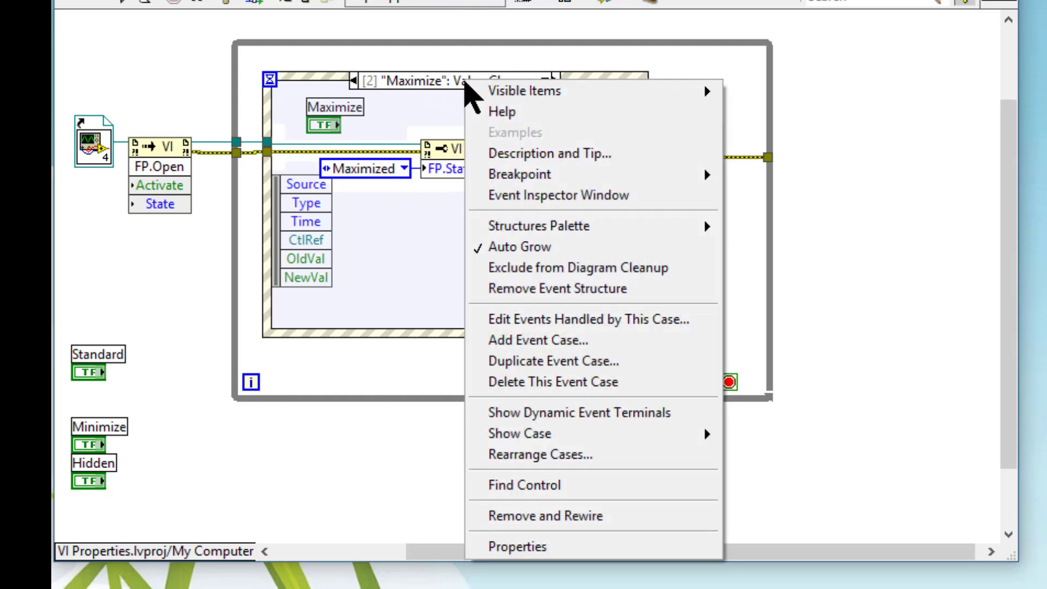
{"action": "mouse_move", "coordinate": [570, 267]}
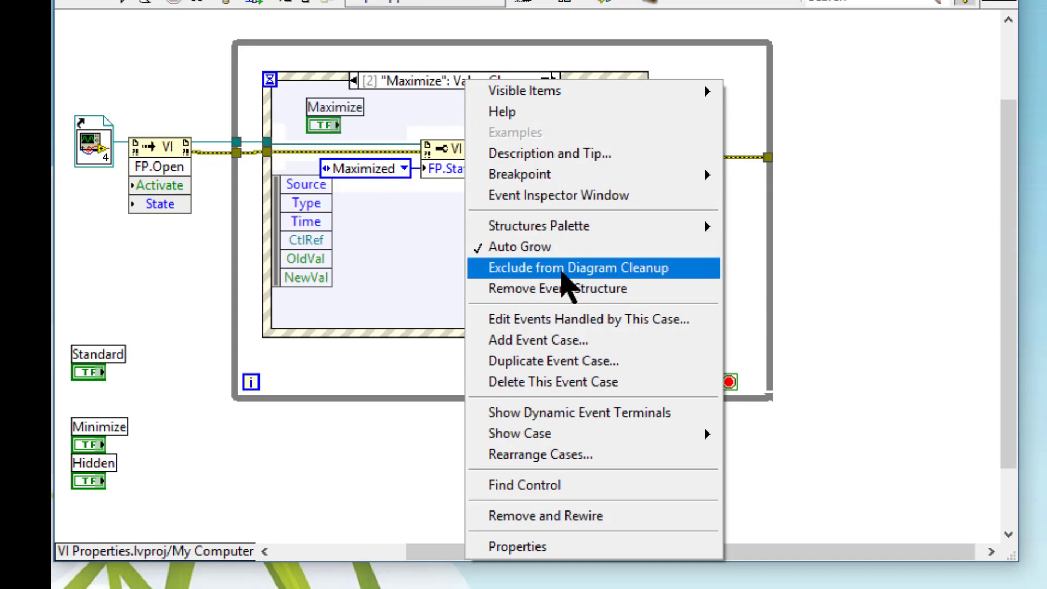
{"action": "left_click", "coordinate": [581, 320]}
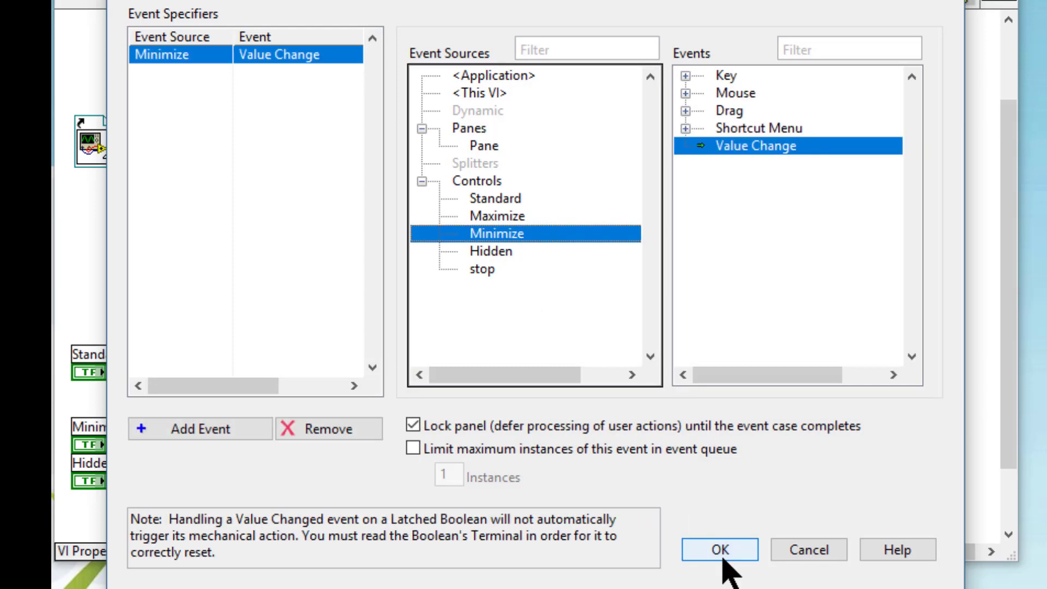
{"action": "left_click", "coordinate": [719, 549]}
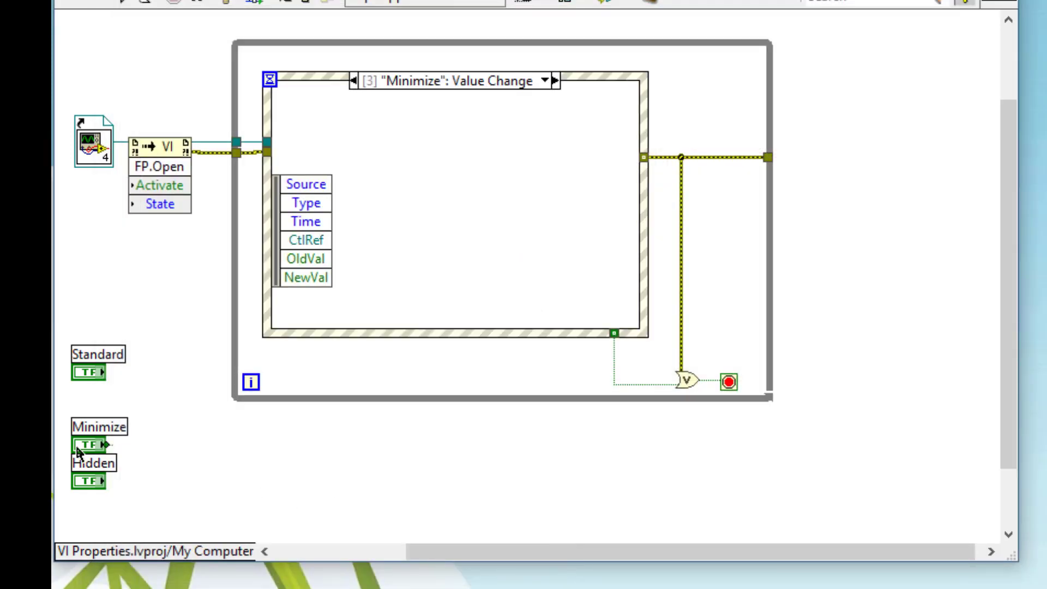
{"action": "left_click_drag", "start_coordinate": [88, 446], "coordinate": [376, 297]}
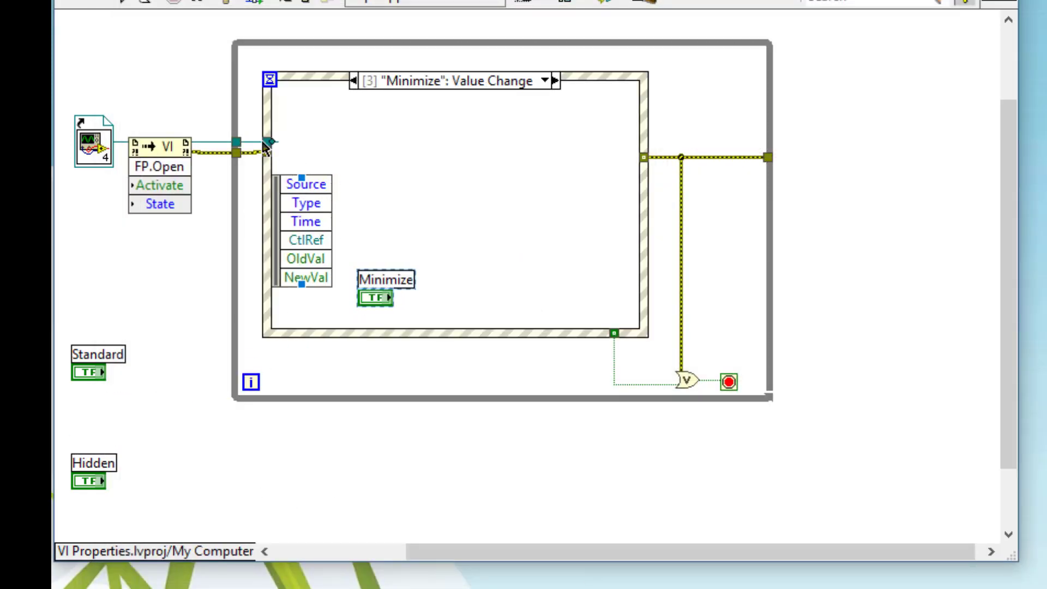
Step: Add a writable FP.State property node fed a Minimized constant
{"action": "right_click", "coordinate": [263, 142]}
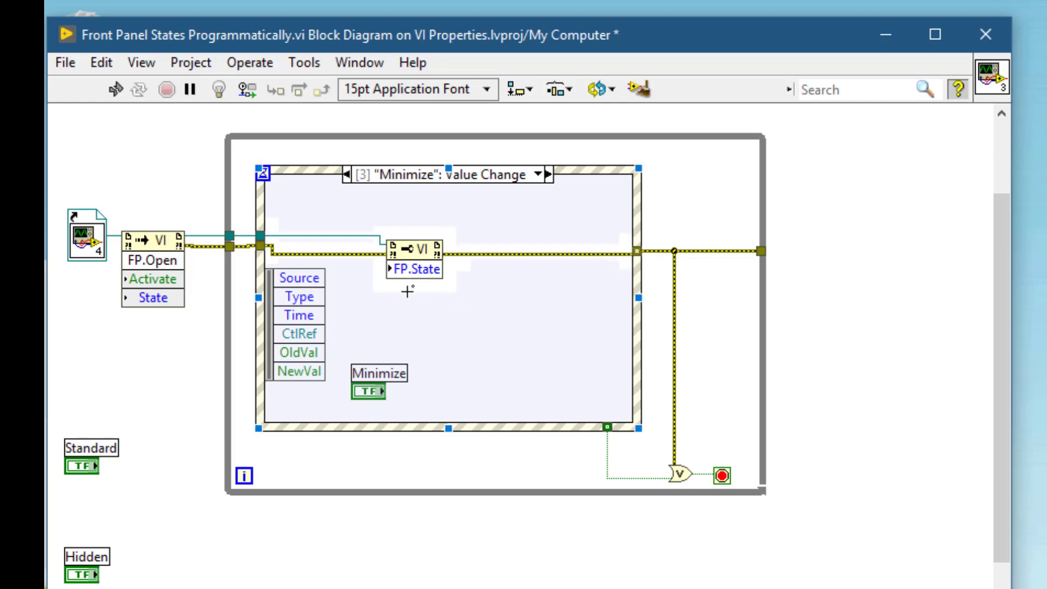
{"action": "right_click", "coordinate": [414, 269]}
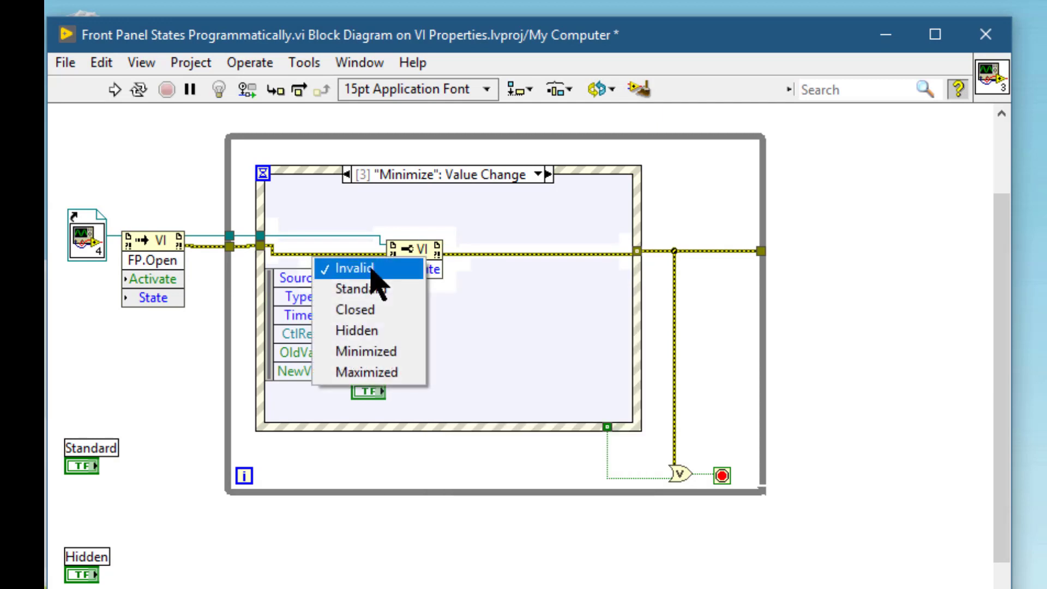
{"action": "mouse_move", "coordinate": [367, 351]}
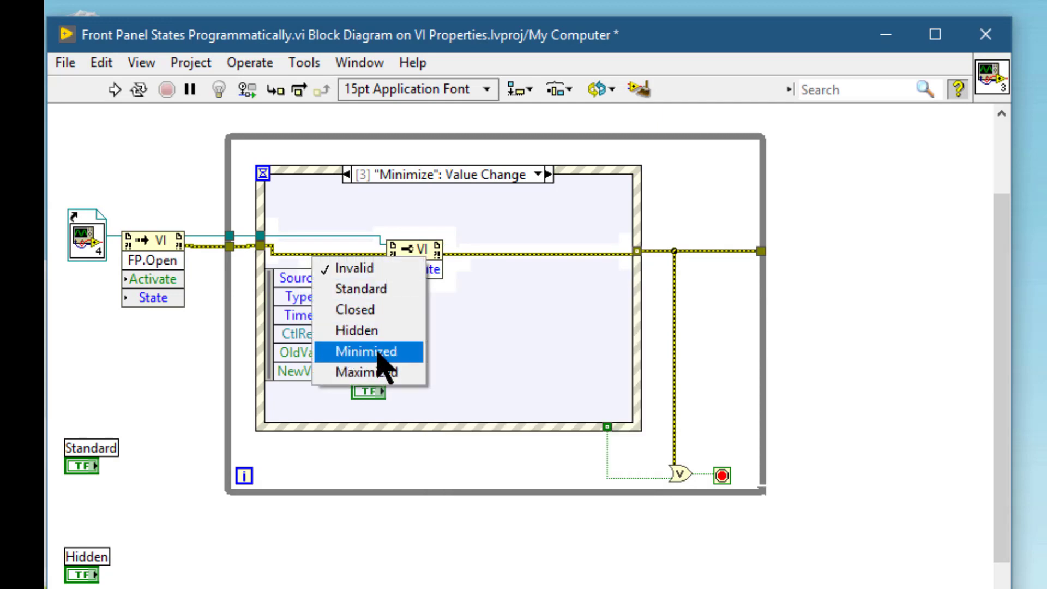
{"action": "left_click", "coordinate": [366, 351]}
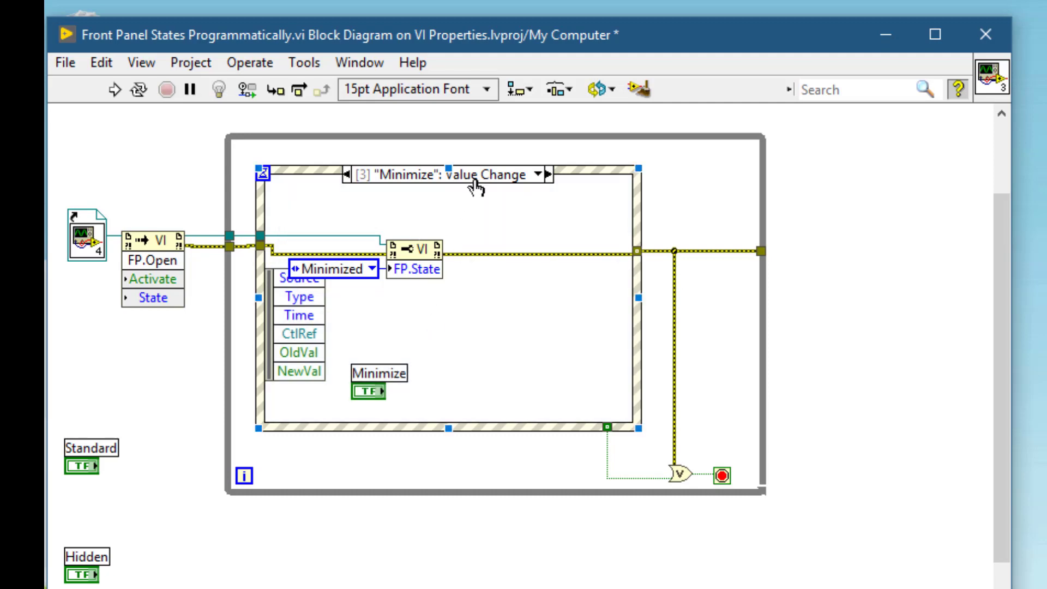
{"action": "mouse_move", "coordinate": [476, 174]}
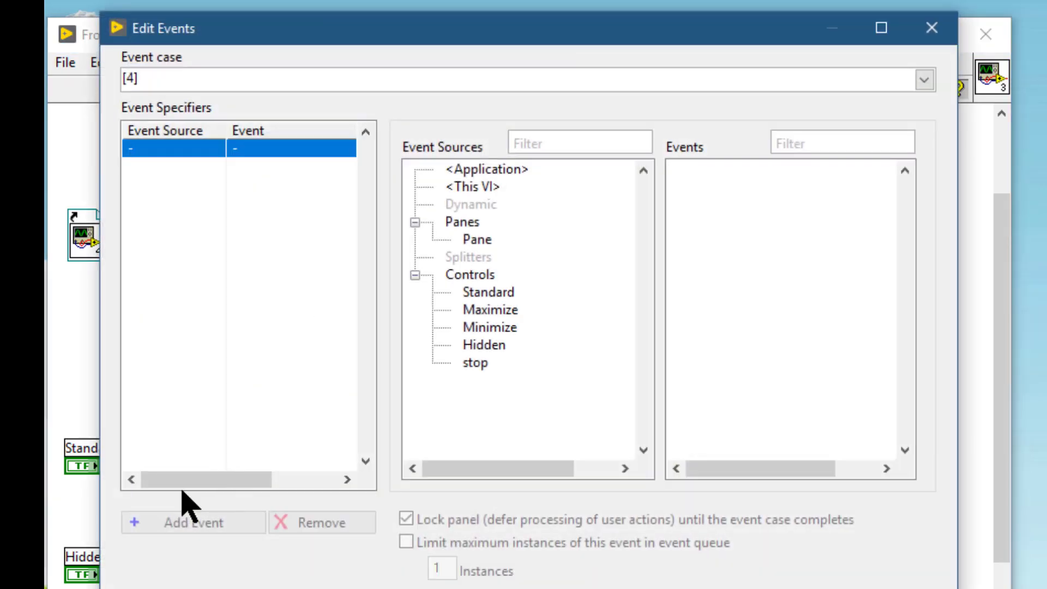
Step: Add a 'Hidden': Value Change case with an FP.State node fed a Hidden constant
{"action": "left_click", "coordinate": [488, 344]}
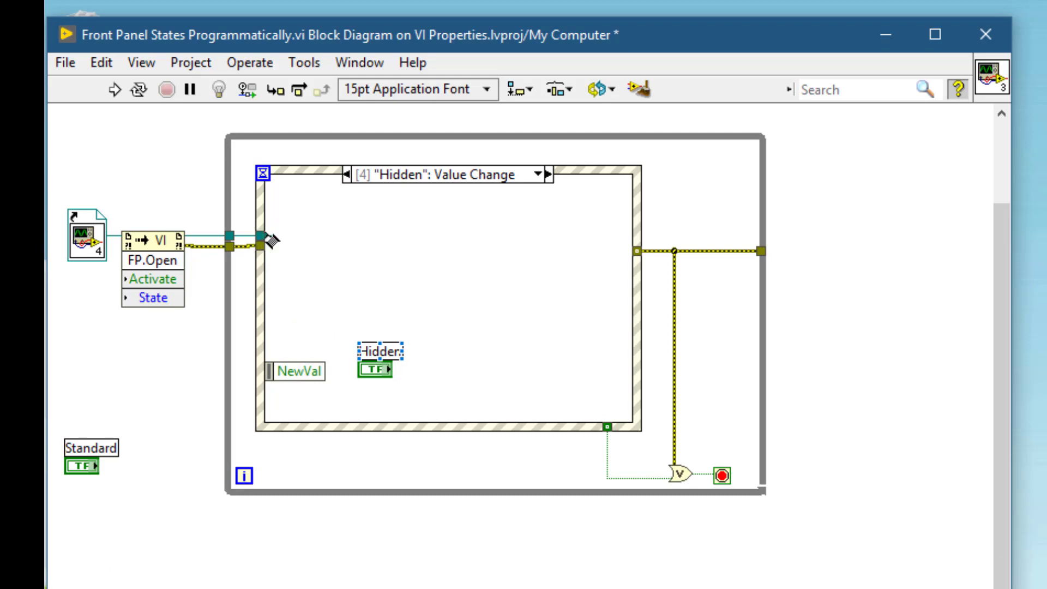
{"action": "right_click", "coordinate": [273, 241]}
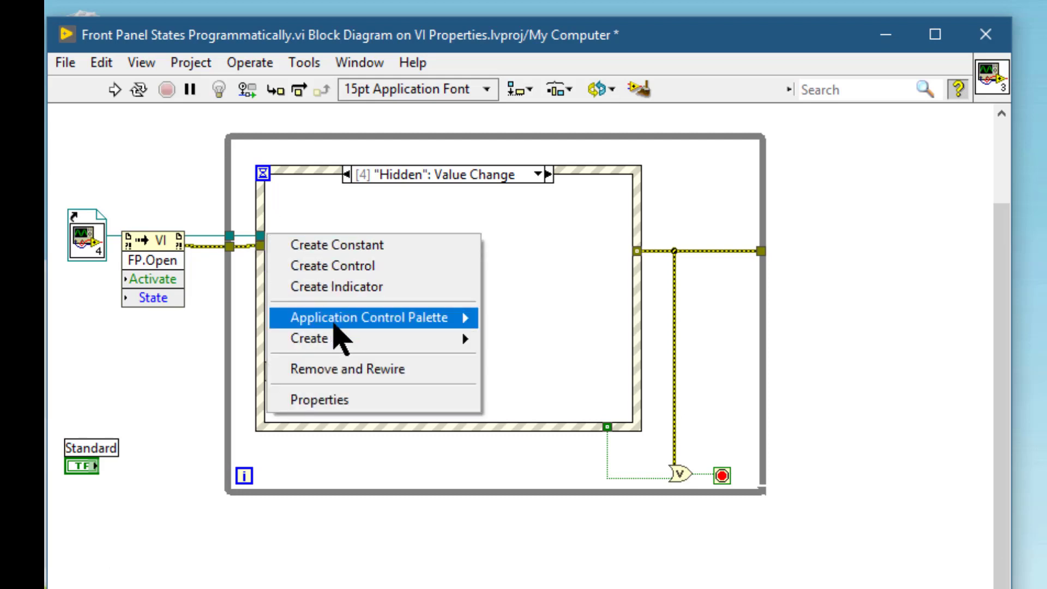
{"action": "mouse_move", "coordinate": [308, 338]}
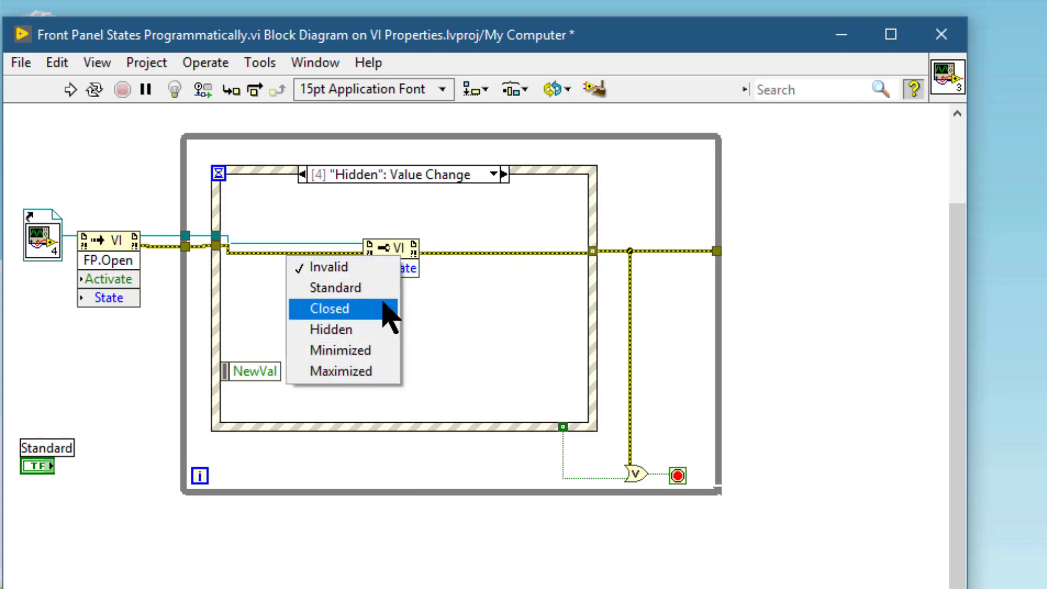
{"action": "mouse_move", "coordinate": [337, 329]}
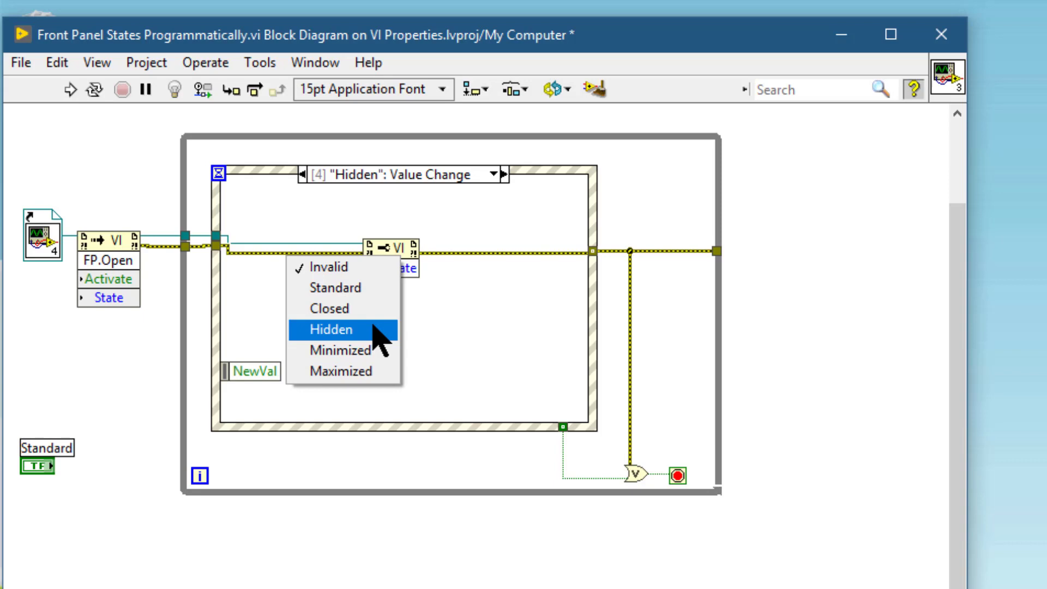
{"action": "left_click", "coordinate": [326, 329]}
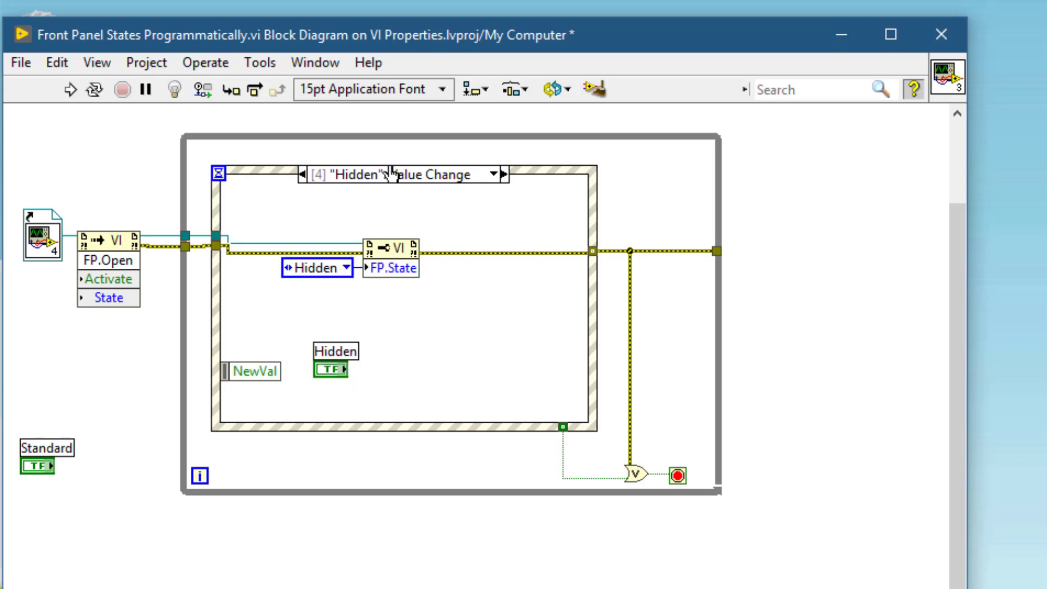
{"action": "right_click", "coordinate": [414, 174]}
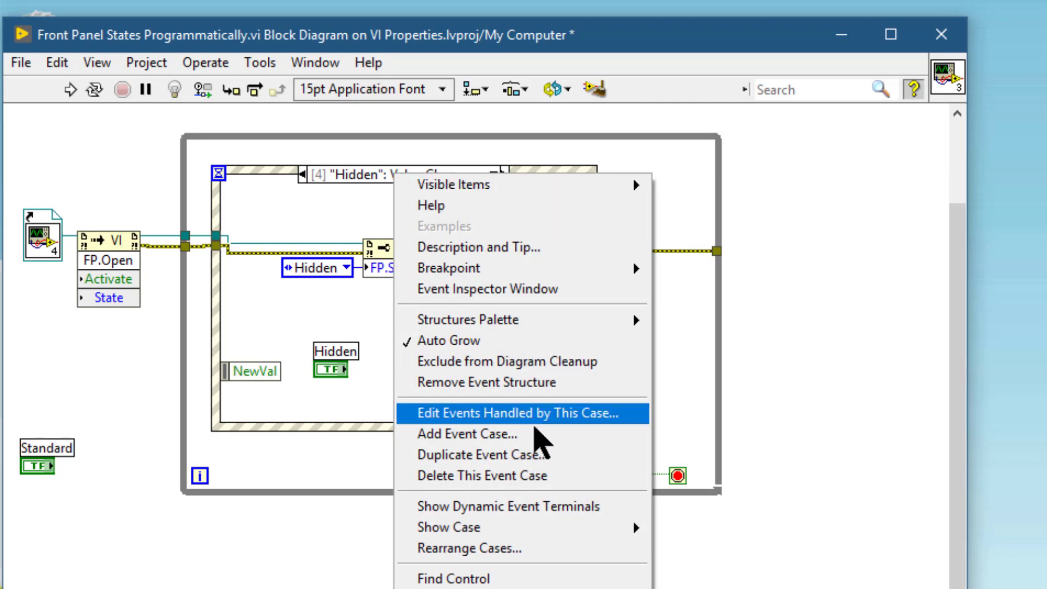
Step: Add a 'Standard': Value Change case and create an FP.State property node from the reference
{"action": "left_click", "coordinate": [524, 412]}
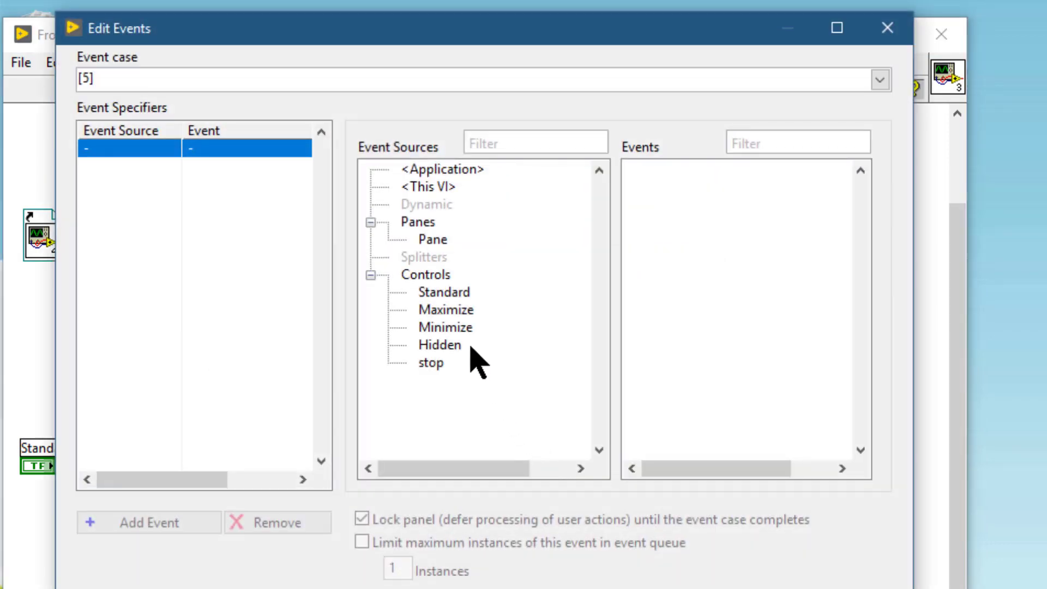
{"action": "mouse_move", "coordinate": [460, 319]}
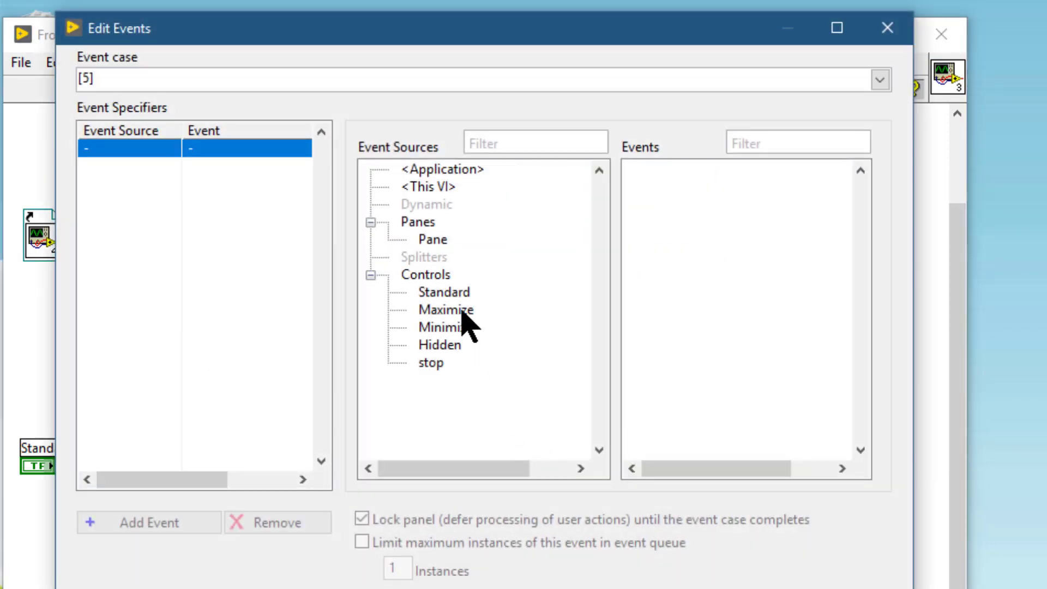
{"action": "left_click", "coordinate": [443, 292]}
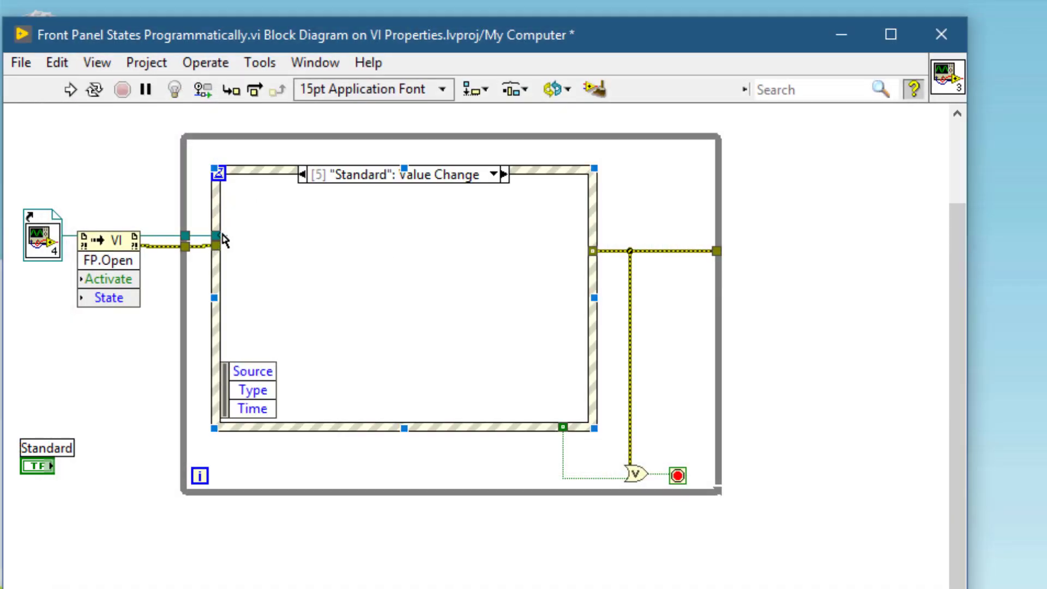
{"action": "right_click", "coordinate": [226, 242]}
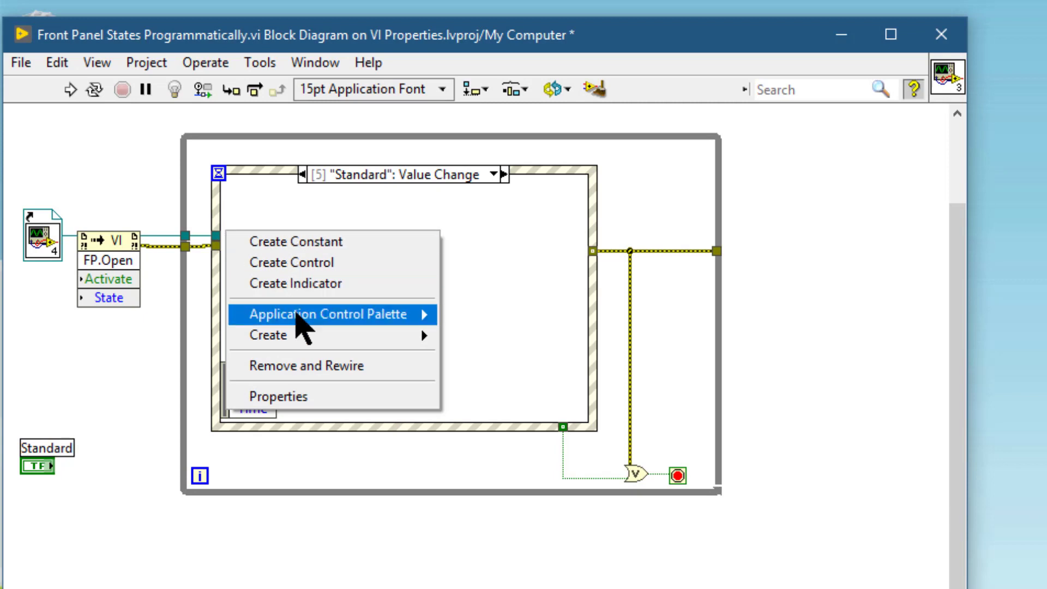
{"action": "mouse_move", "coordinate": [270, 335]}
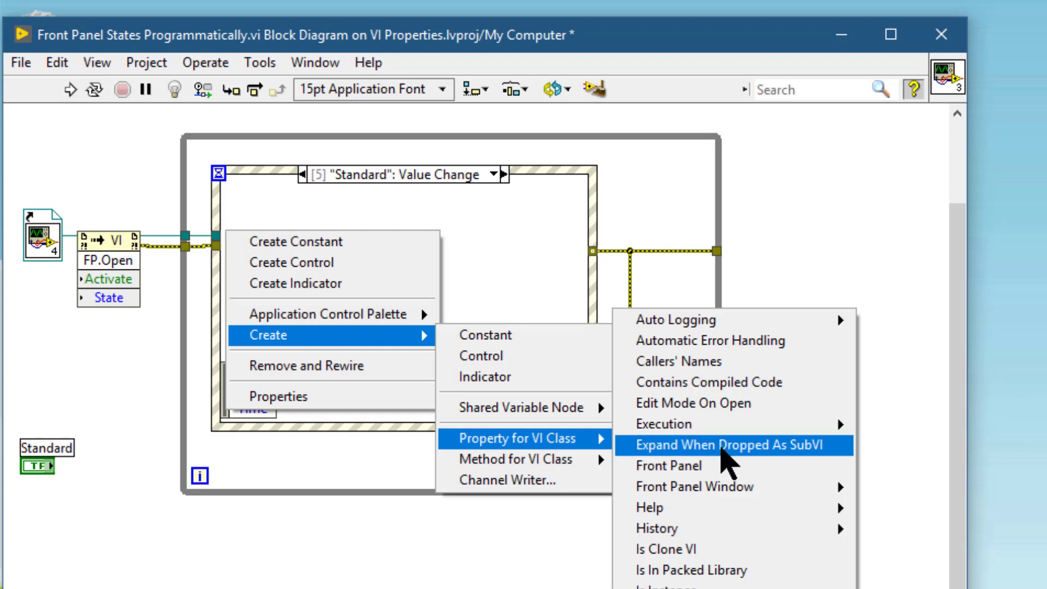
{"action": "mouse_move", "coordinate": [691, 486]}
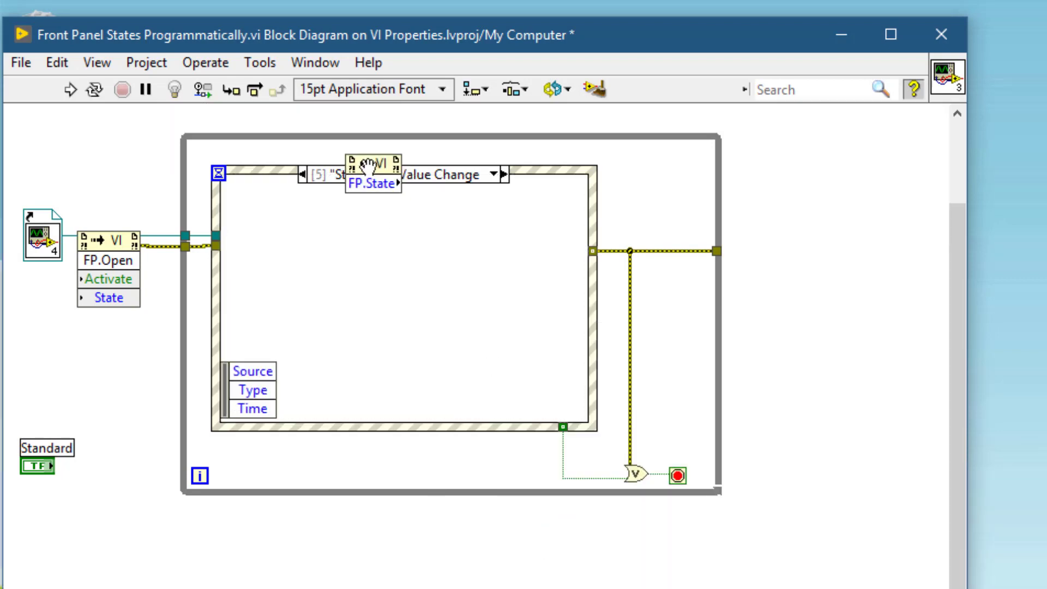
Step: Make FP.State writable and feed it a constant set to Standard
{"action": "right_click", "coordinate": [343, 254]}
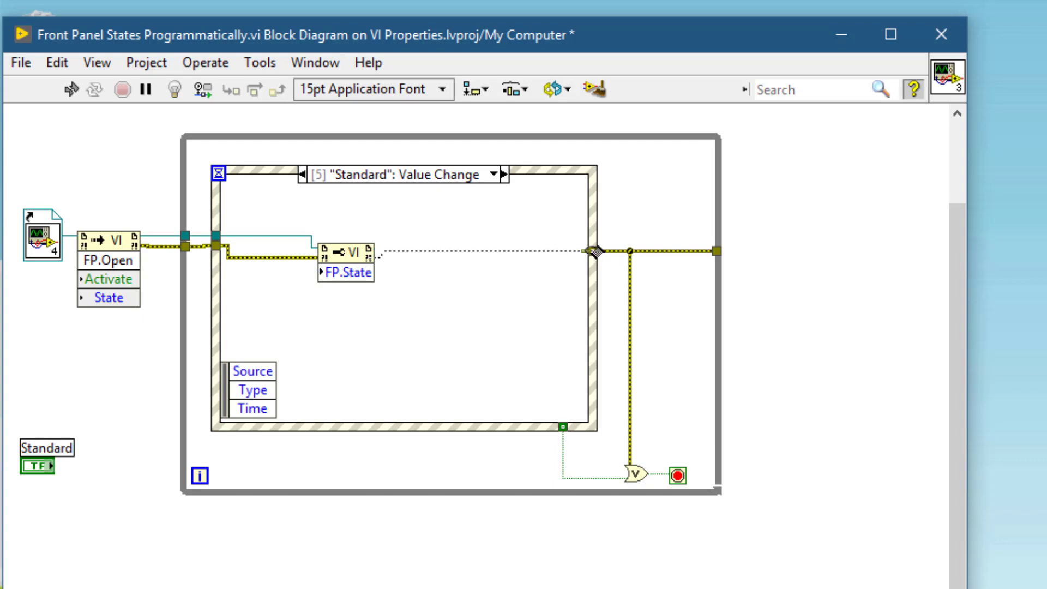
{"action": "right_click", "coordinate": [343, 271]}
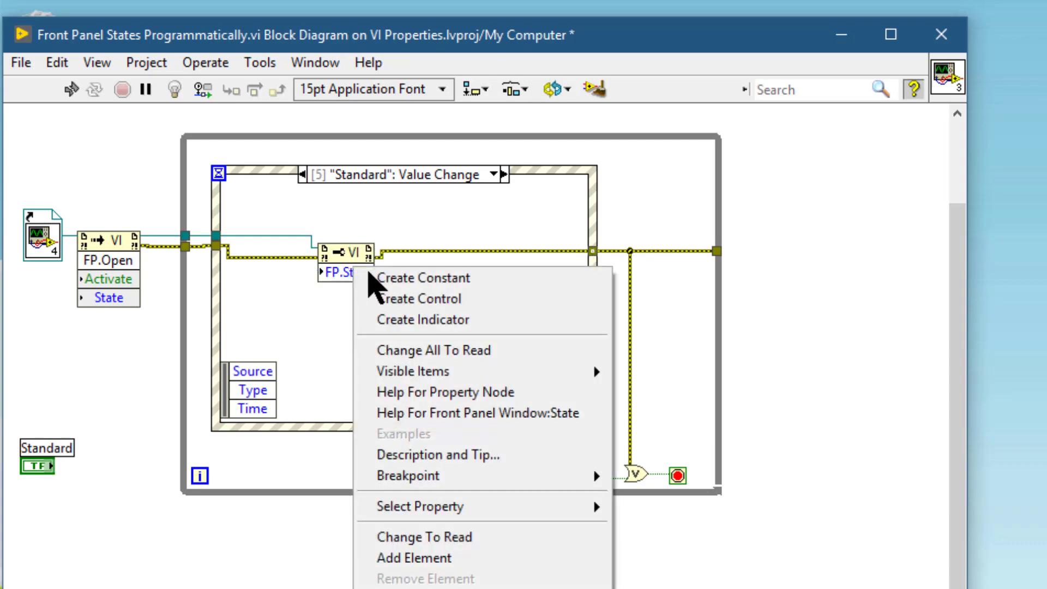
{"action": "left_click", "coordinate": [347, 272]}
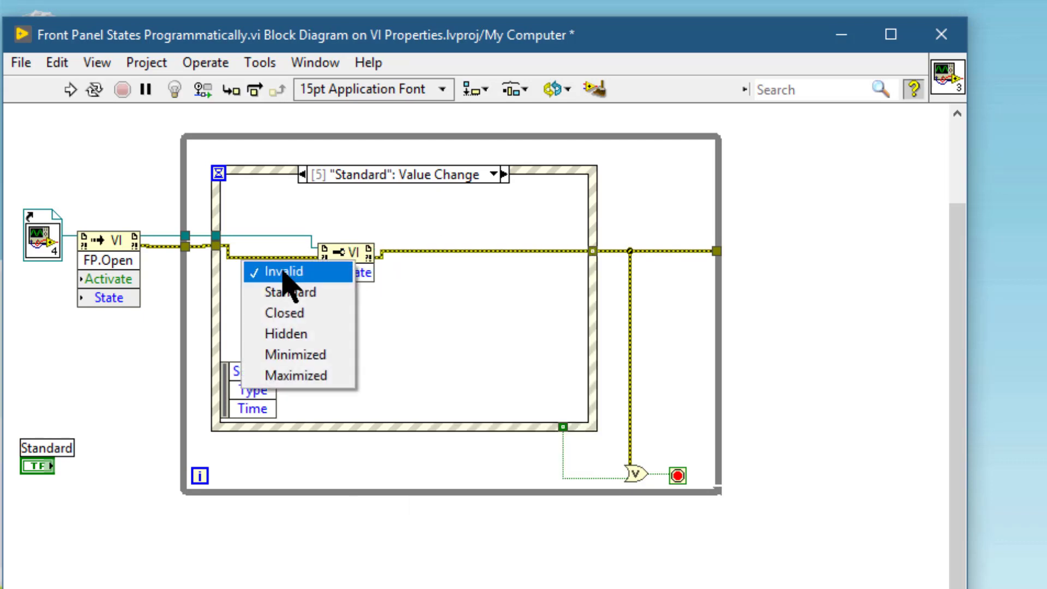
{"action": "mouse_move", "coordinate": [294, 292]}
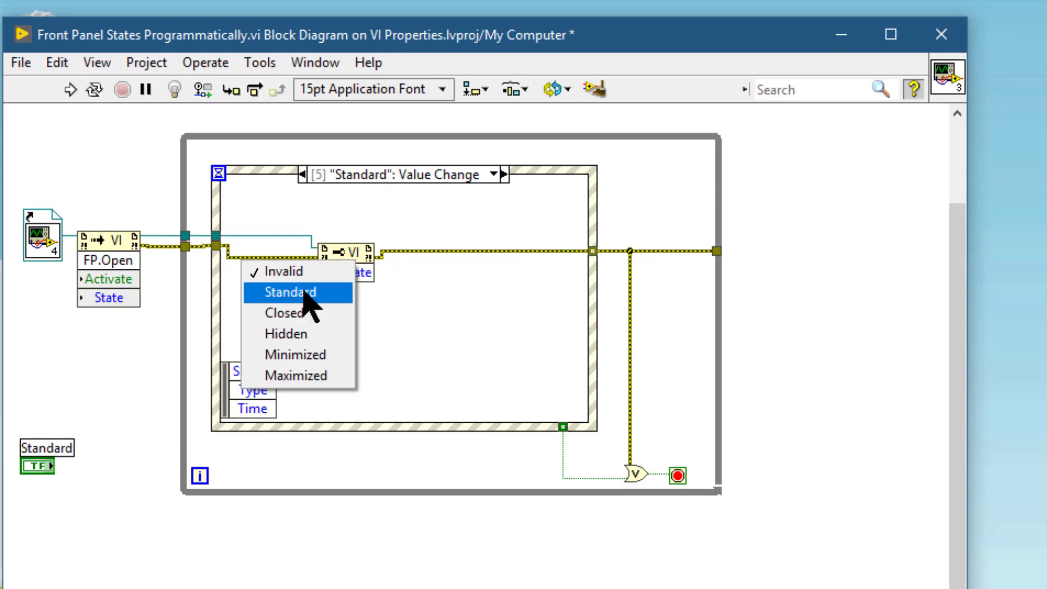
{"action": "left_click", "coordinate": [287, 292]}
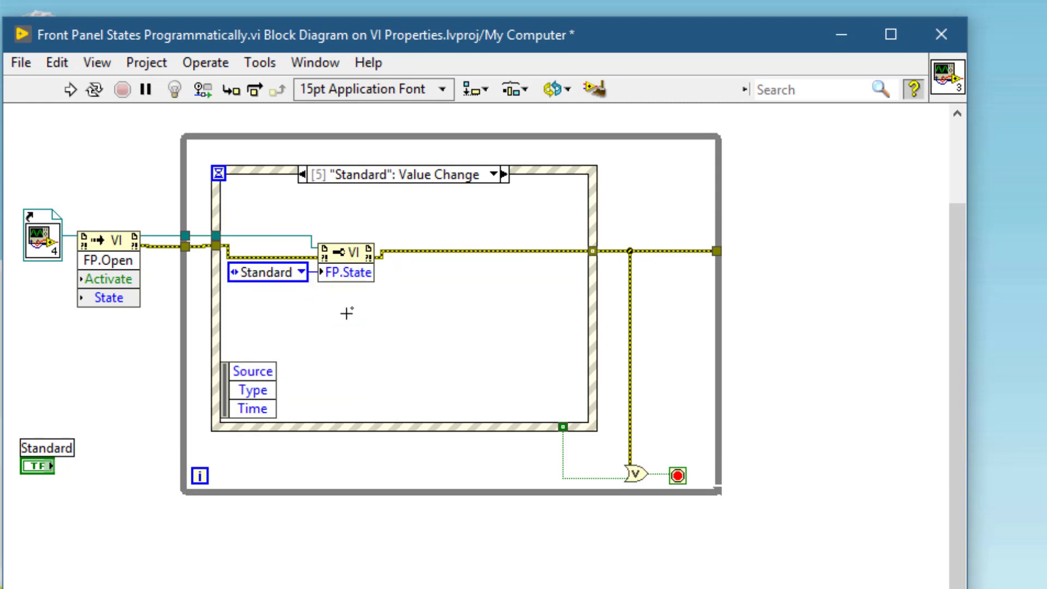
Step: Review the FP.State enum values and keep Standard selected
{"action": "left_click", "coordinate": [267, 272]}
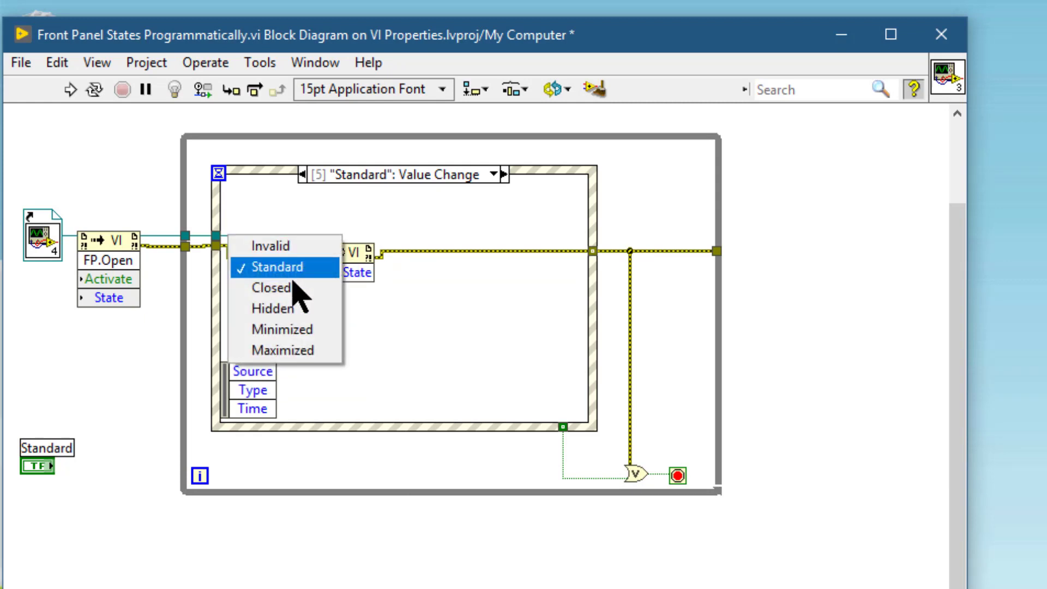
{"action": "mouse_move", "coordinate": [270, 246]}
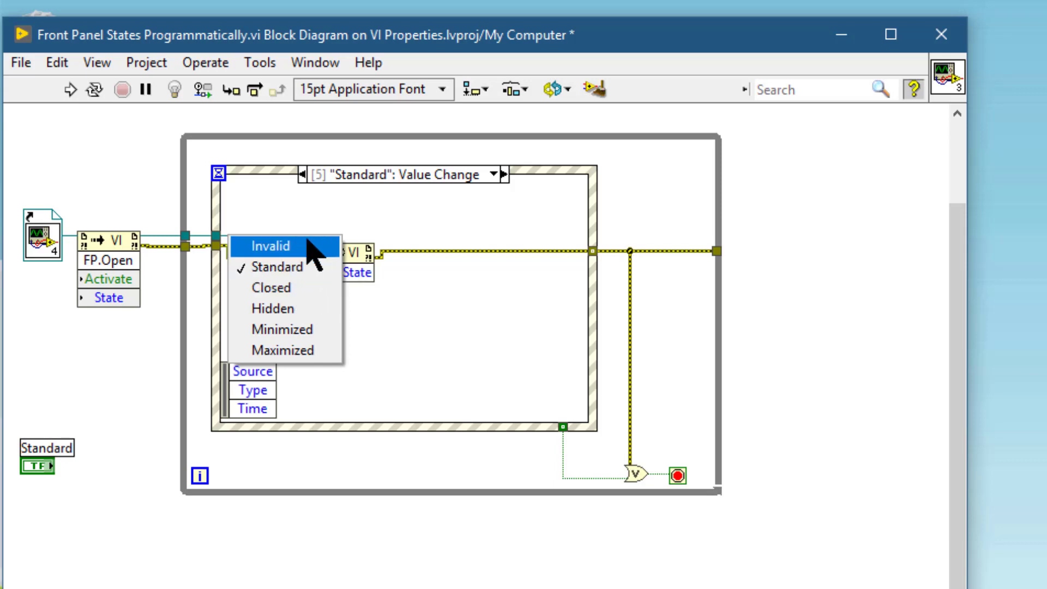
{"action": "mouse_move", "coordinate": [287, 288]}
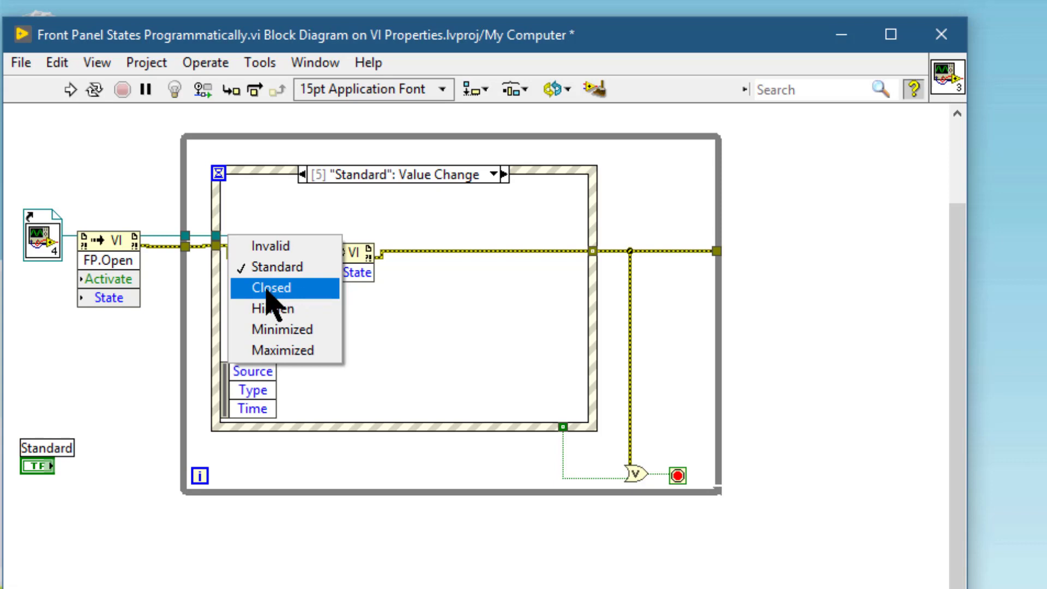
{"action": "mouse_move", "coordinate": [272, 245]}
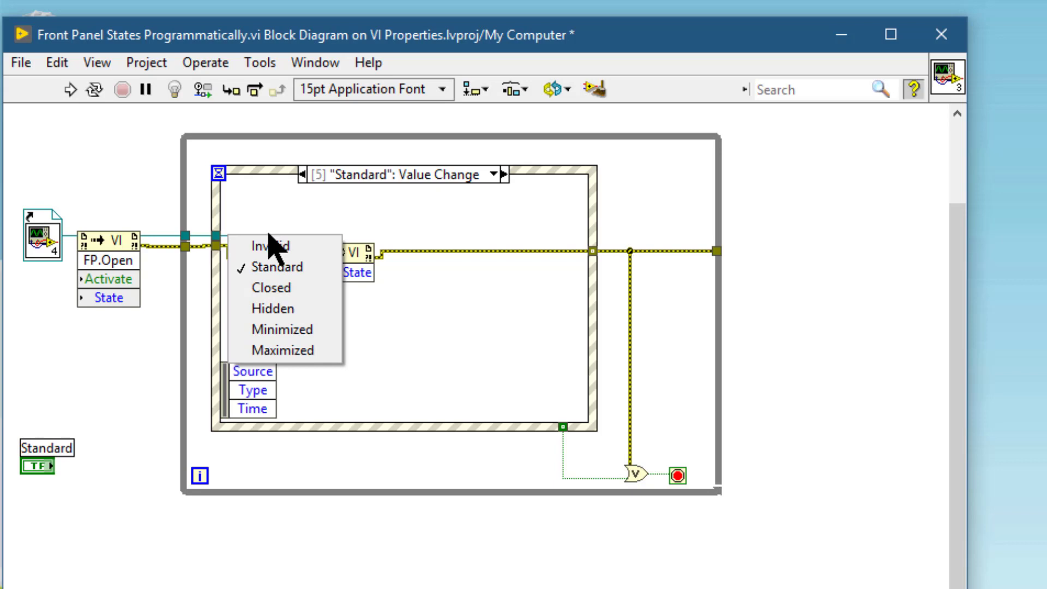
{"action": "mouse_move", "coordinate": [280, 246]}
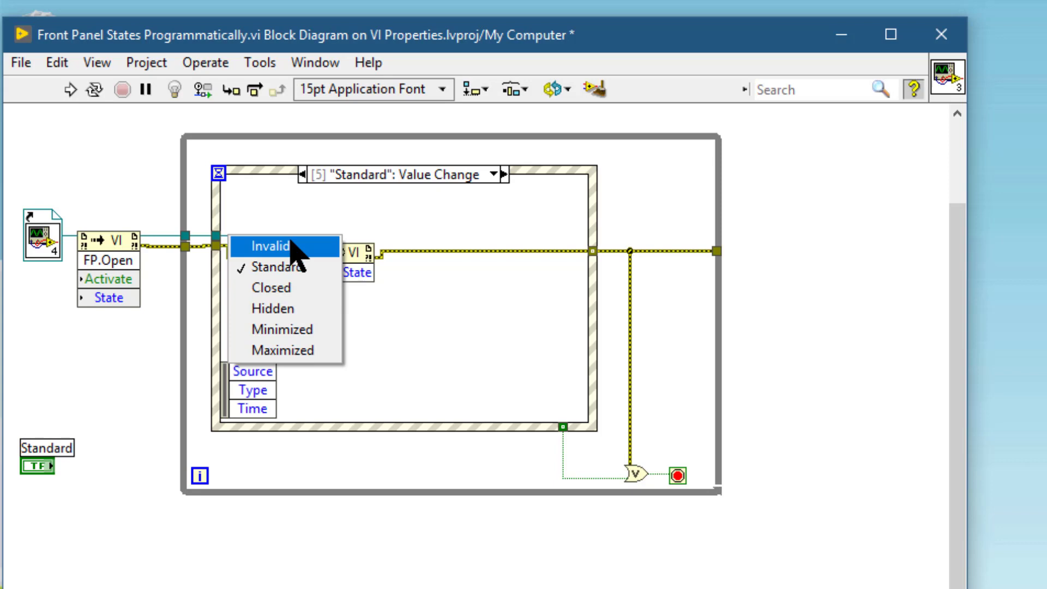
{"action": "mouse_move", "coordinate": [333, 220]}
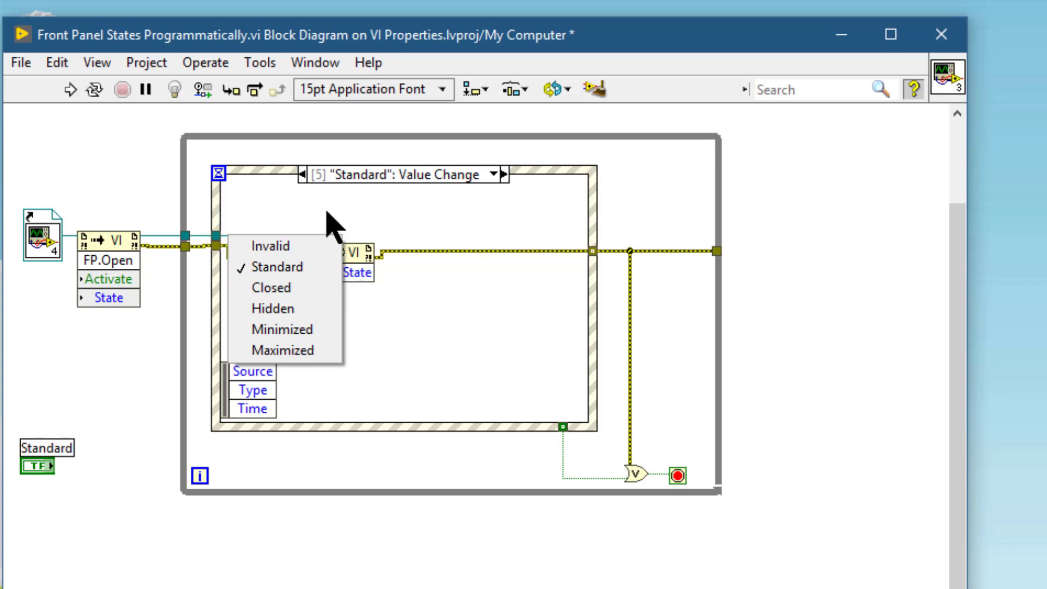
{"action": "left_click", "coordinate": [278, 266]}
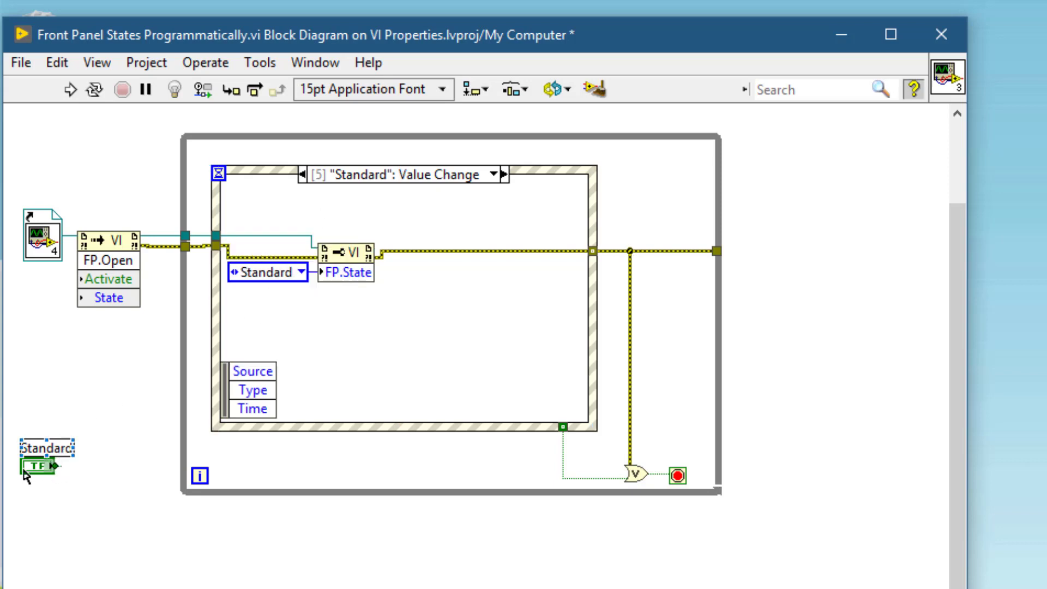
Step: Move the Standard terminal into its case and add a Simple Error Handler after the loop
{"action": "left_click_drag", "start_coordinate": [41, 460], "coordinate": [277, 327]}
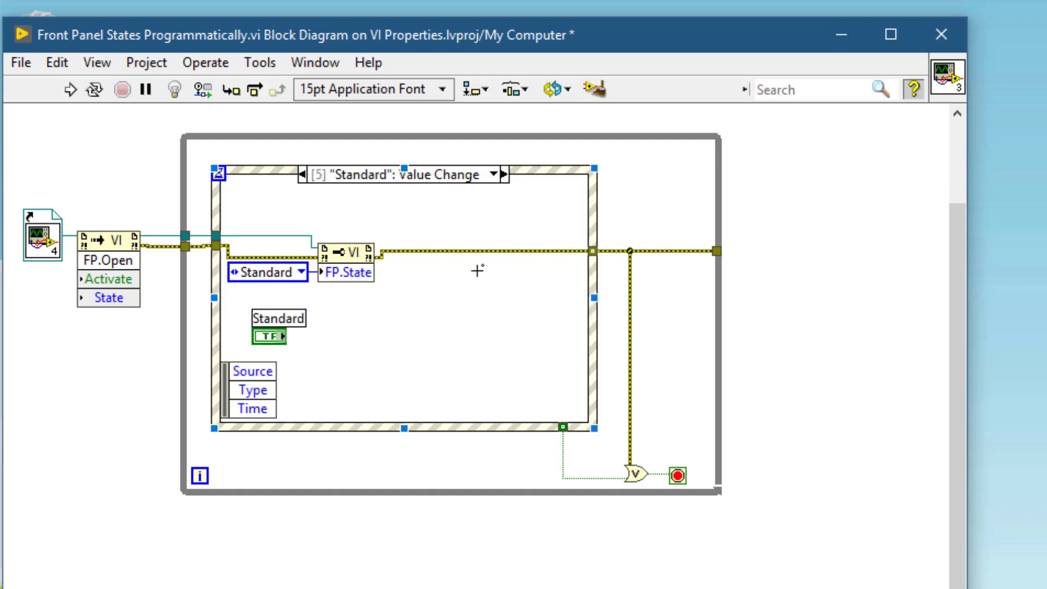
{"action": "mouse_move", "coordinate": [595, 311]}
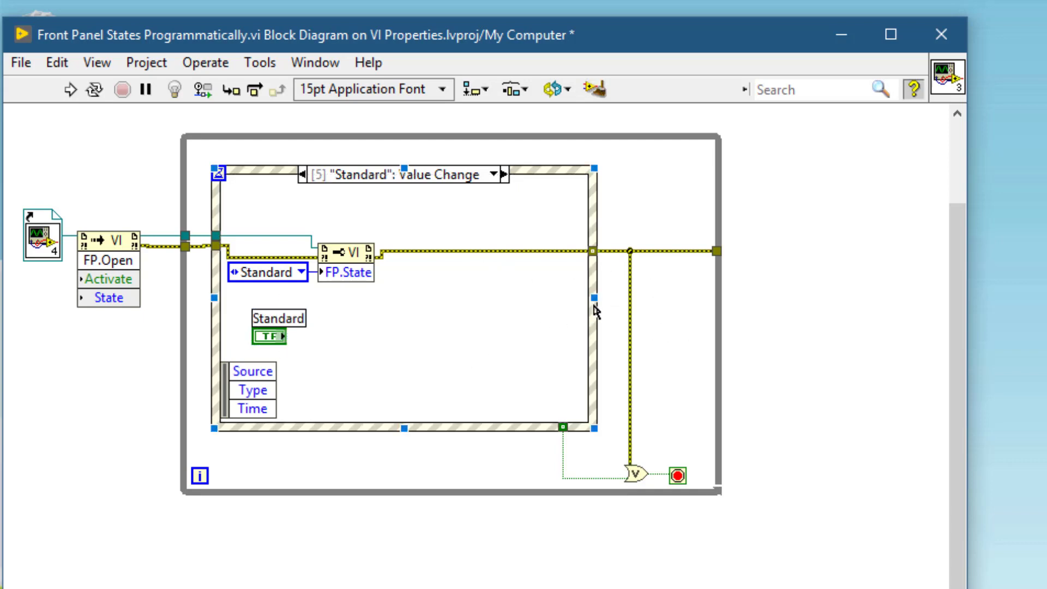
{"action": "mouse_move", "coordinate": [418, 311]}
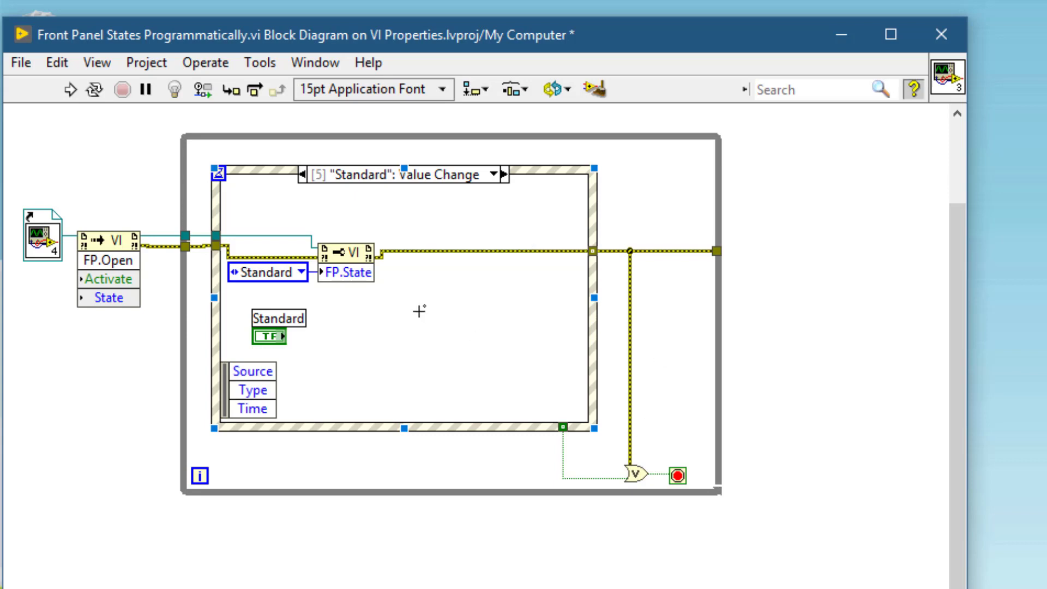
{"action": "type", "text": "simp"}
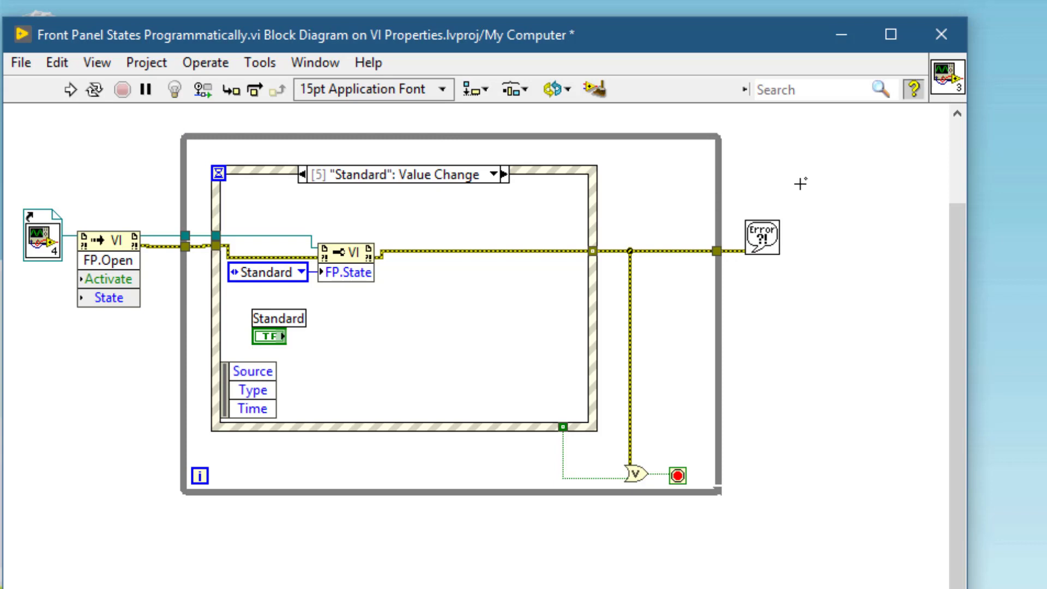
{"action": "left_click", "coordinate": [167, 237]}
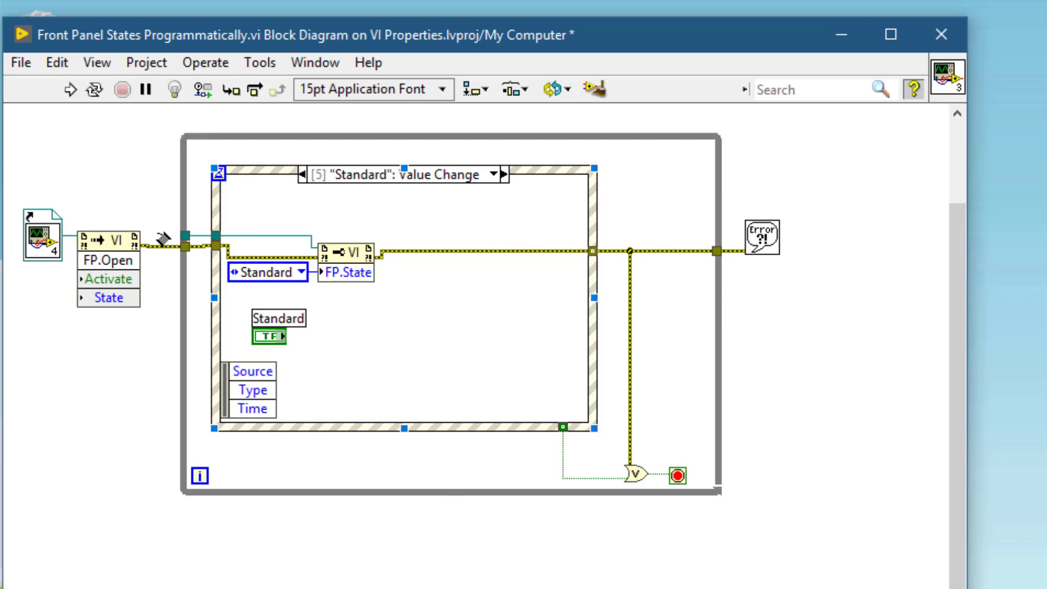
Step: Create an FP.Close node from the reference wire and place it after the error handler
{"action": "right_click", "coordinate": [160, 240]}
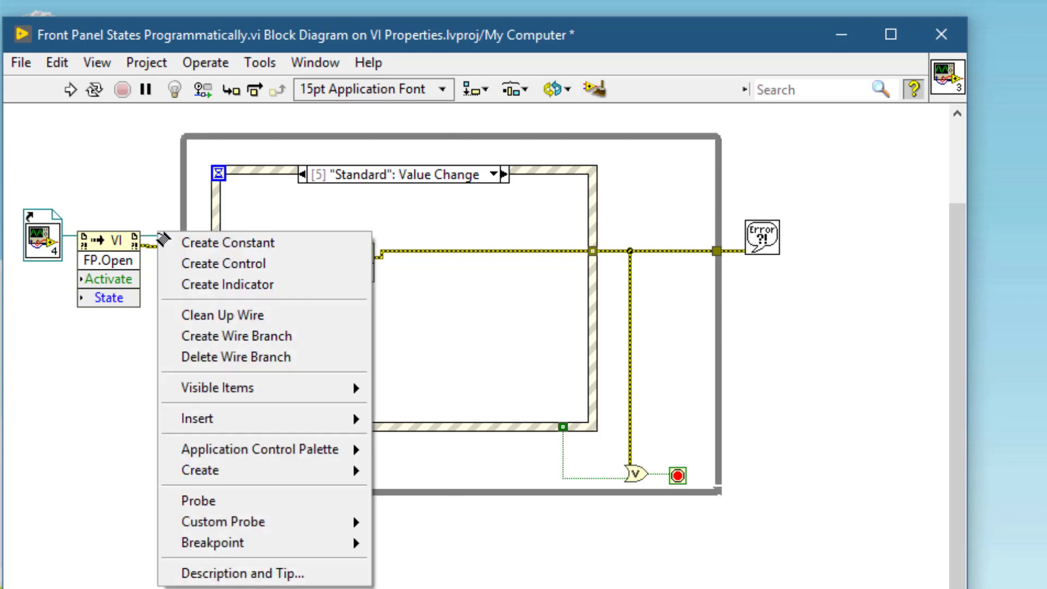
{"action": "mouse_move", "coordinate": [213, 471]}
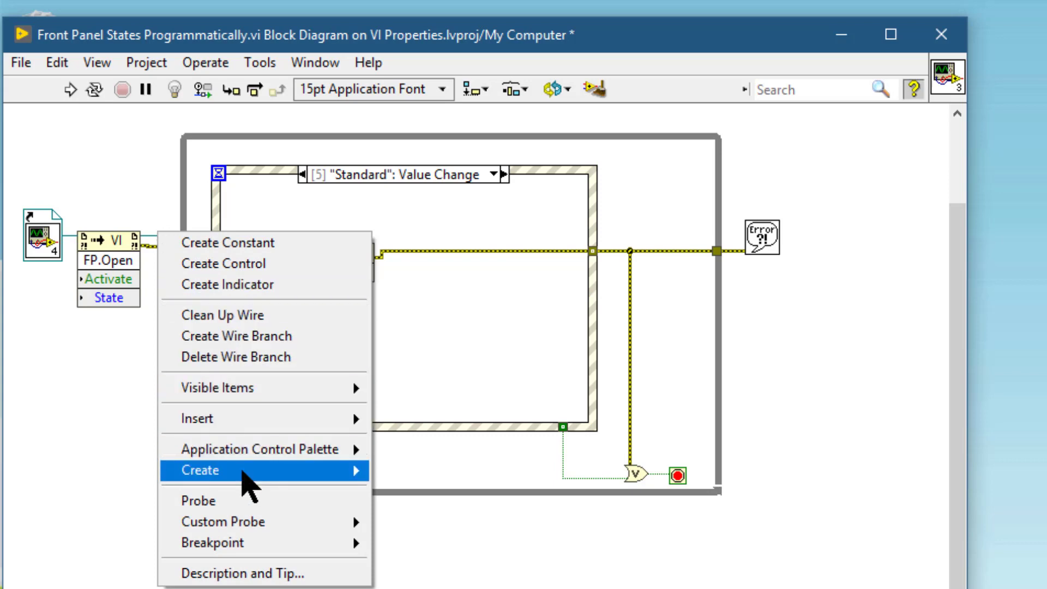
{"action": "mouse_move", "coordinate": [201, 470]}
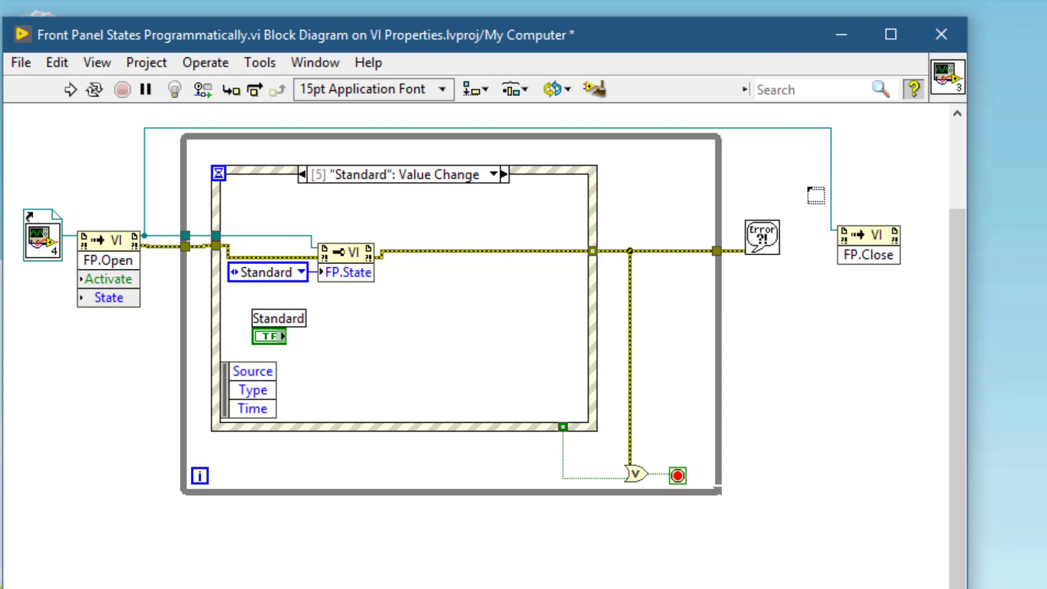
{"action": "left_click", "coordinate": [866, 246]}
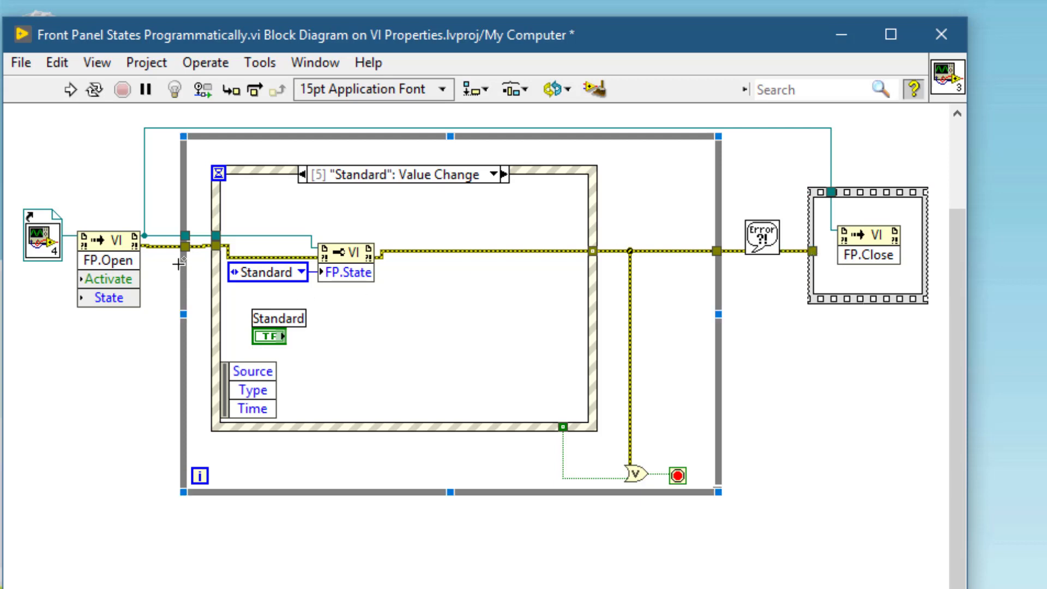
{"action": "left_click", "coordinate": [866, 254]}
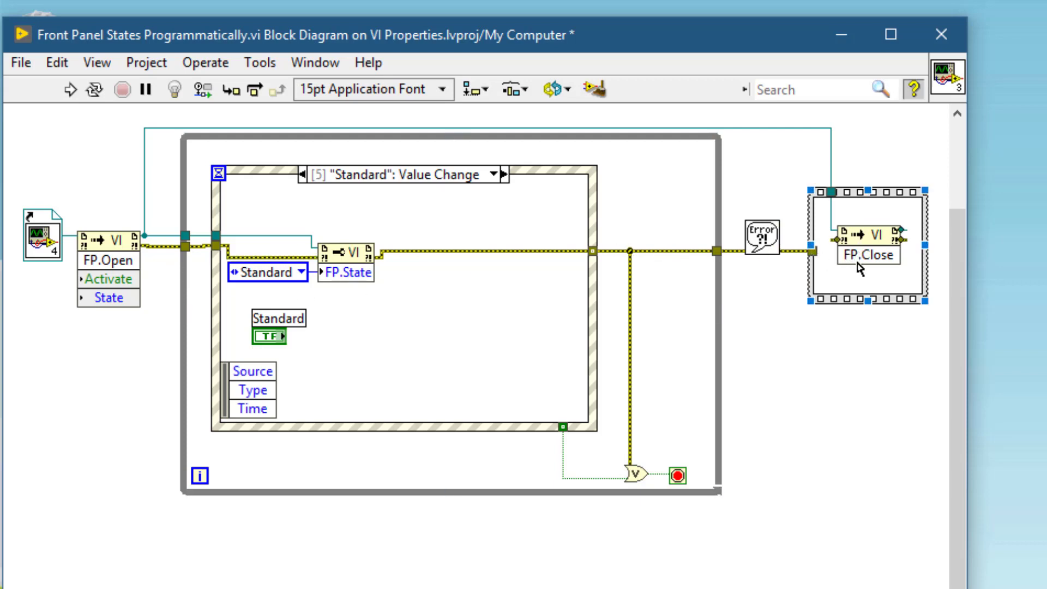
{"action": "mouse_move", "coordinate": [861, 270]}
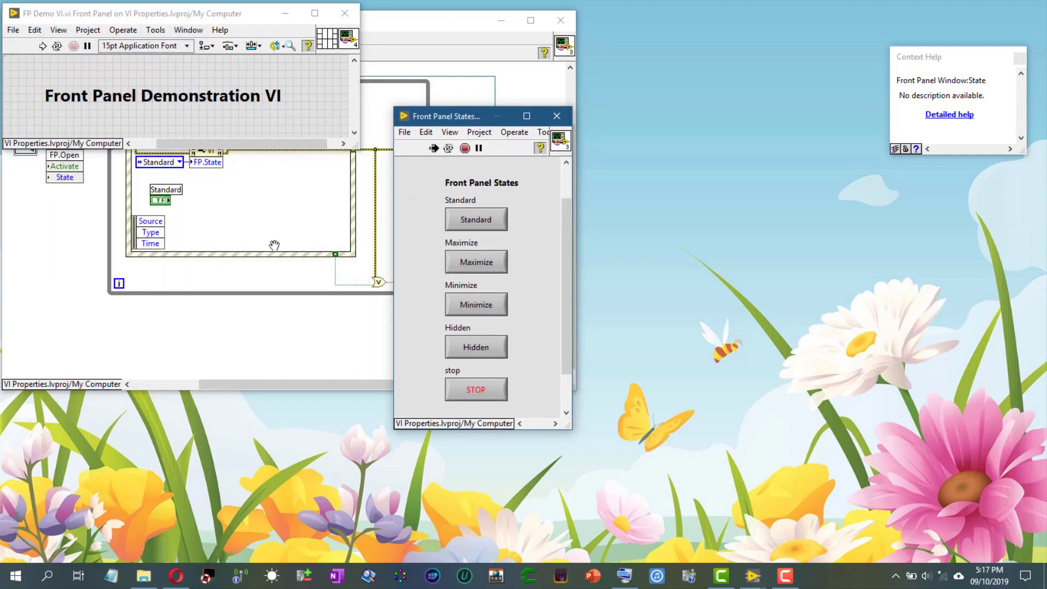
{"action": "mouse_move", "coordinate": [51, 165]}
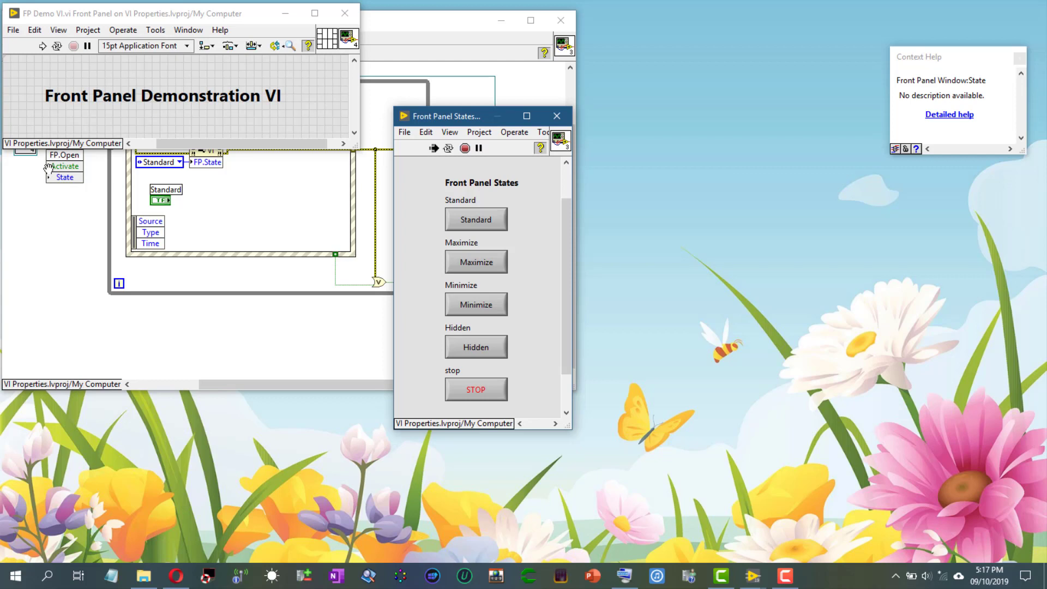
{"action": "mouse_move", "coordinate": [18, 158]}
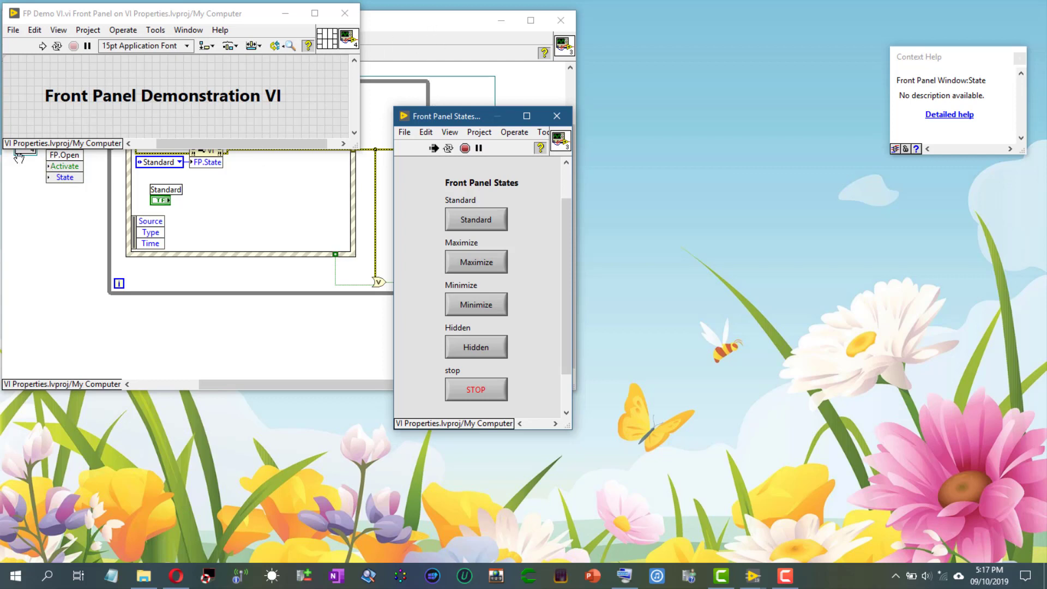
{"action": "mouse_move", "coordinate": [63, 166]}
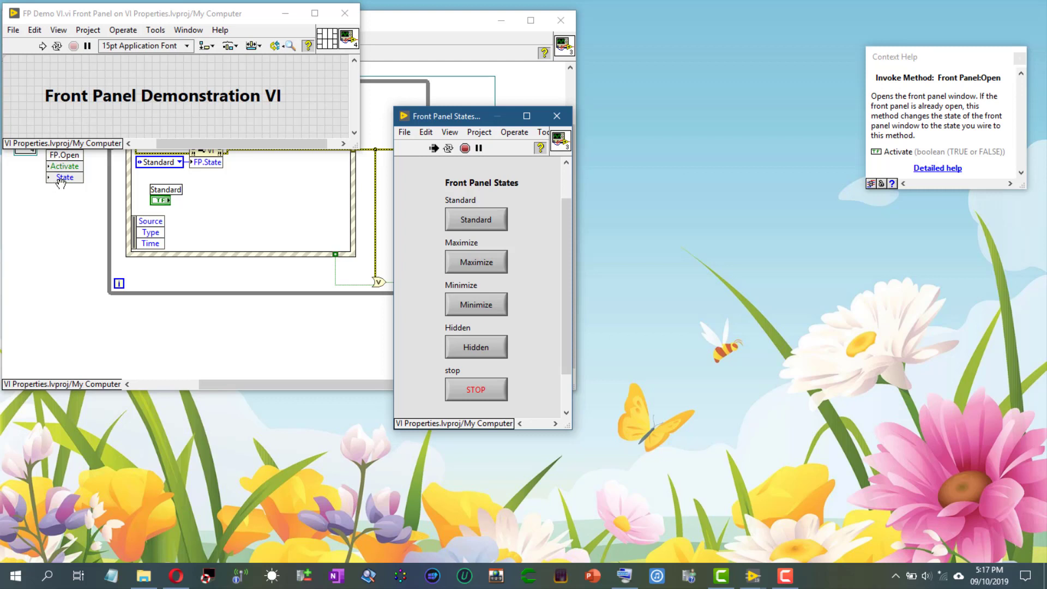
{"action": "mouse_move", "coordinate": [404, 240]}
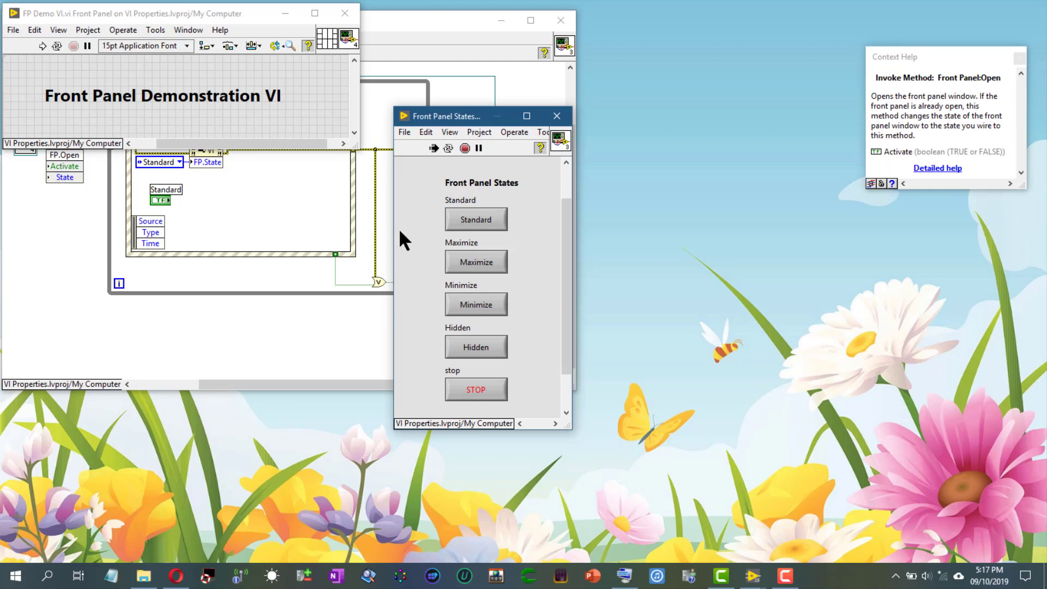
{"action": "mouse_move", "coordinate": [466, 242]}
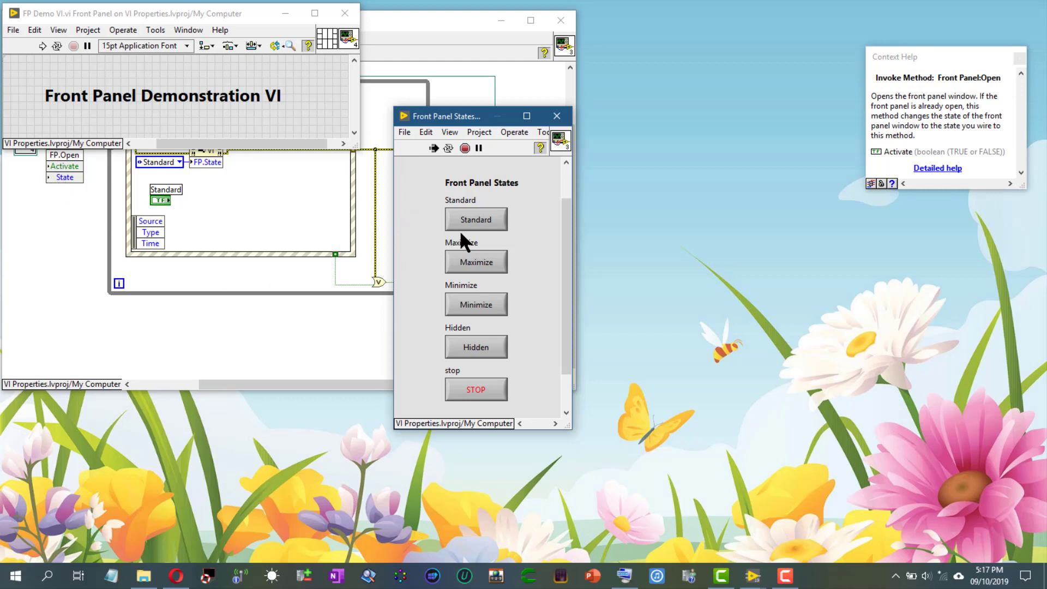
{"action": "mouse_move", "coordinate": [476, 261]}
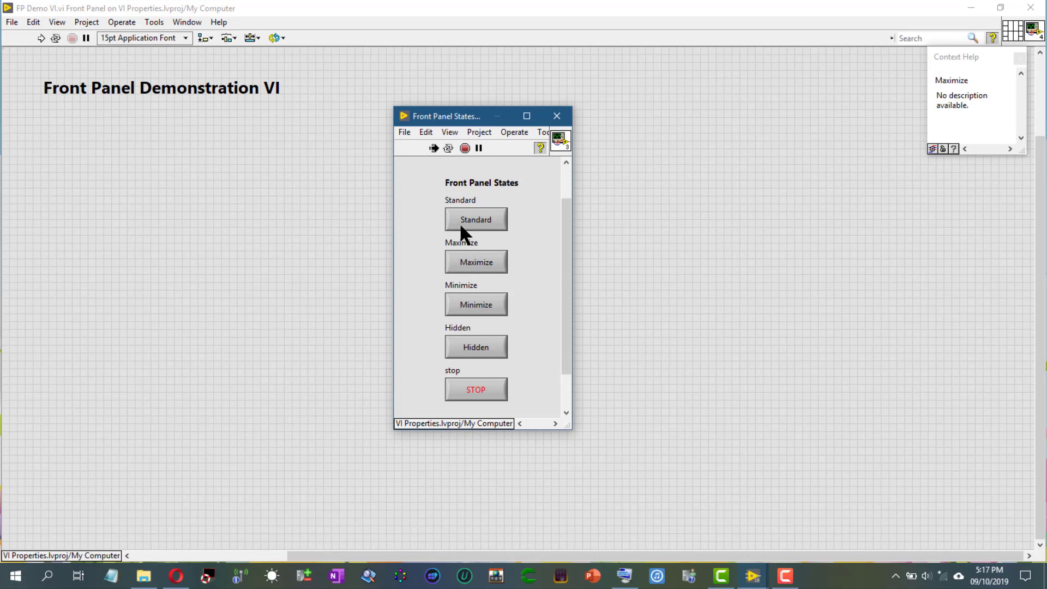
Step: Return the FP Demo VI's front panel to Standard size after maximizing it
{"action": "left_click", "coordinate": [476, 219]}
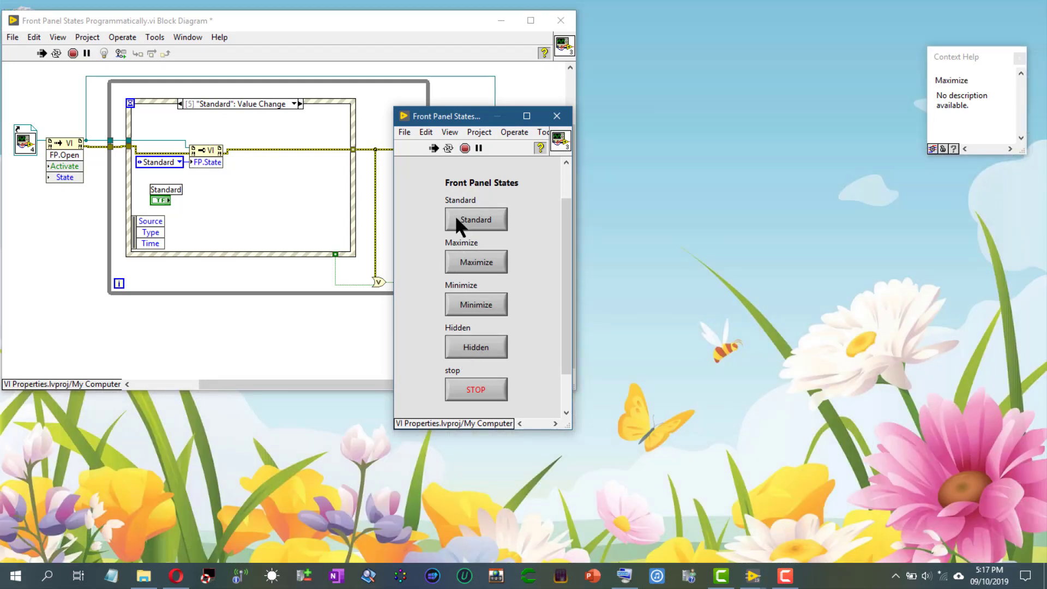
Step: Maximize the demo panel again, stop the VI so it closes, and minimize the block diagram
{"action": "left_click", "coordinate": [475, 219]}
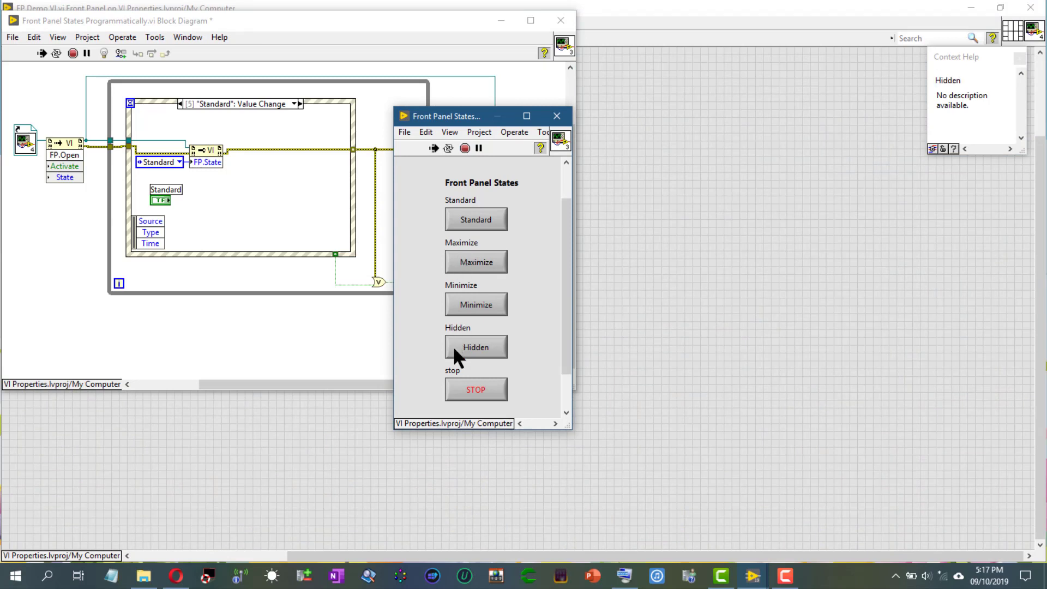
{"action": "mouse_move", "coordinate": [456, 285]}
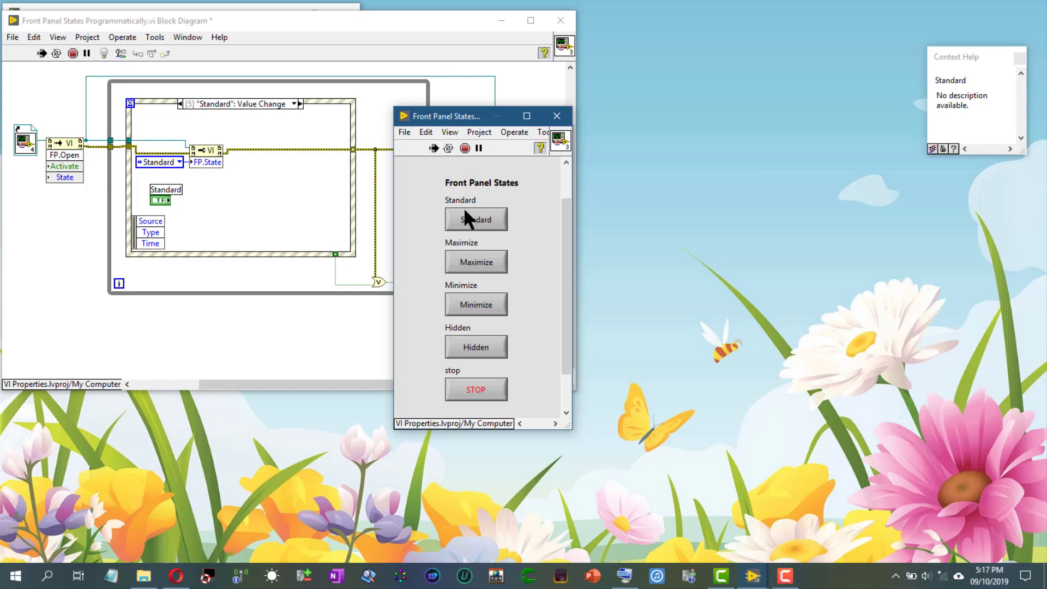
{"action": "mouse_move", "coordinate": [475, 389]}
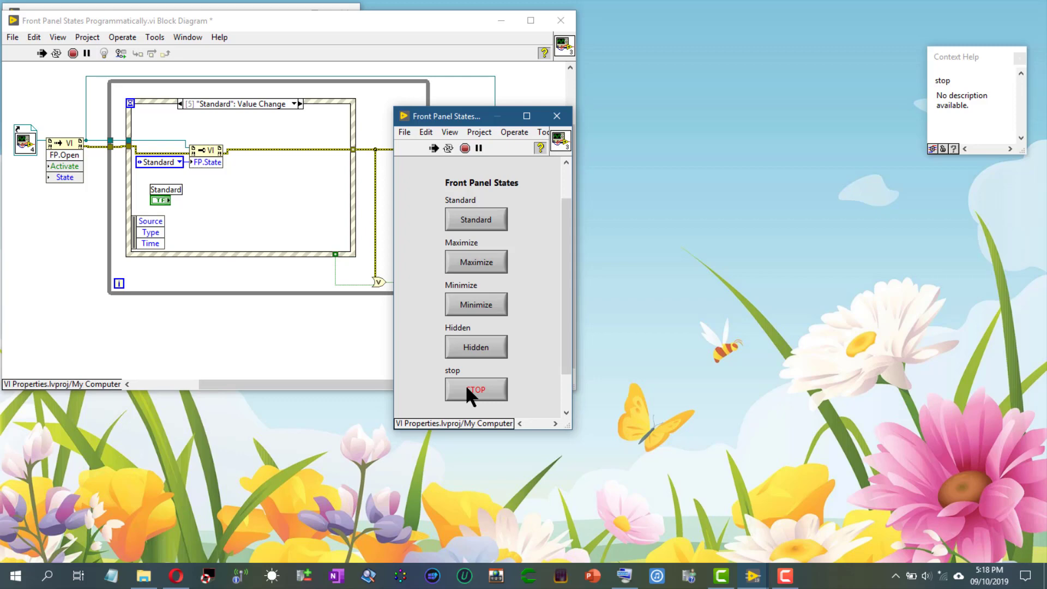
{"action": "left_click", "coordinate": [475, 389]}
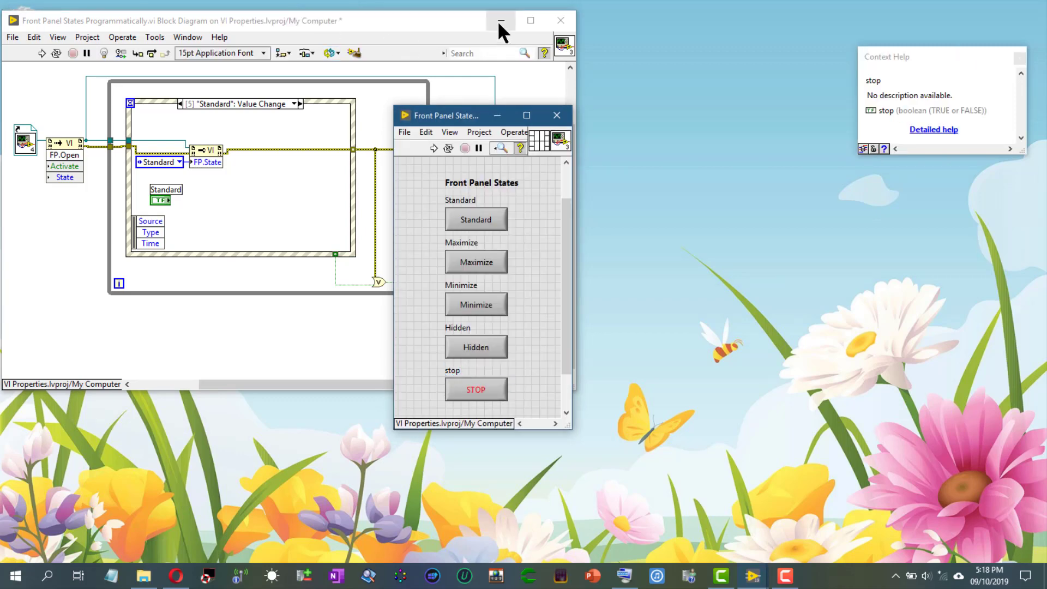
{"action": "left_click", "coordinate": [500, 21]}
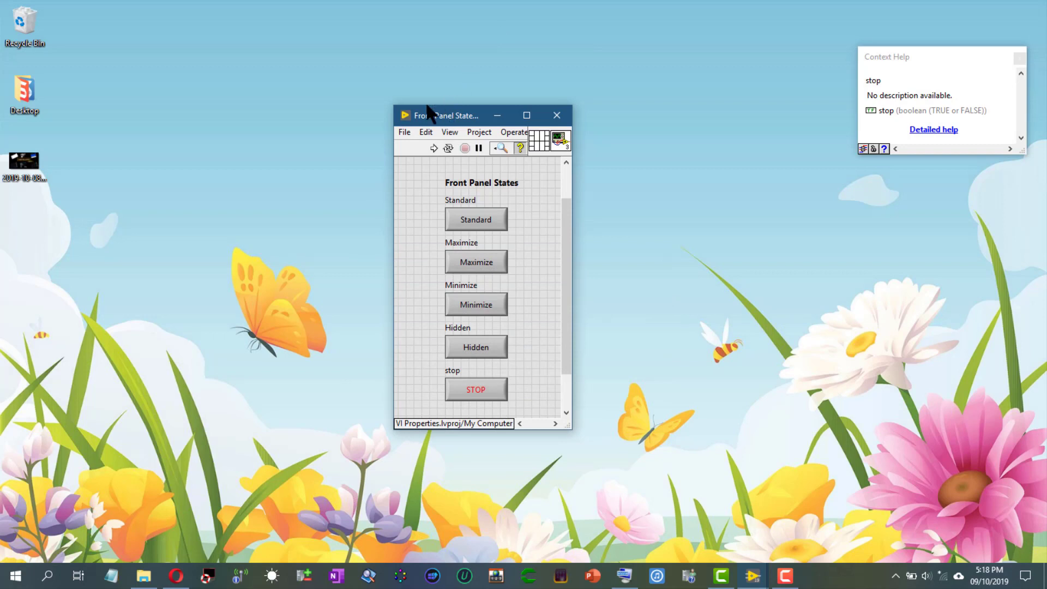